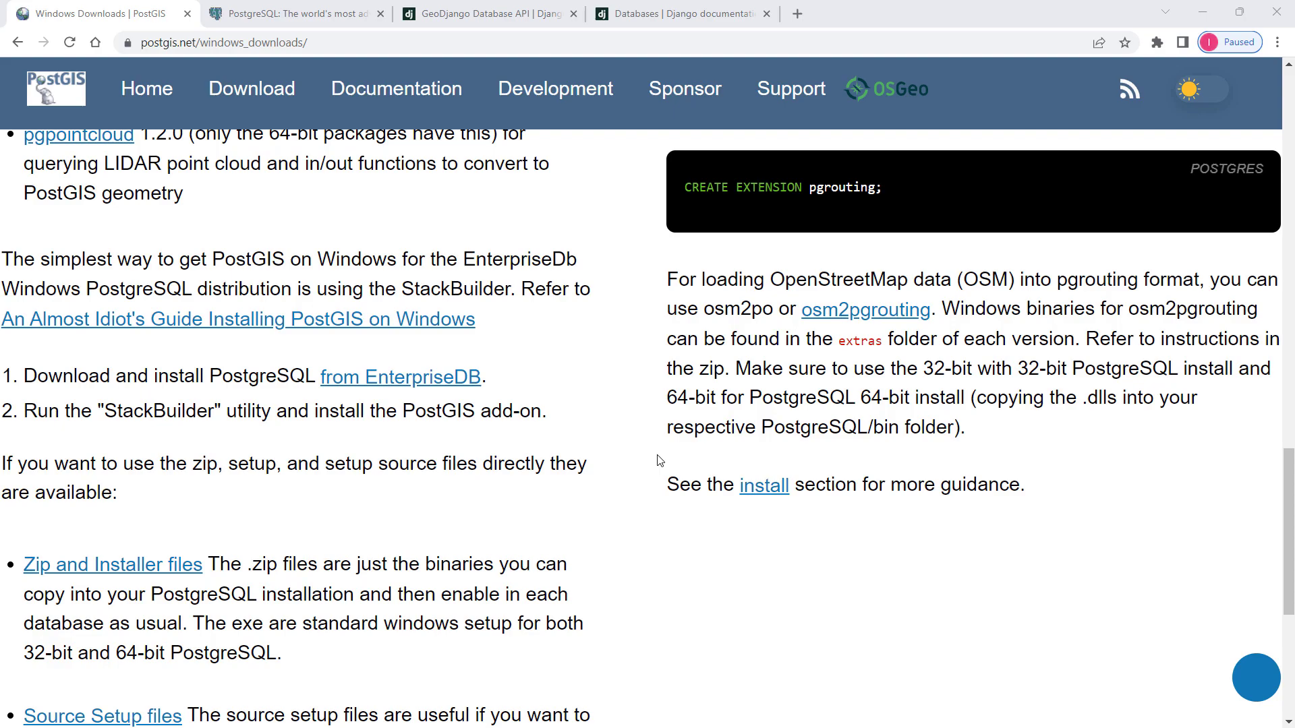
pyautogui.moveTo(401, 217)
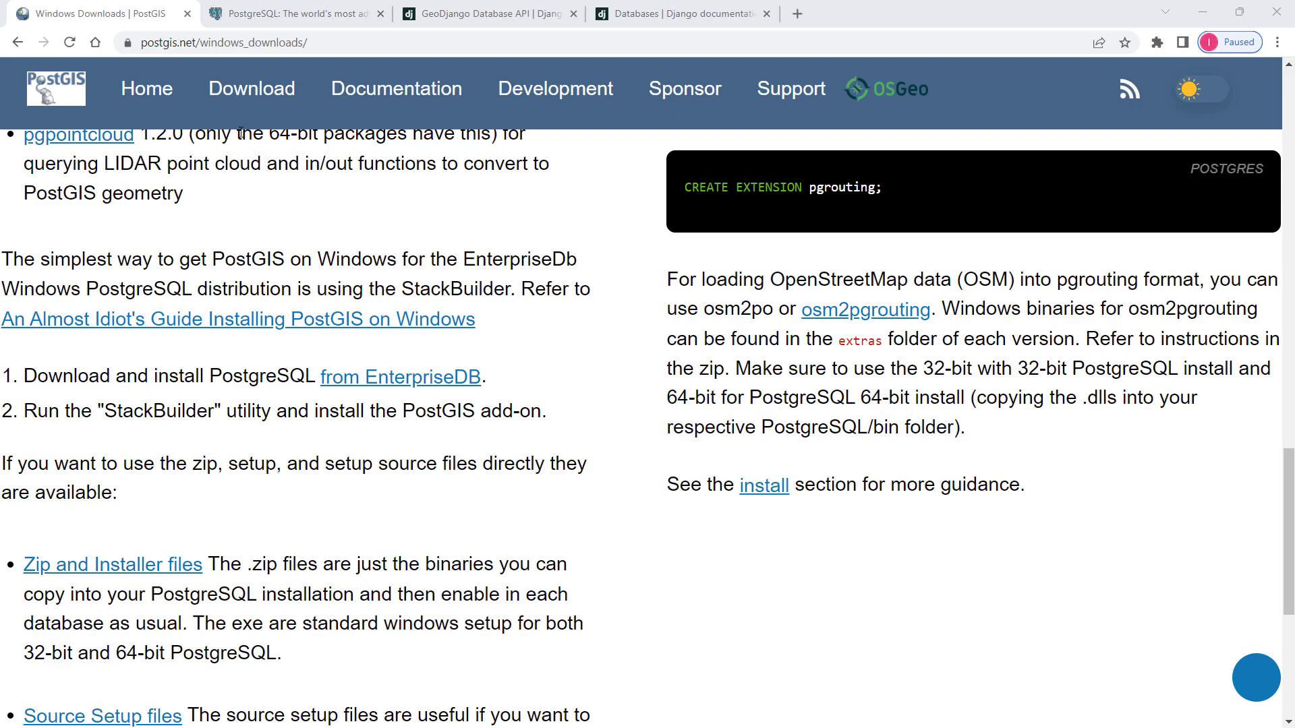
pyautogui.moveTo(176, 88)
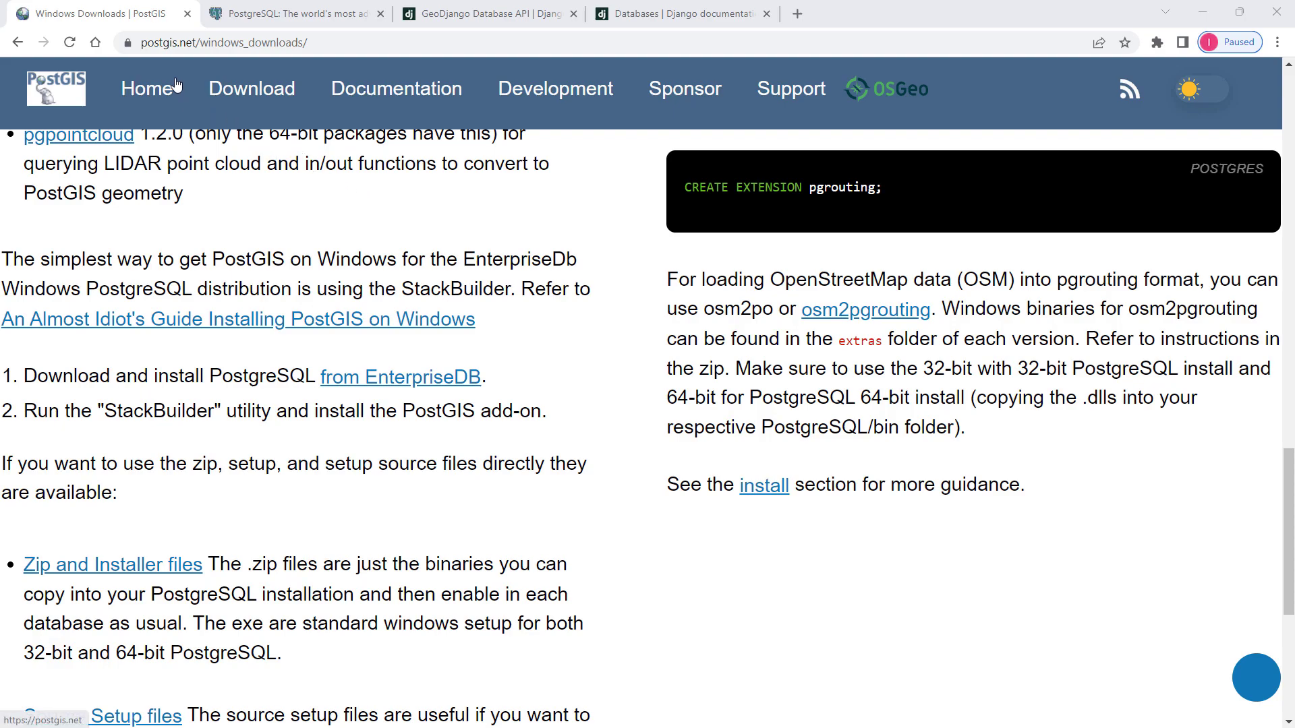
pyautogui.moveTo(147, 89)
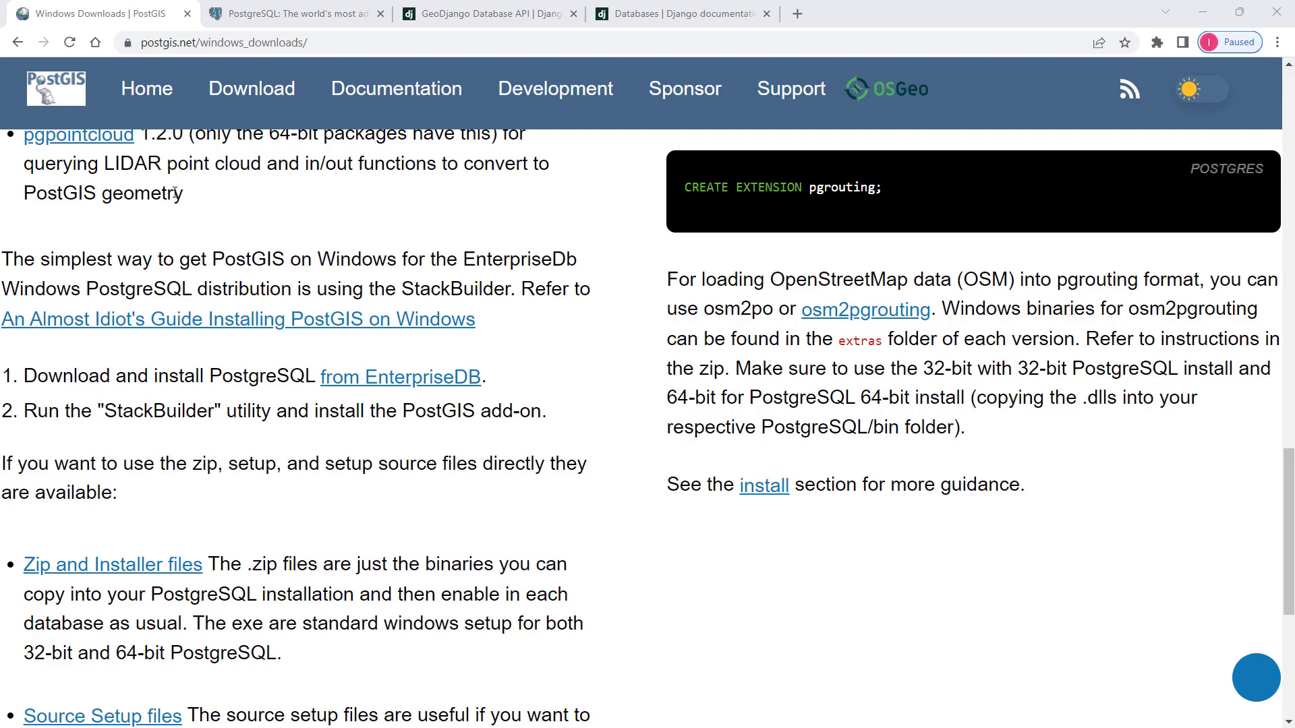
pyautogui.moveTo(136, 258)
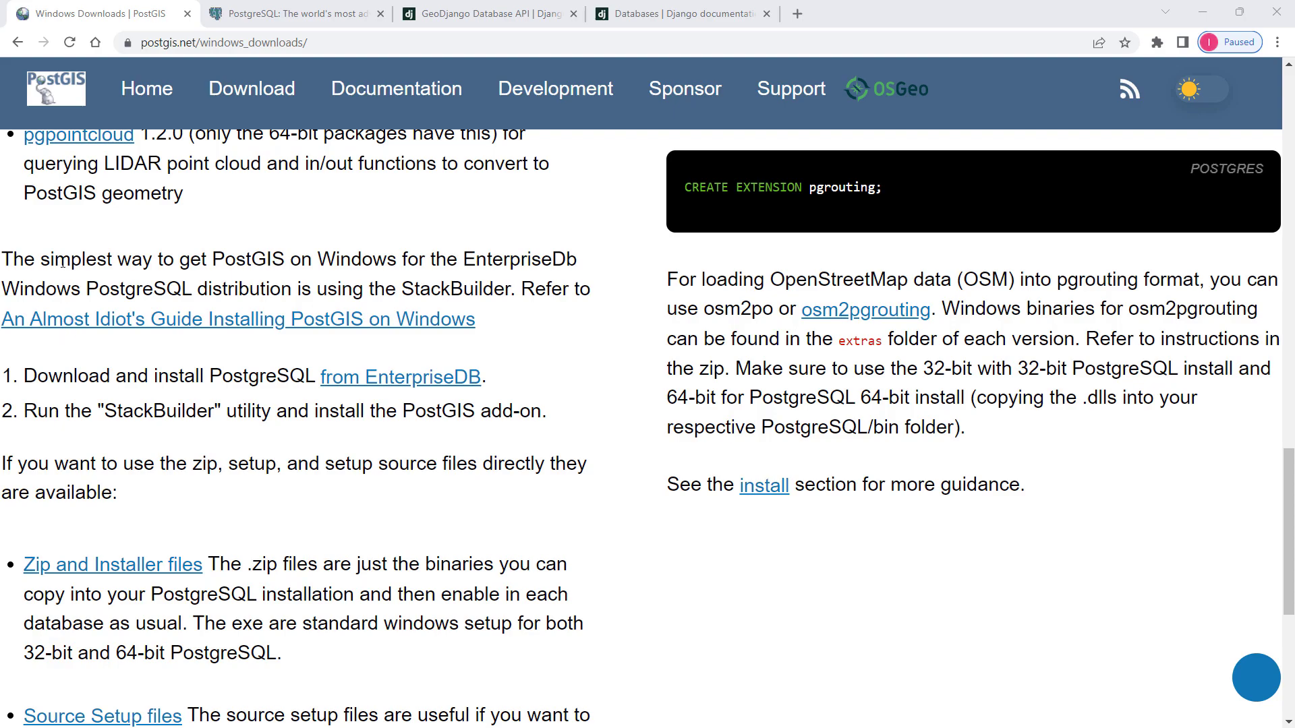
# - Highlight the guide's steps for PostGIS on Windows: install PostgreSQL, then use StackBuilder
pyautogui.moveTo(40, 259); pyautogui.dragTo(236, 259)
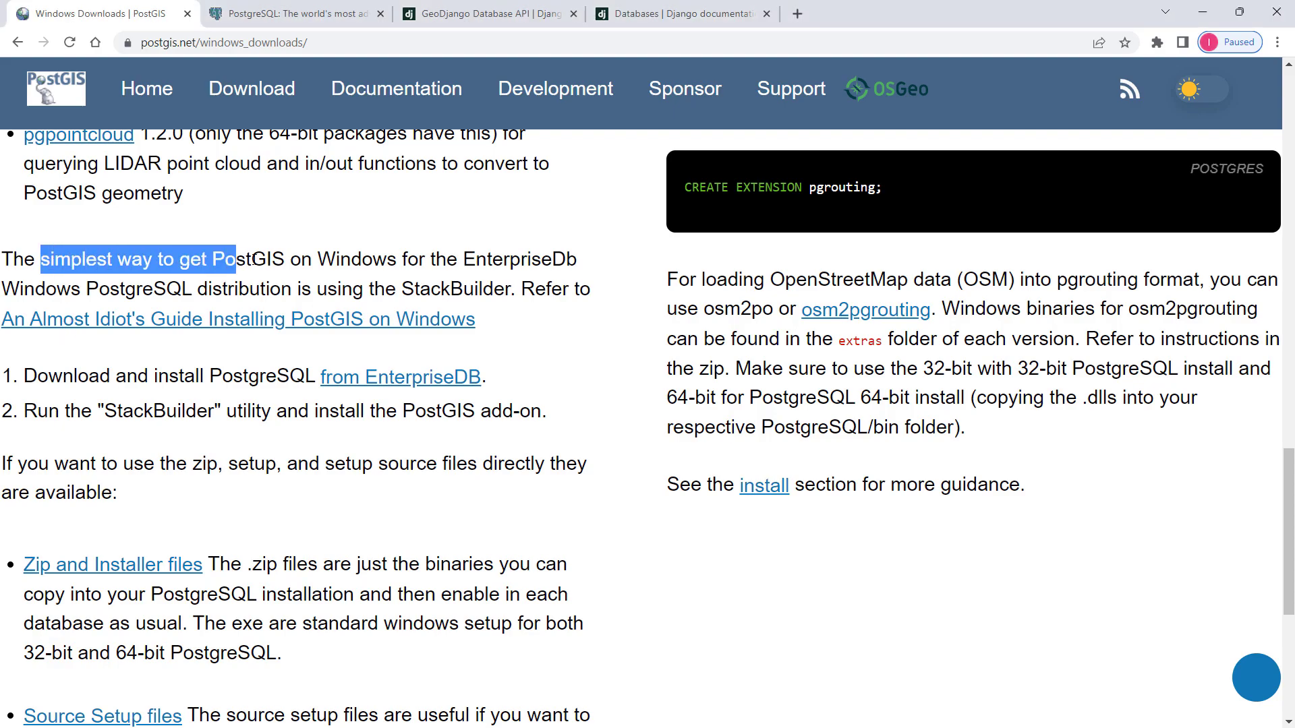
pyautogui.moveTo(235, 259); pyautogui.dragTo(396, 258)
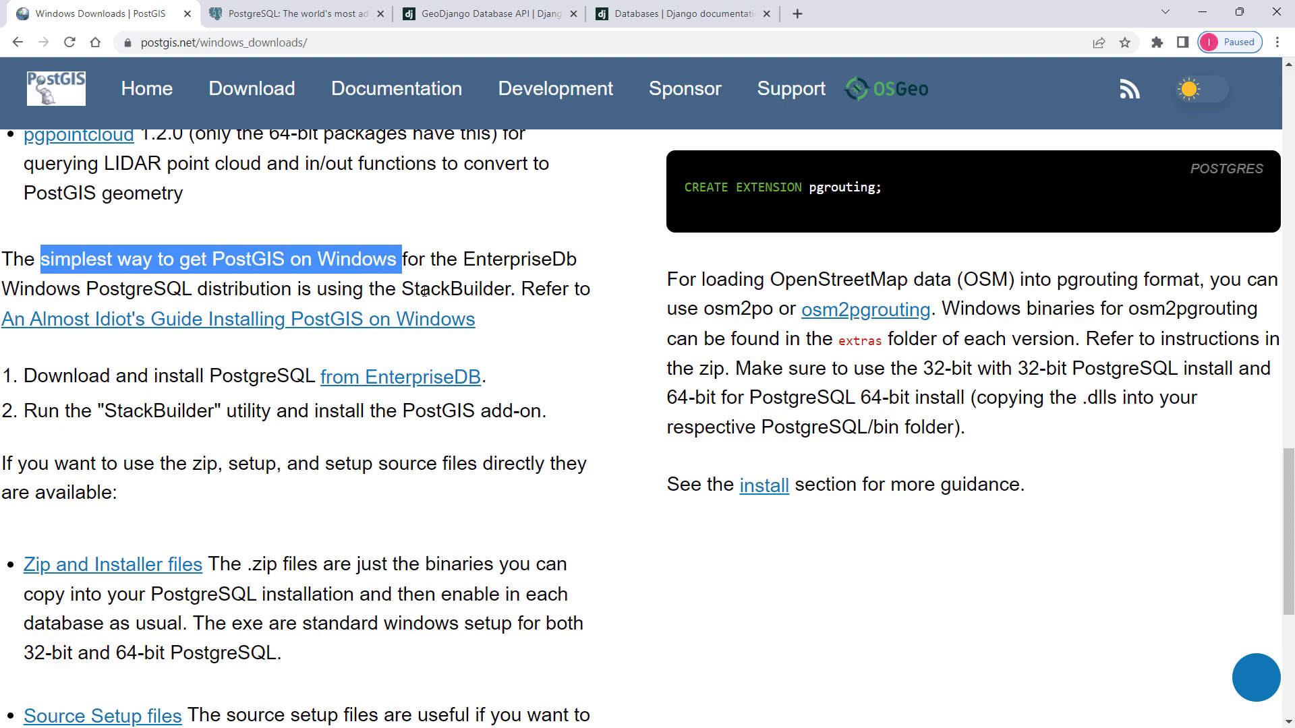
pyautogui.doubleClick(455, 289)
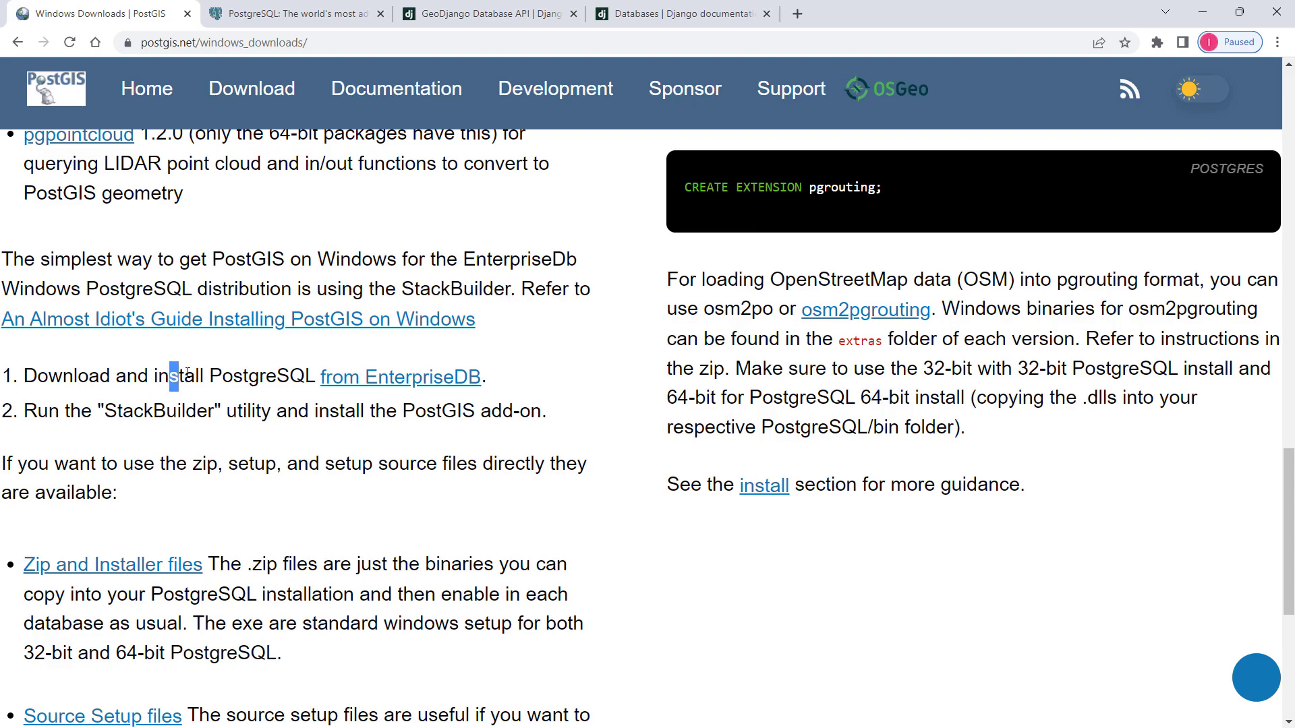
pyautogui.moveTo(173, 376); pyautogui.dragTo(310, 376)
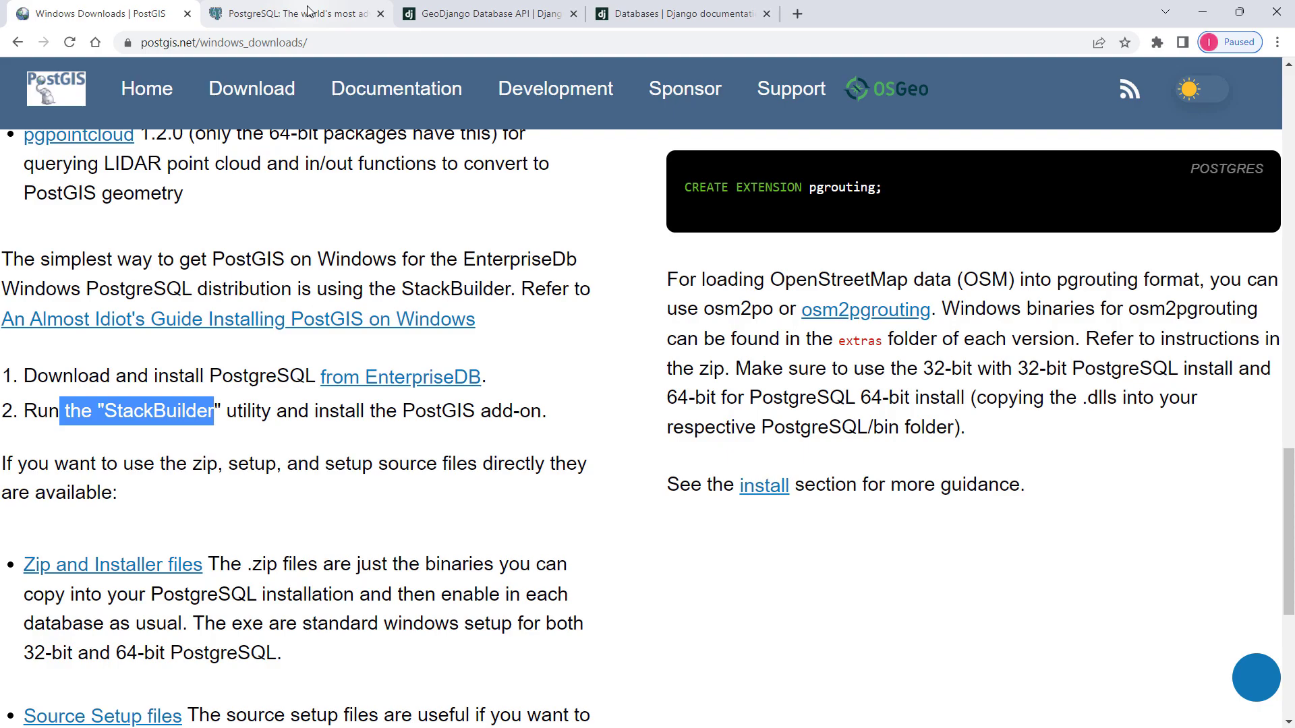
pyautogui.moveTo(294, 14)
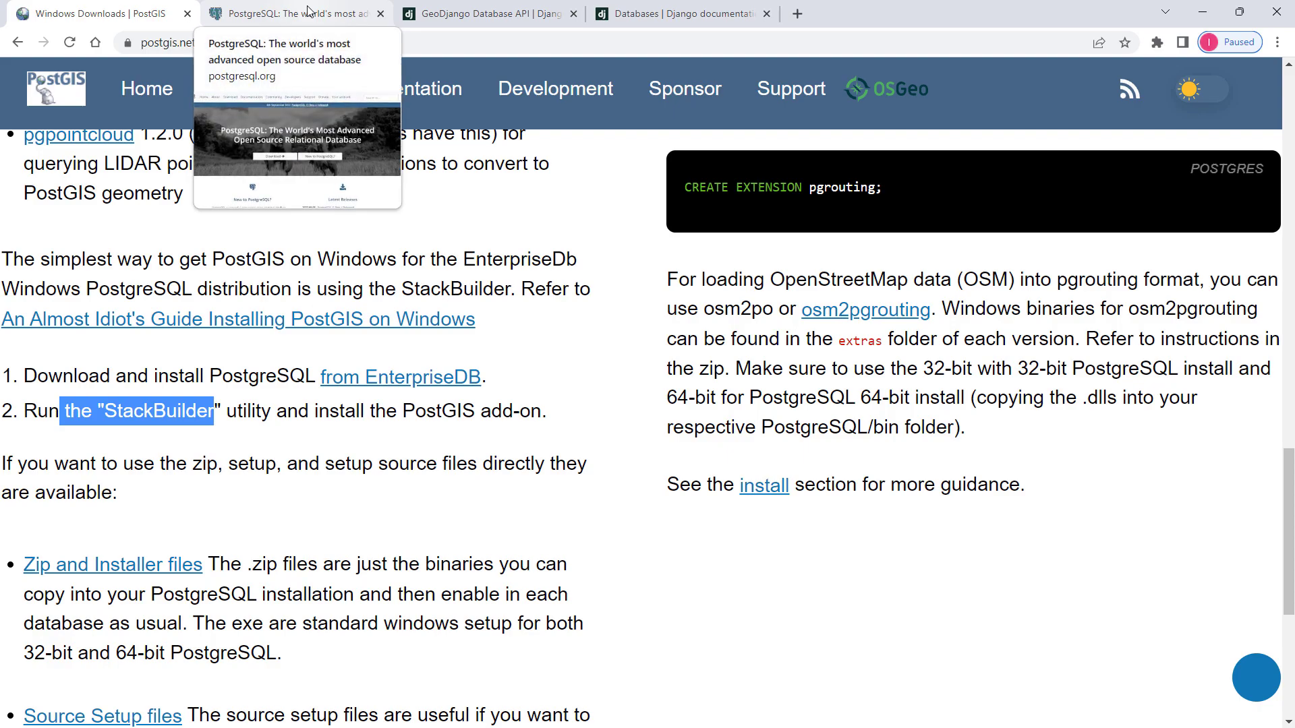
# - On postgresql.org go to Downloads, choose Windows, and follow 'Download the installer' to EDB
pyautogui.click(294, 13)
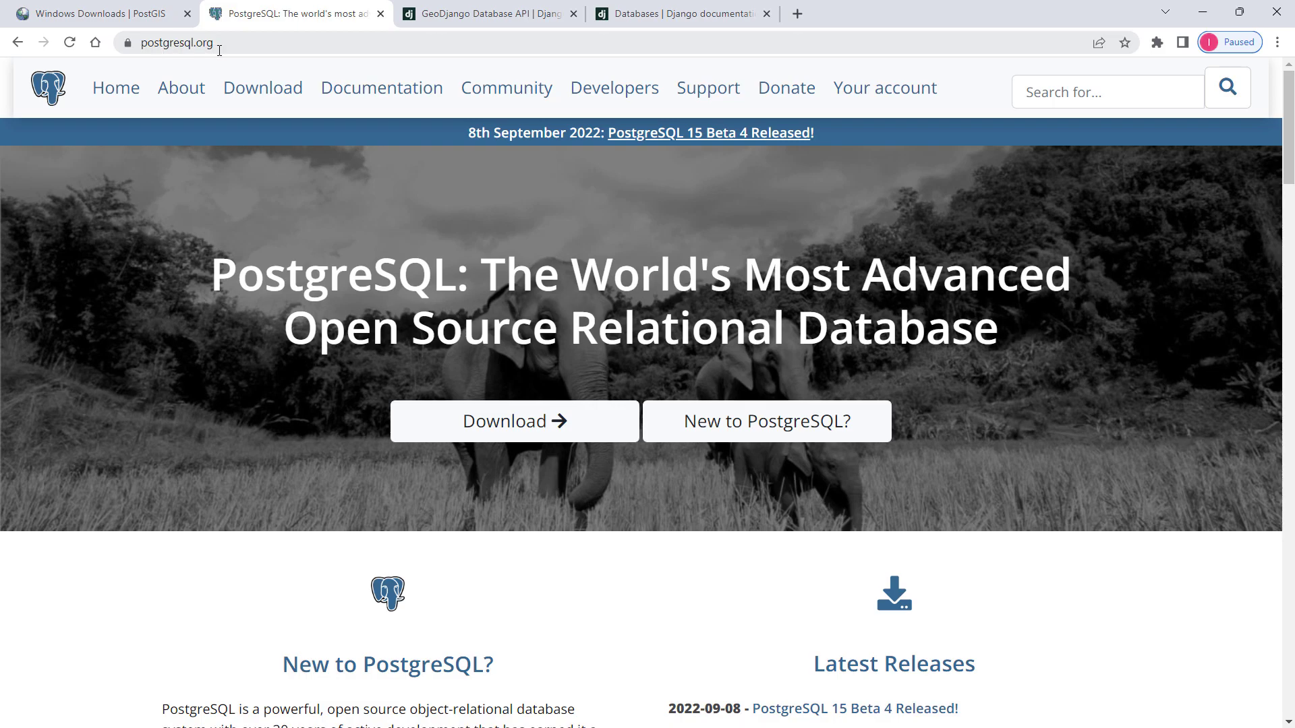
pyautogui.moveTo(262, 88)
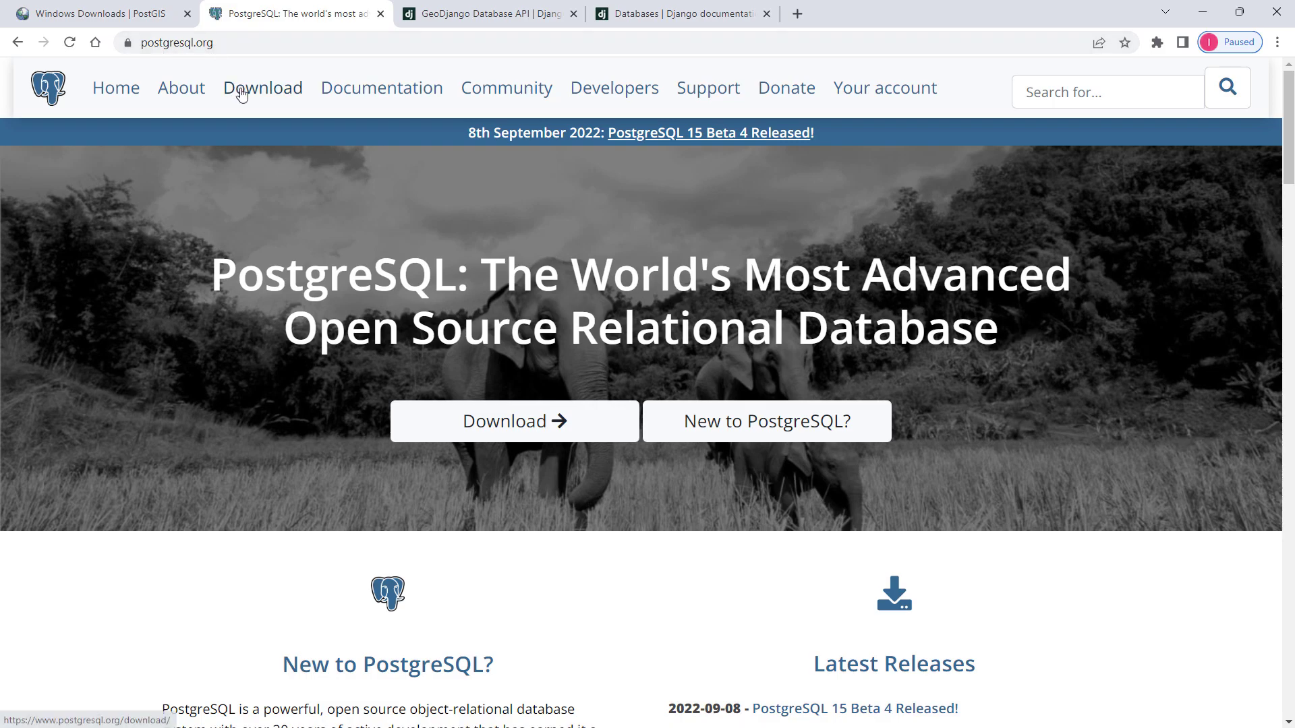
pyautogui.click(263, 88)
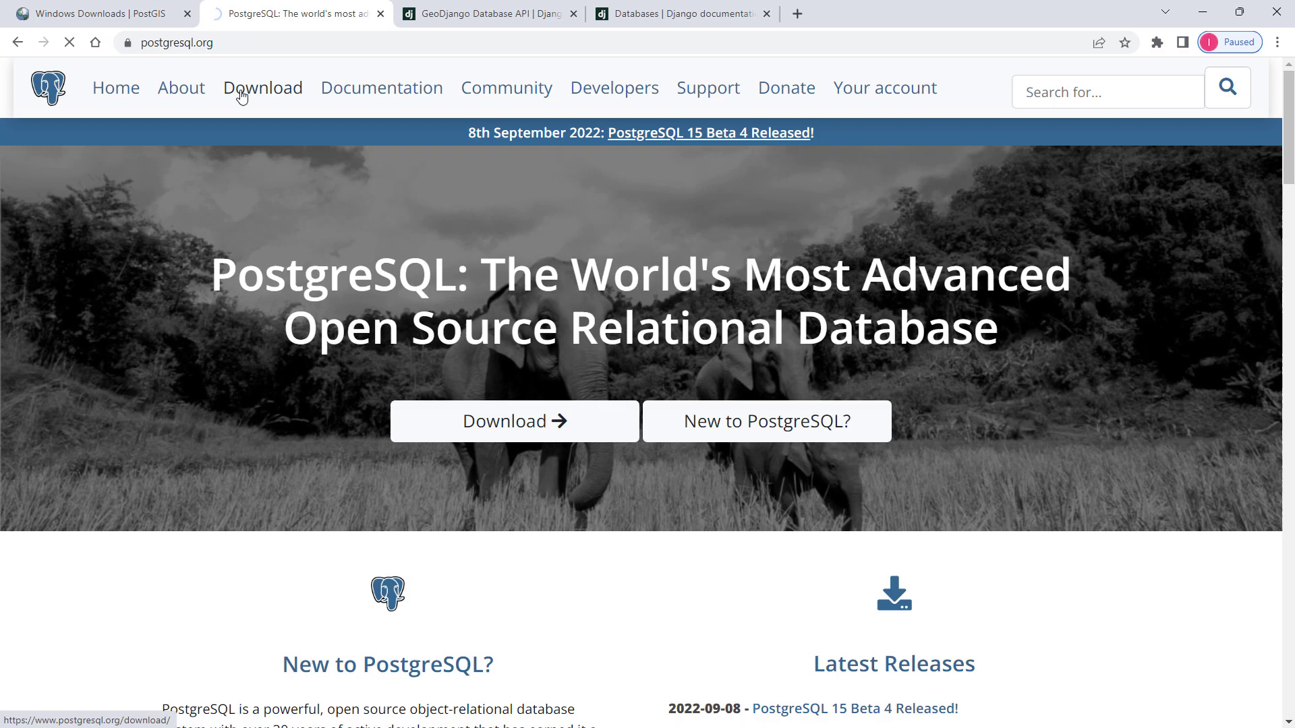
pyautogui.click(262, 88)
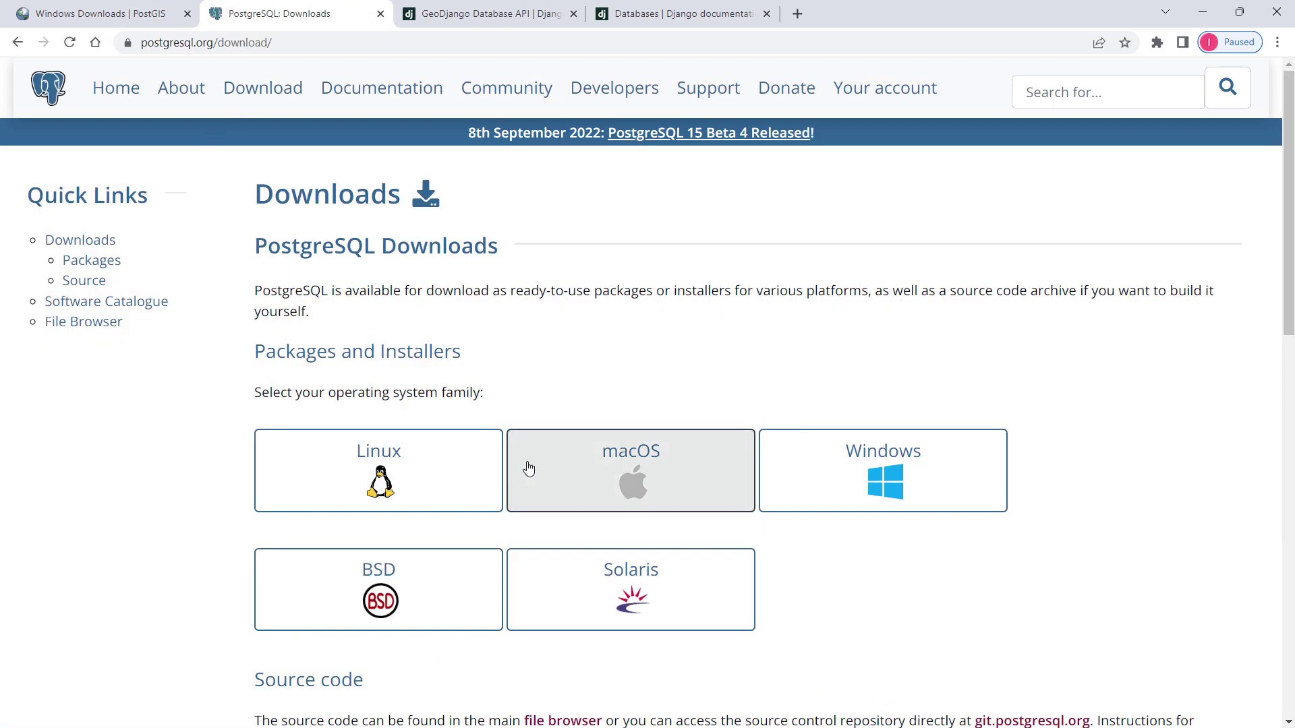
pyautogui.moveTo(689, 446)
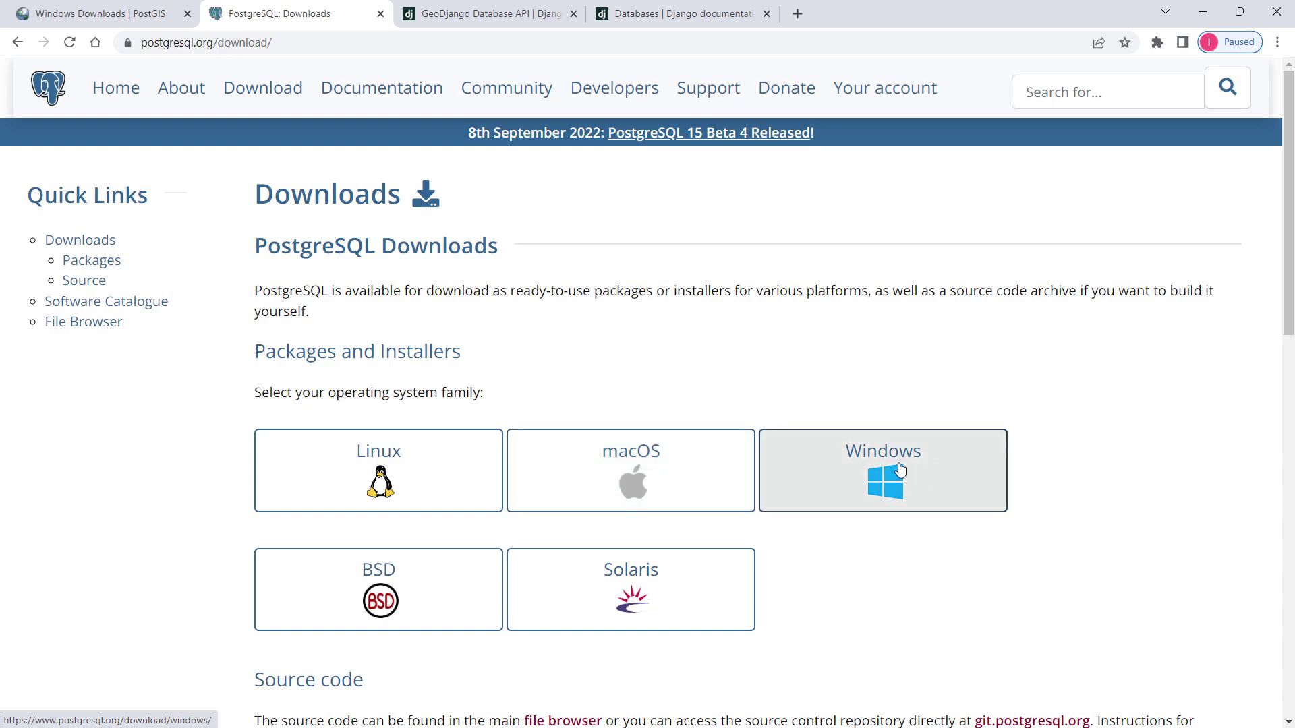
pyautogui.click(881, 470)
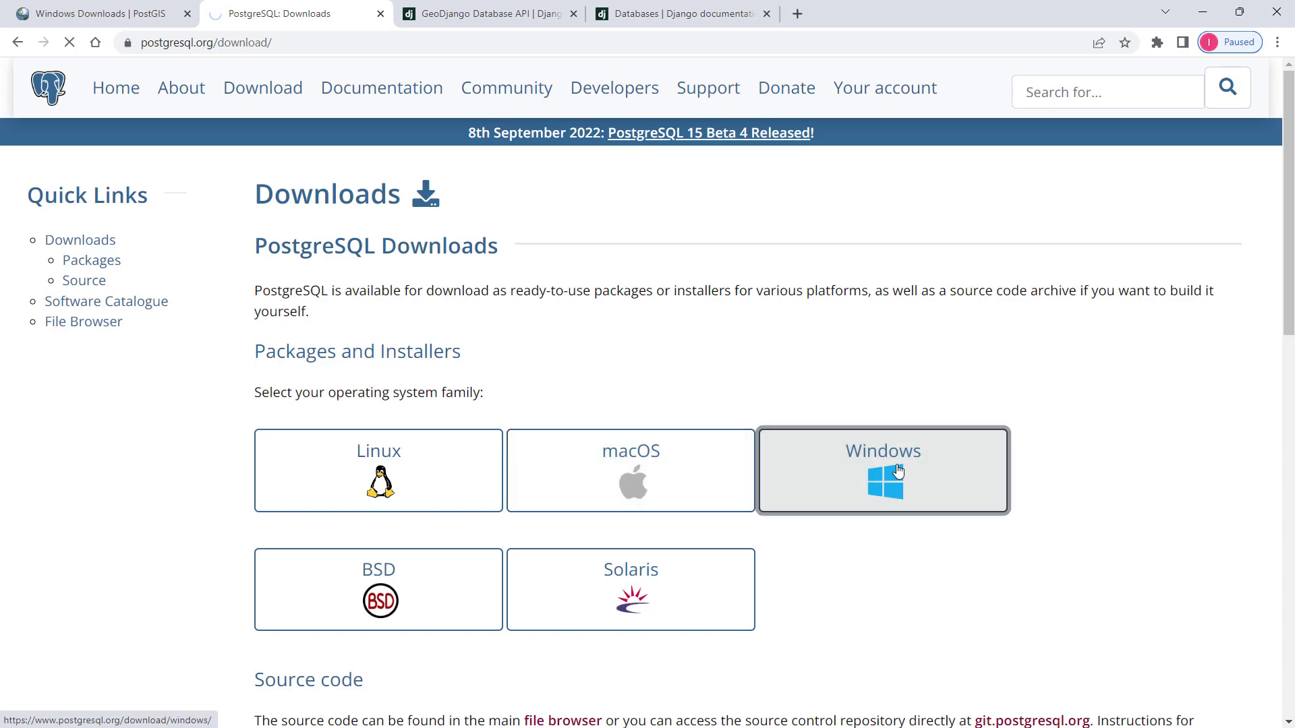
pyautogui.click(882, 470)
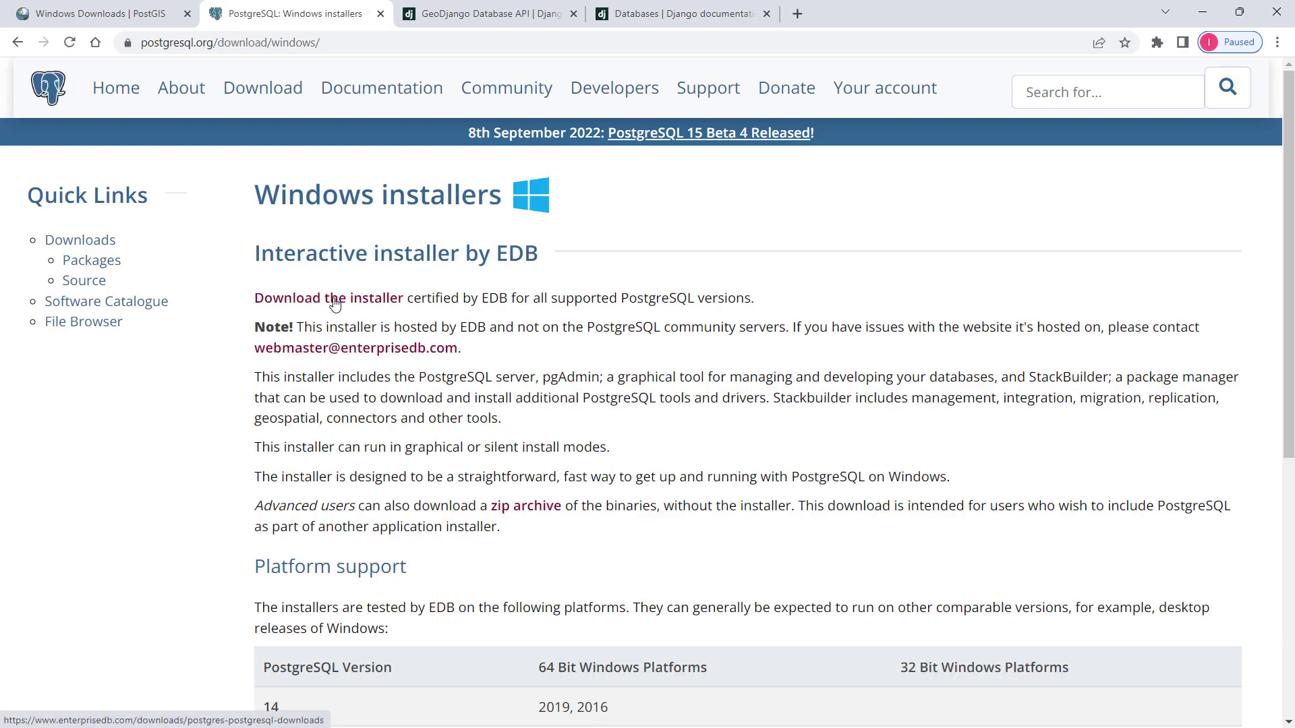
pyautogui.click(329, 298)
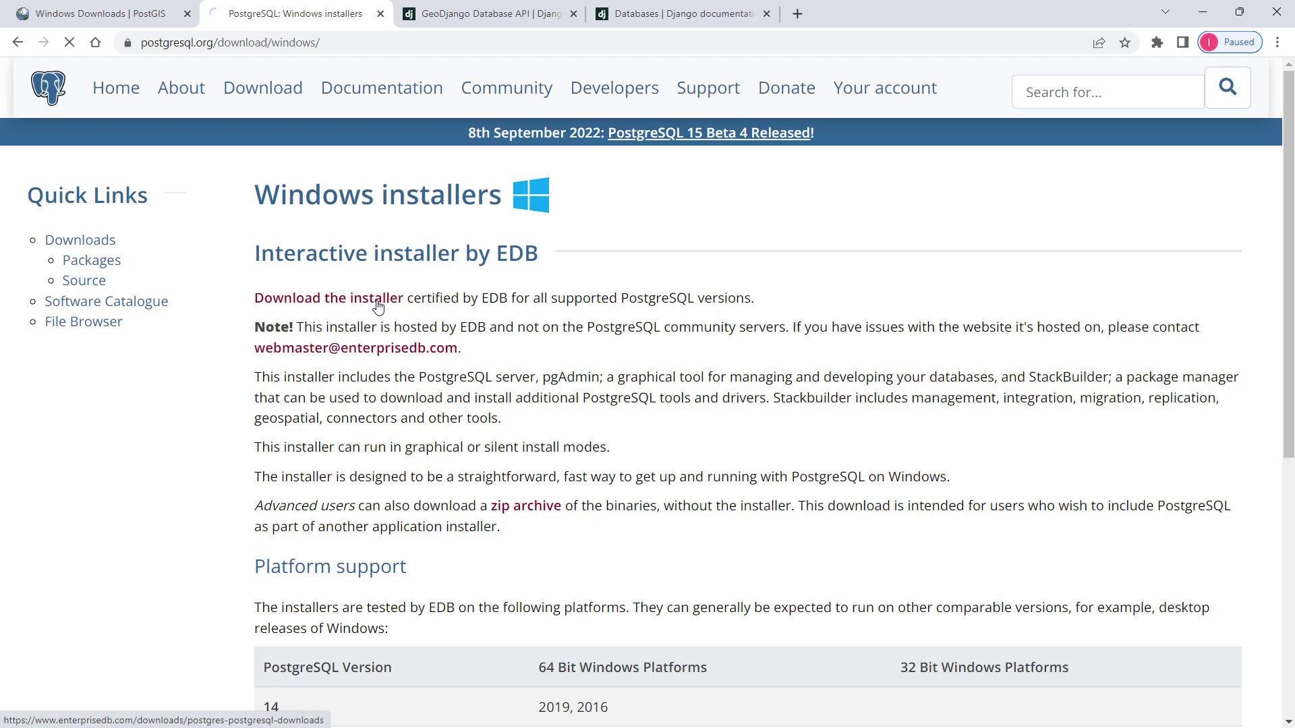
# - On EDB's Download PostgreSQL page, pick the 14.5 Windows x86-64 installer
pyautogui.click(328, 298)
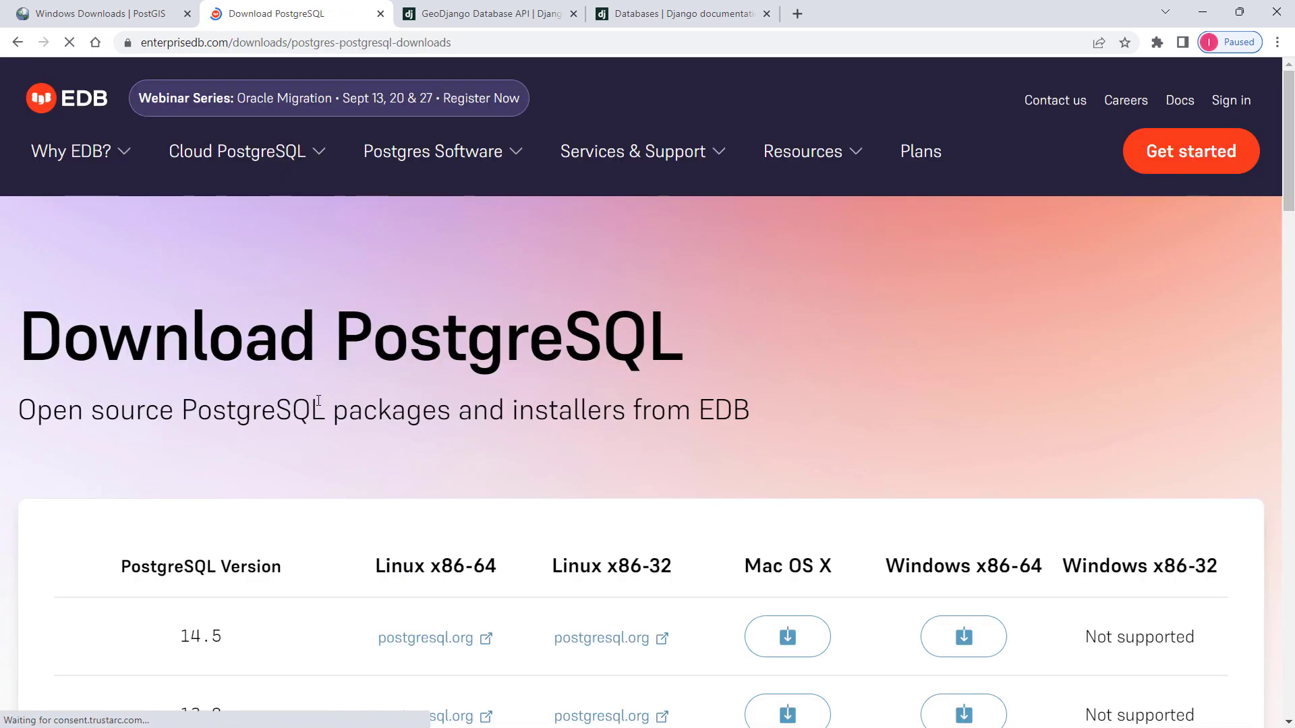
pyautogui.scroll(-3)
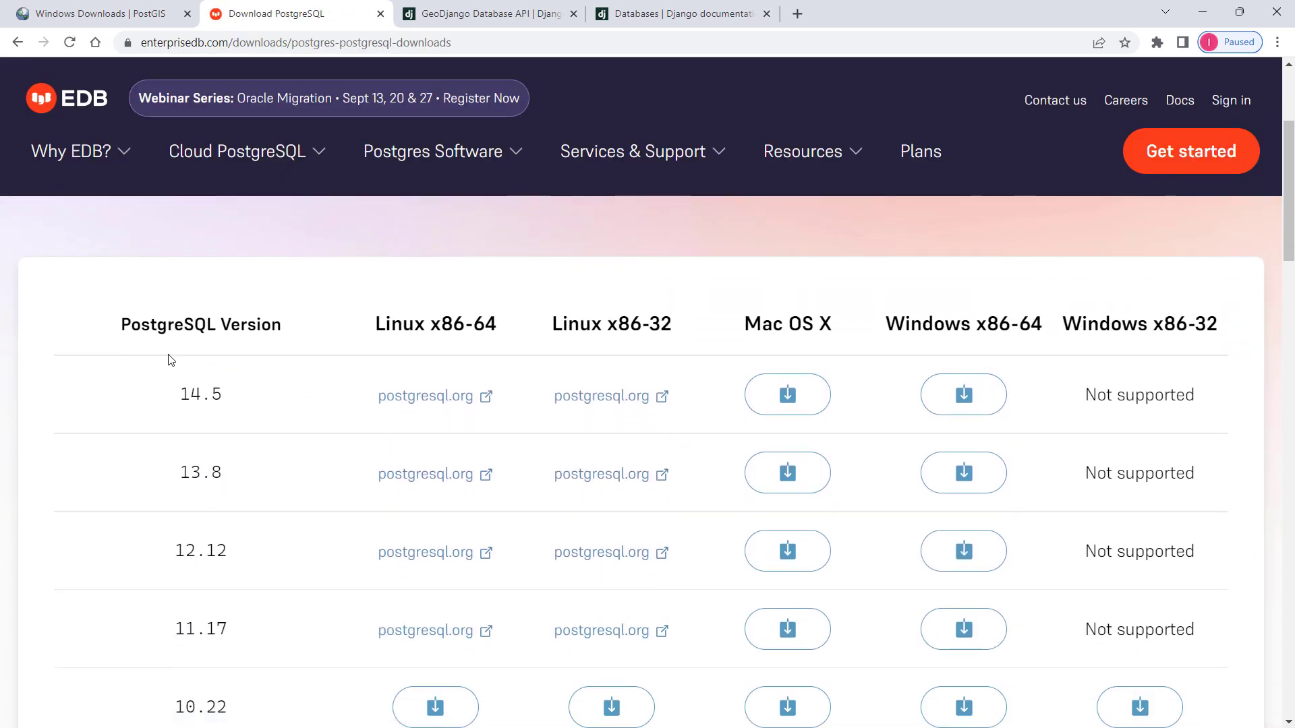
pyautogui.moveTo(205, 354)
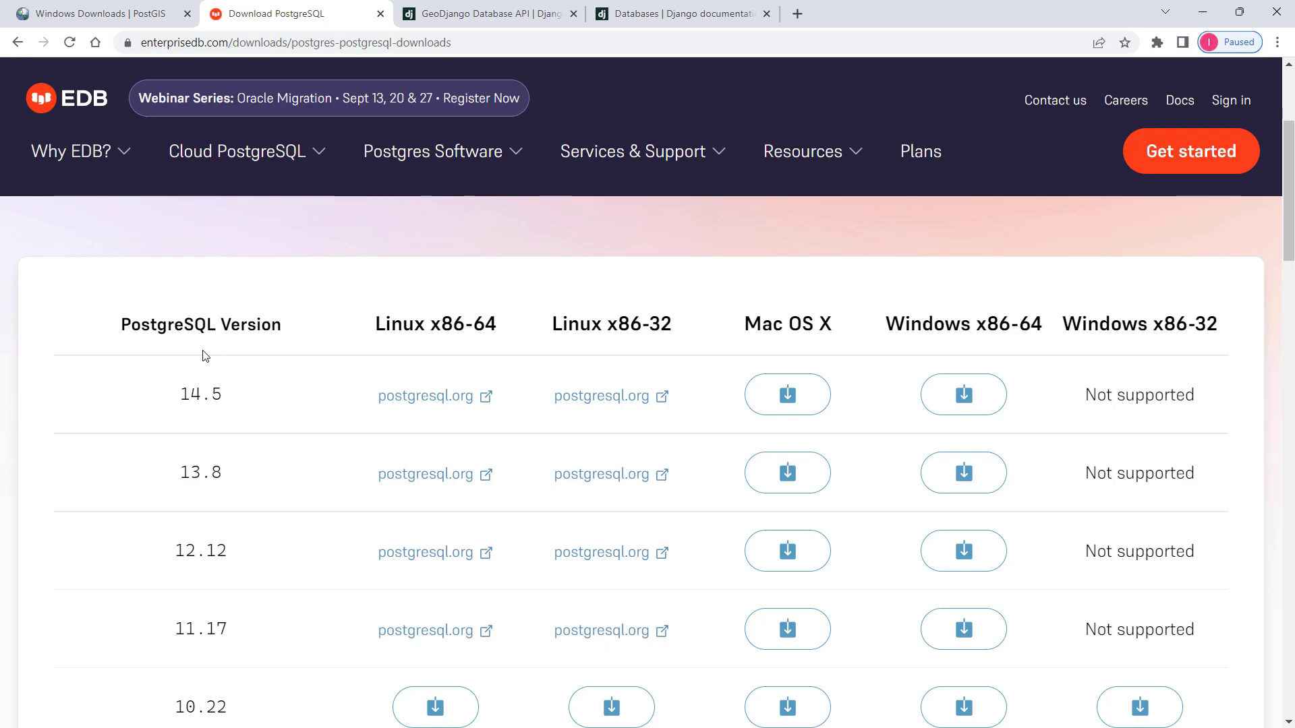
pyautogui.moveTo(195, 413)
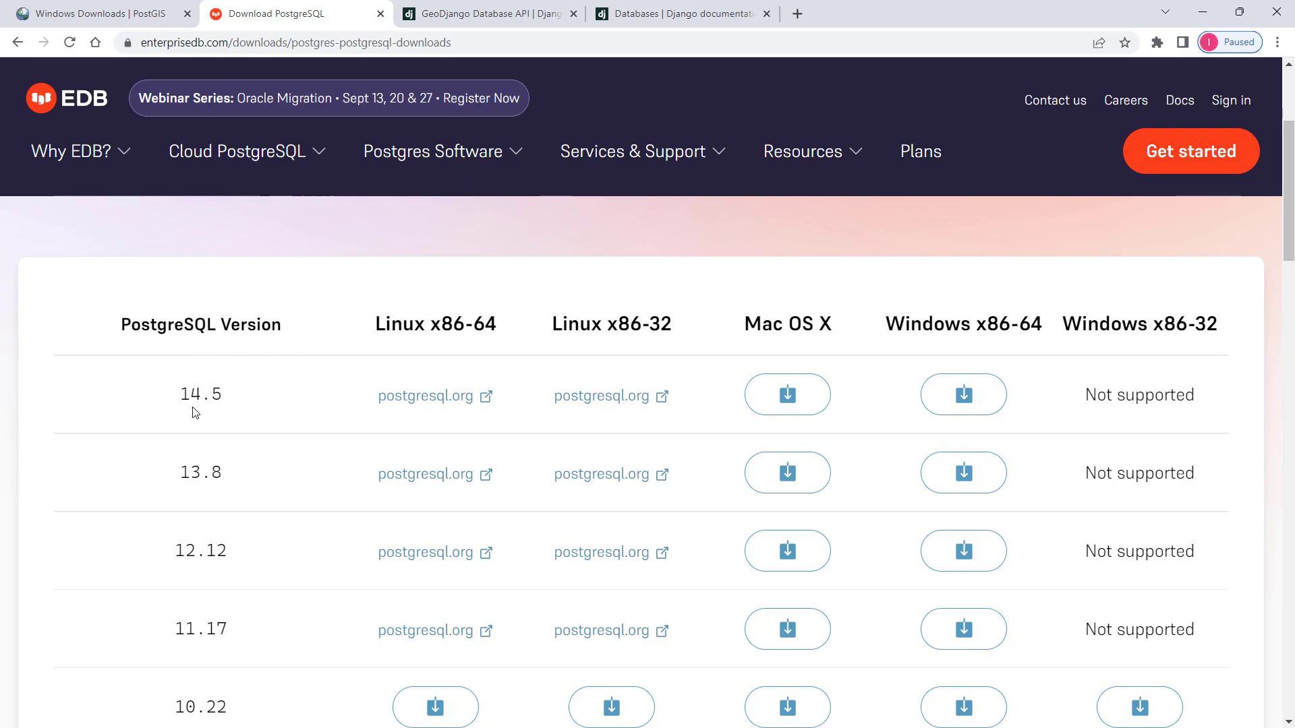
pyautogui.doubleClick(200, 394)
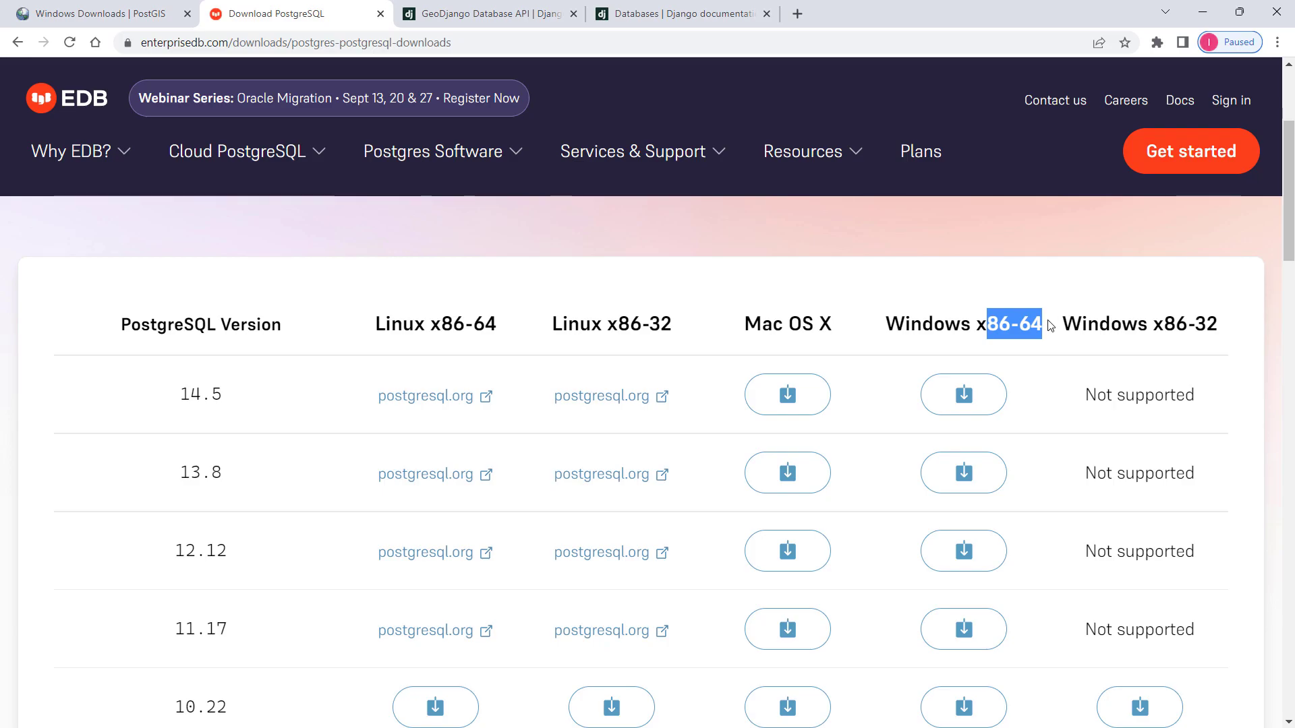
pyautogui.moveTo(963, 394)
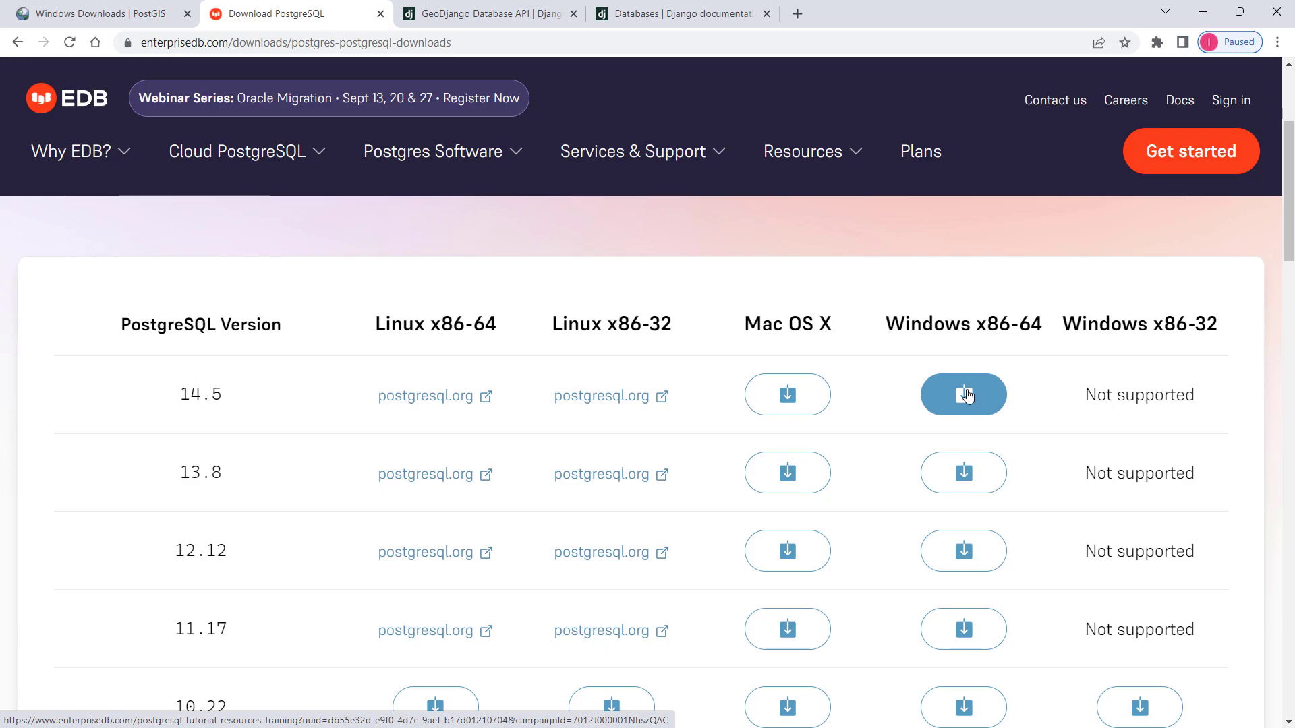
pyautogui.moveTo(1198, 39)
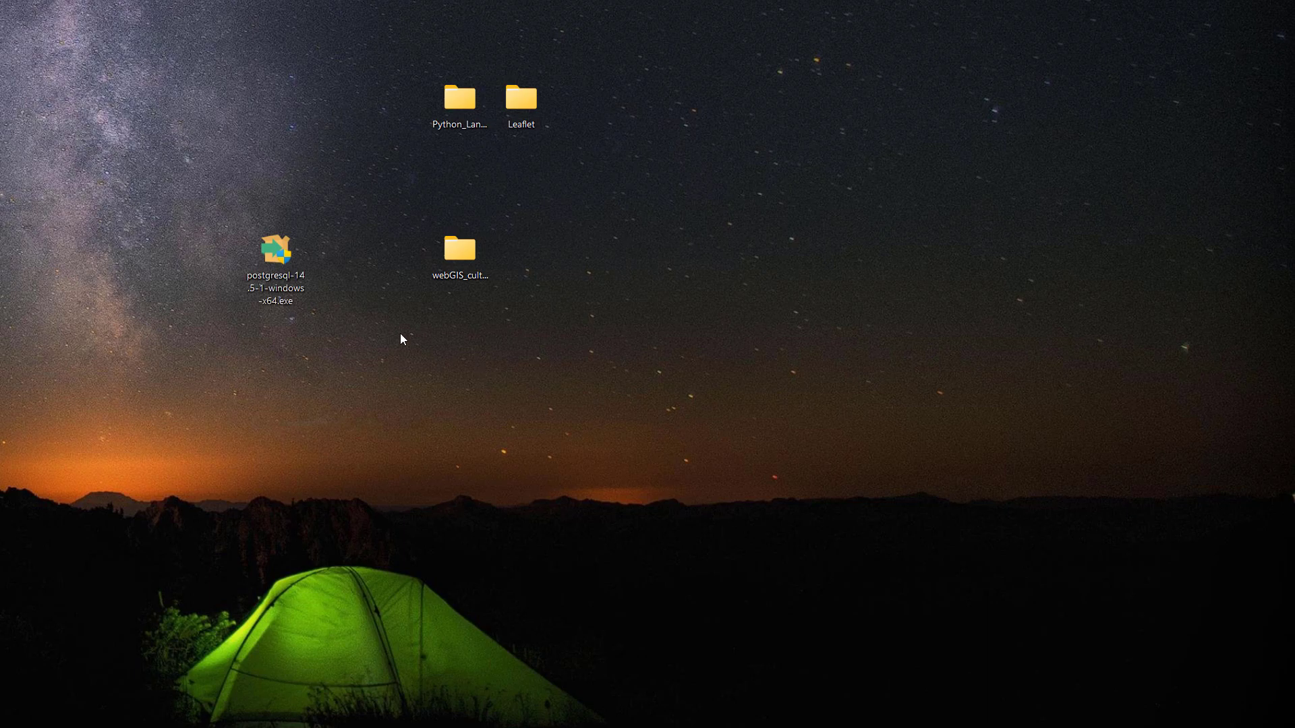
pyautogui.moveTo(277, 258)
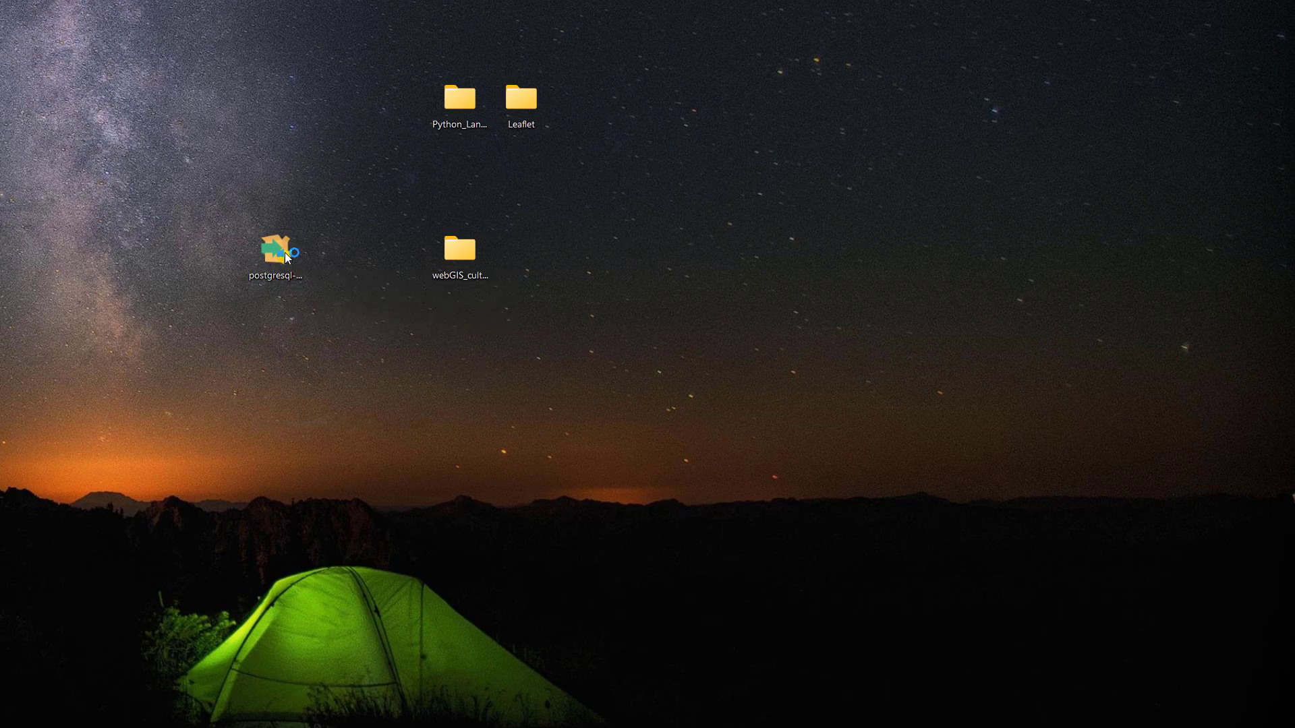
# - Launch the downloaded PostgreSQL 14.5 installer from the desktop
pyautogui.click(277, 250)
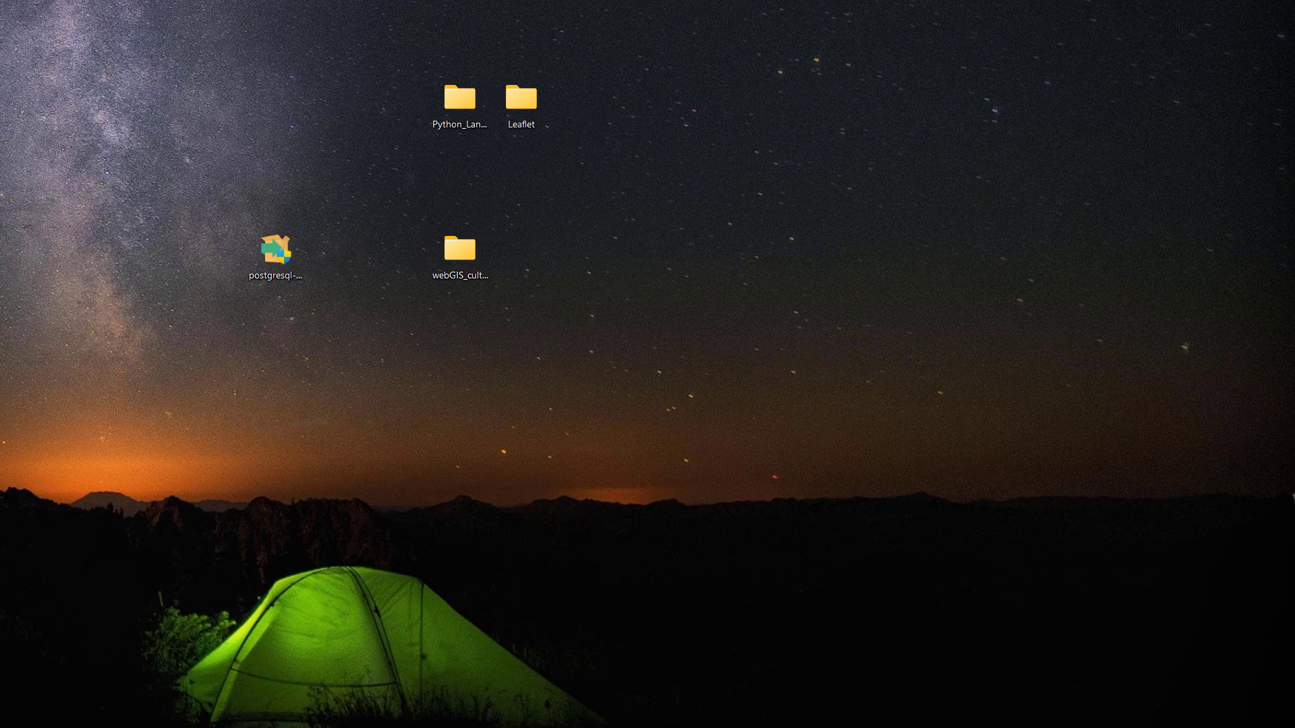
pyautogui.doubleClick(275, 249)
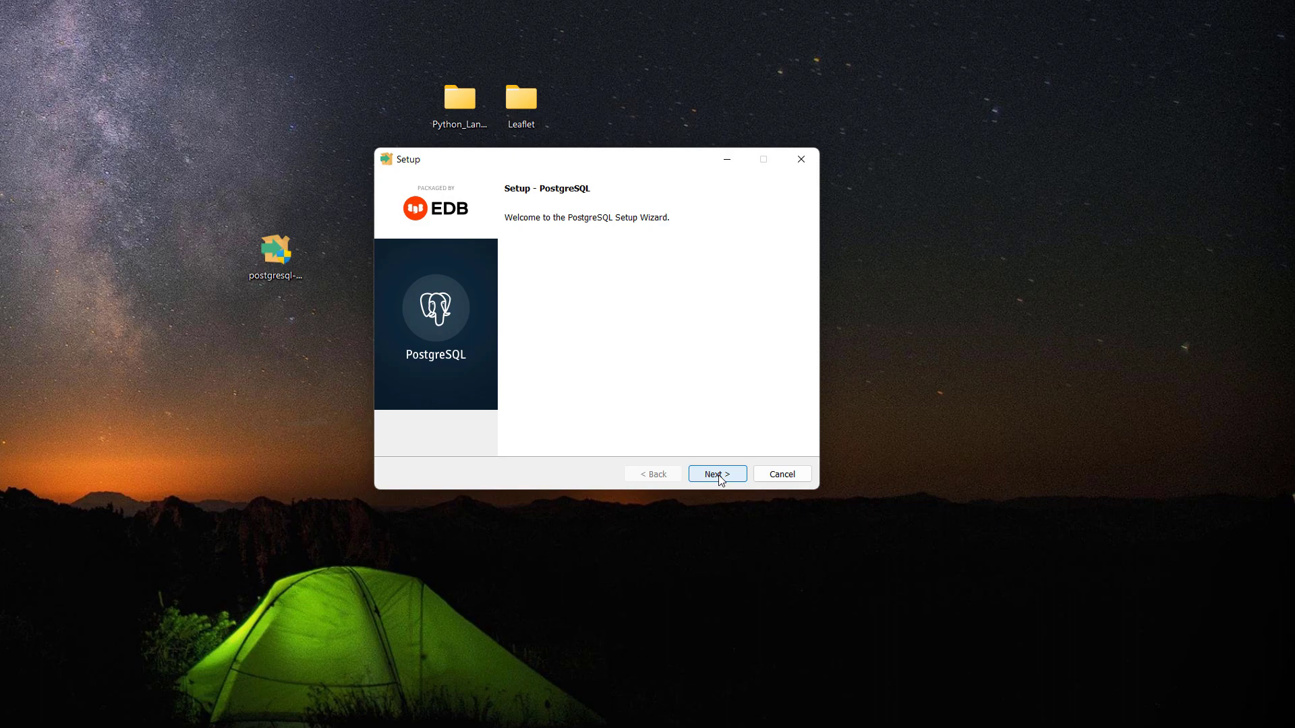
# - Keep the default install directory, all four components and the existing data directory to reach Ready to Install
pyautogui.click(715, 473)
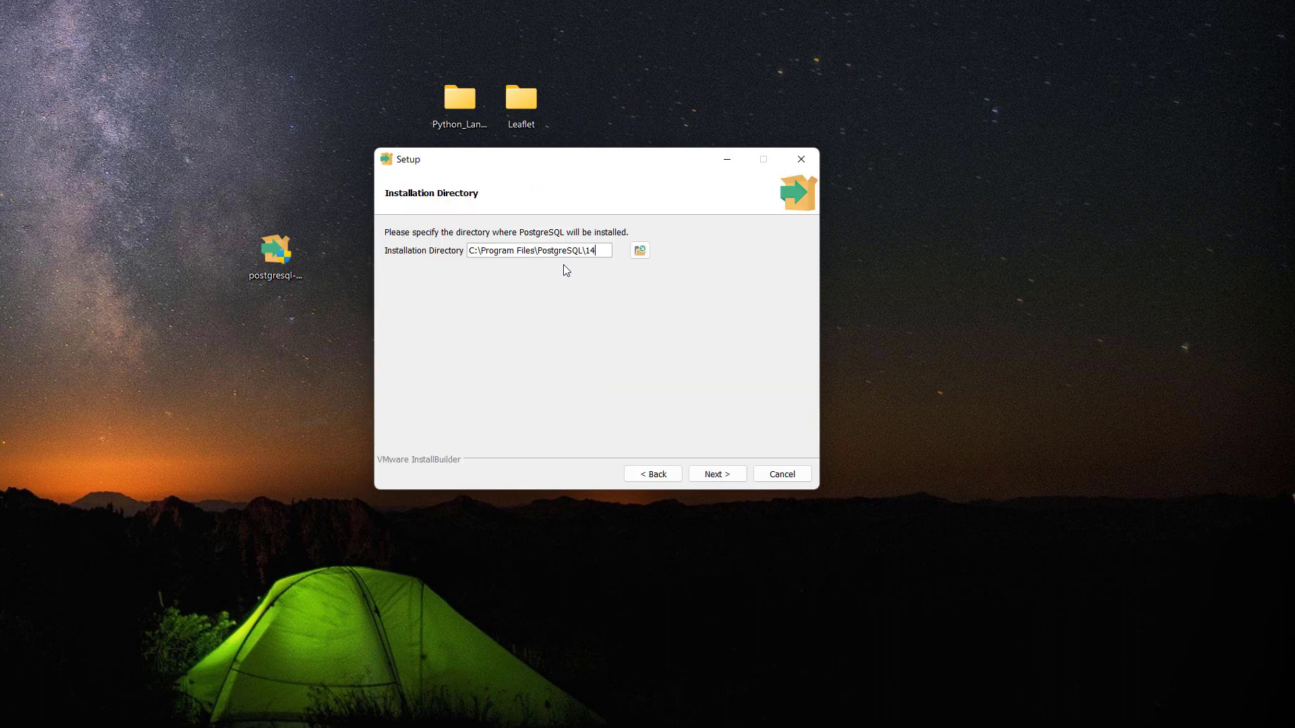
pyautogui.moveTo(714, 473)
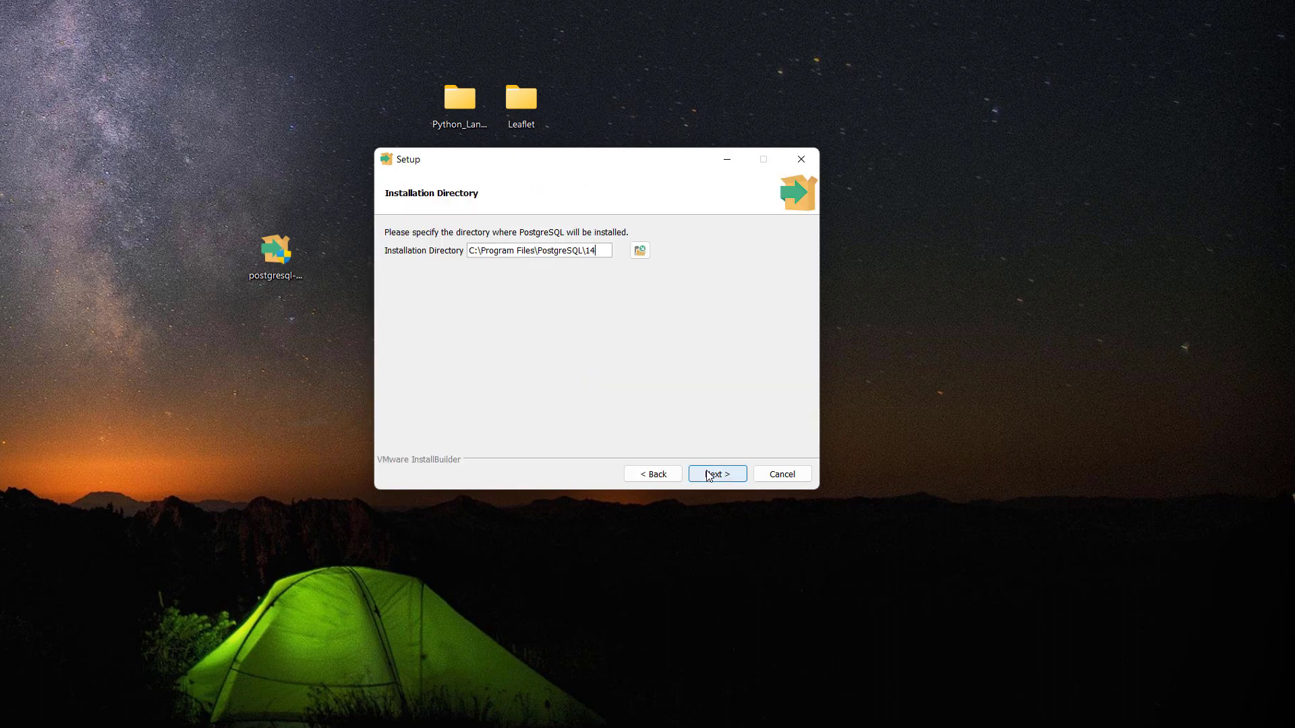
pyautogui.click(714, 473)
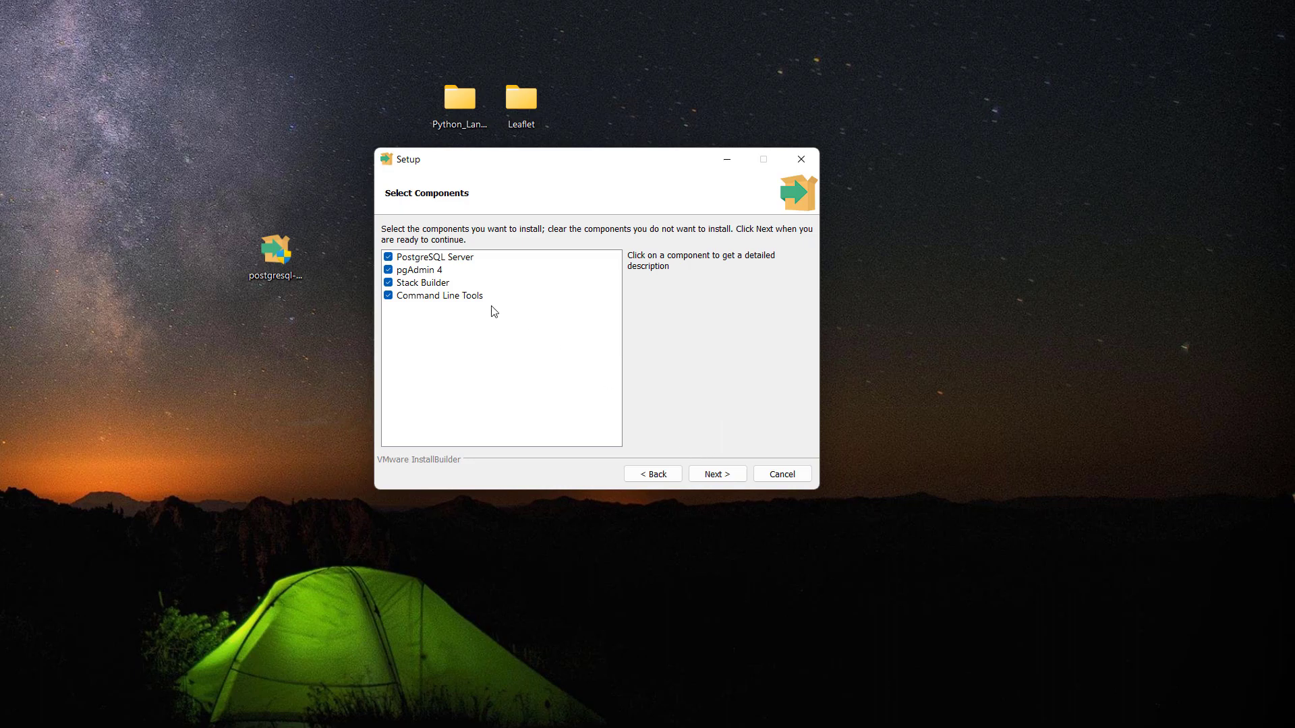
pyautogui.moveTo(438, 291)
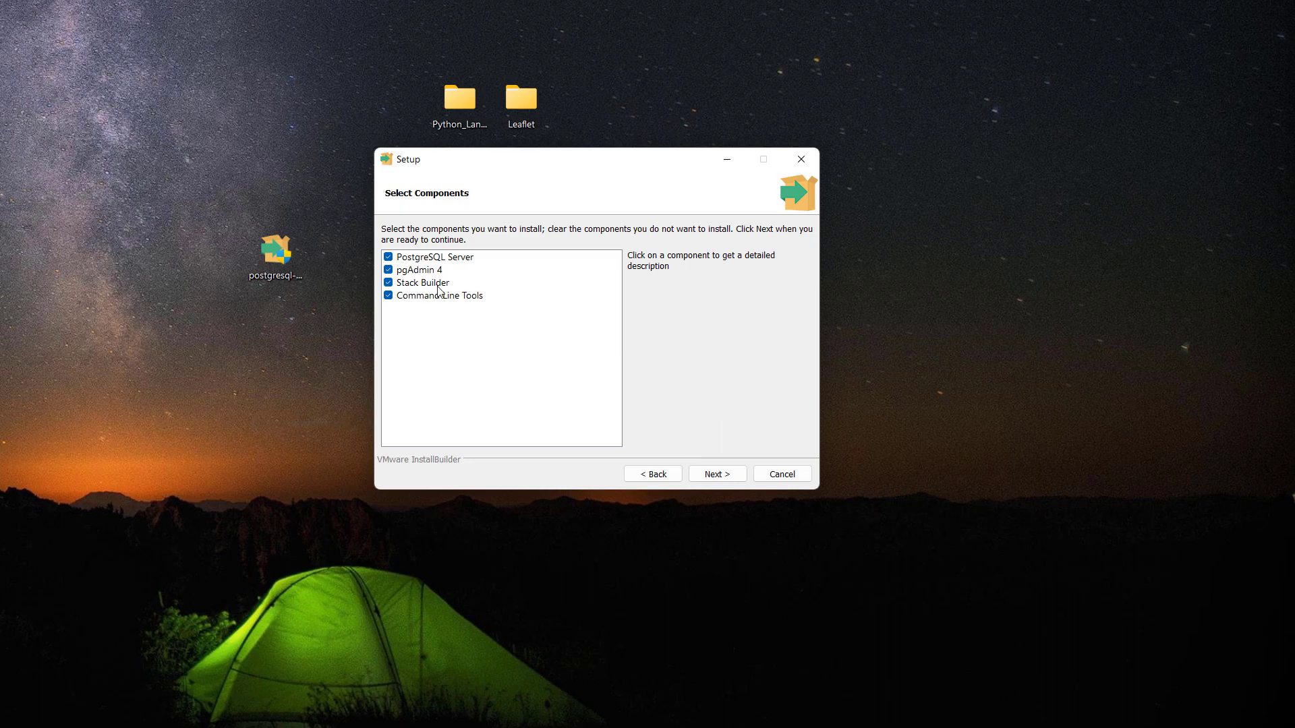
pyautogui.moveTo(405, 289)
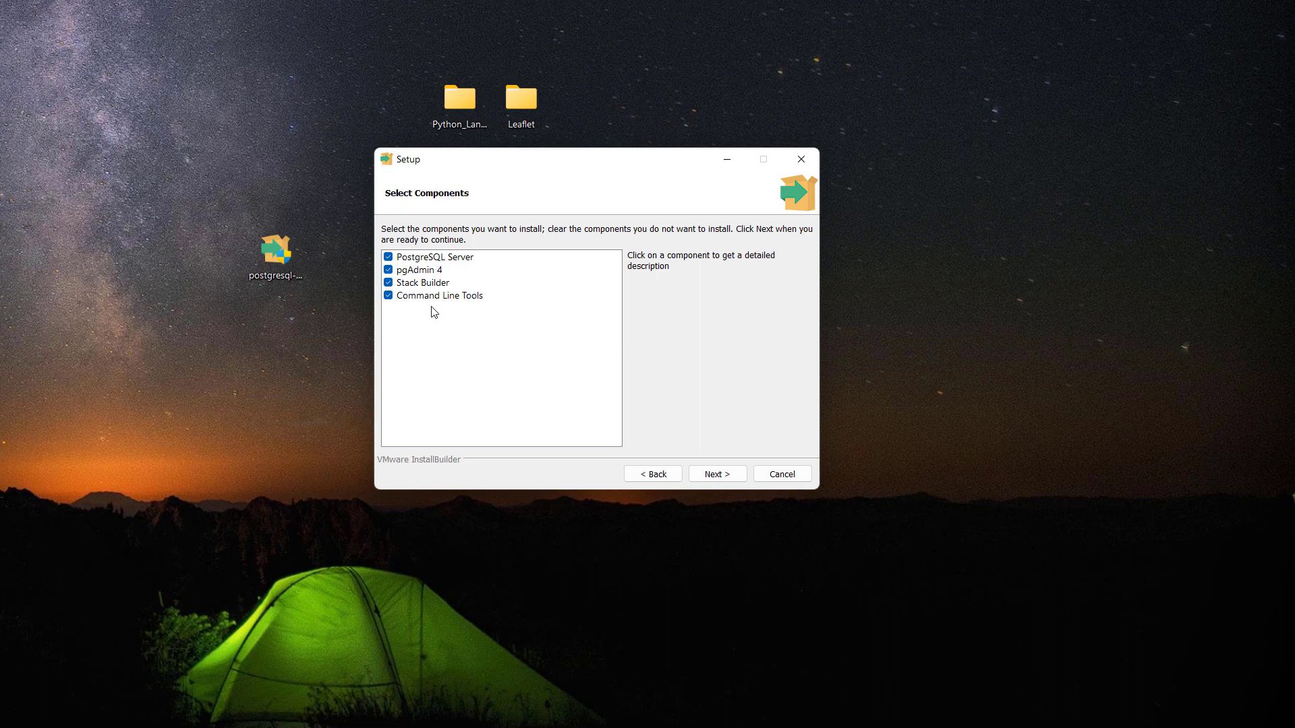
pyautogui.moveTo(438, 279)
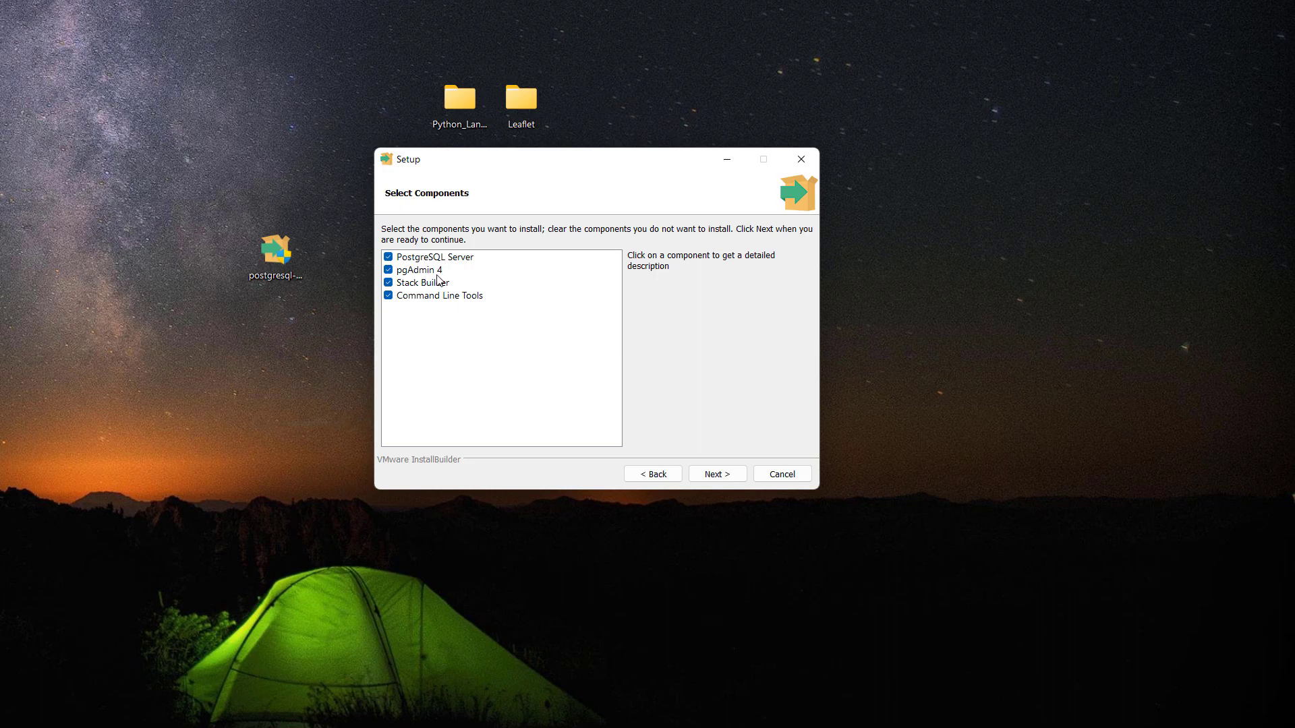
pyautogui.moveTo(432, 275)
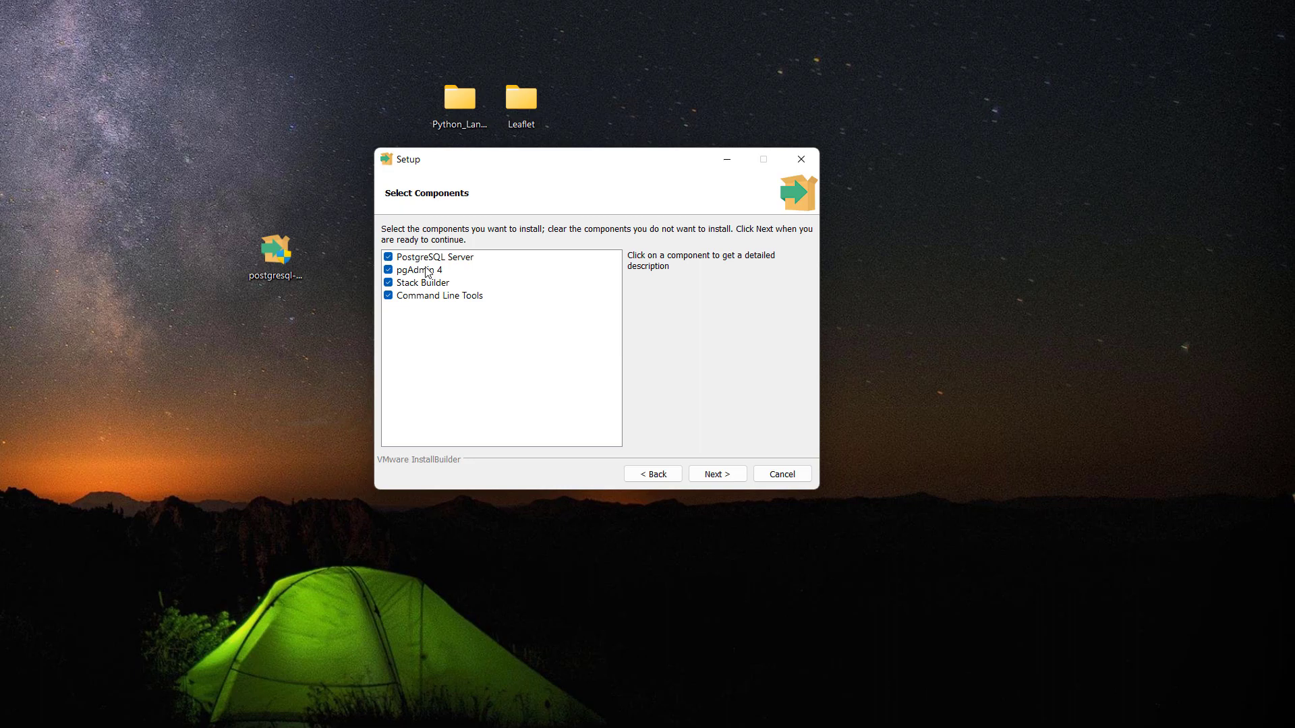
pyautogui.moveTo(423, 256)
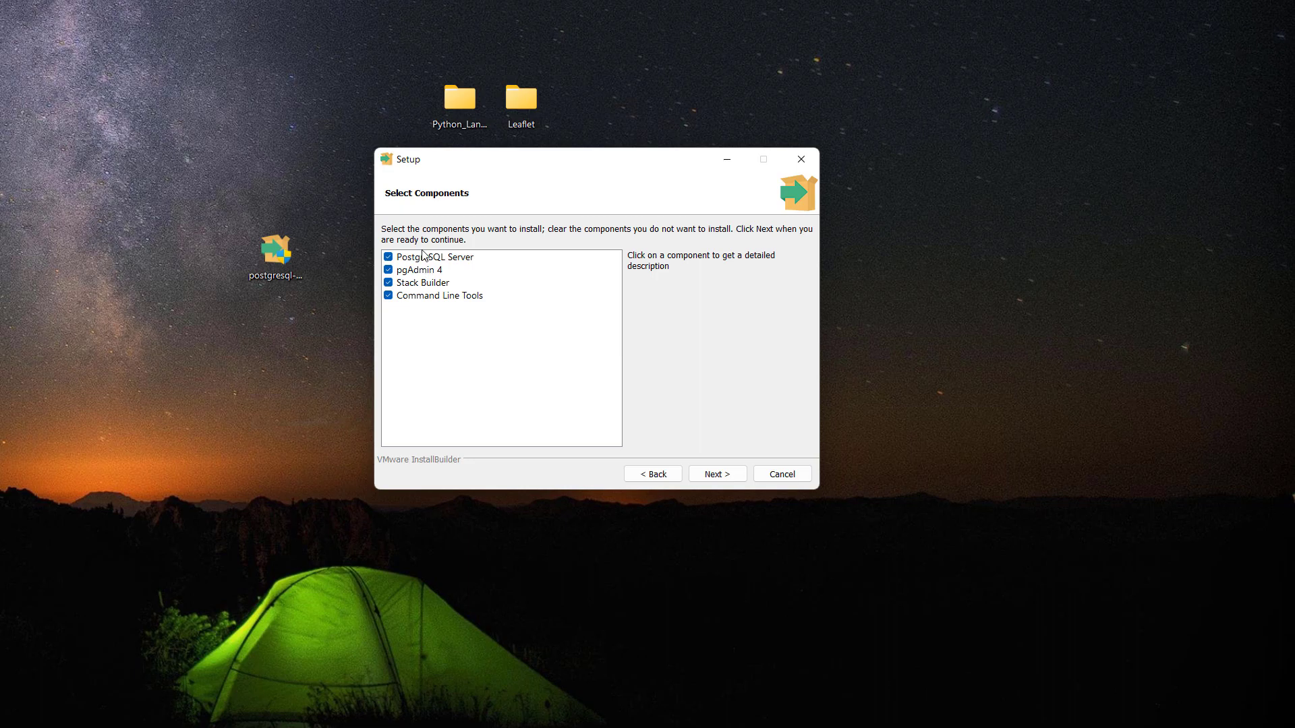
pyautogui.moveTo(389, 319)
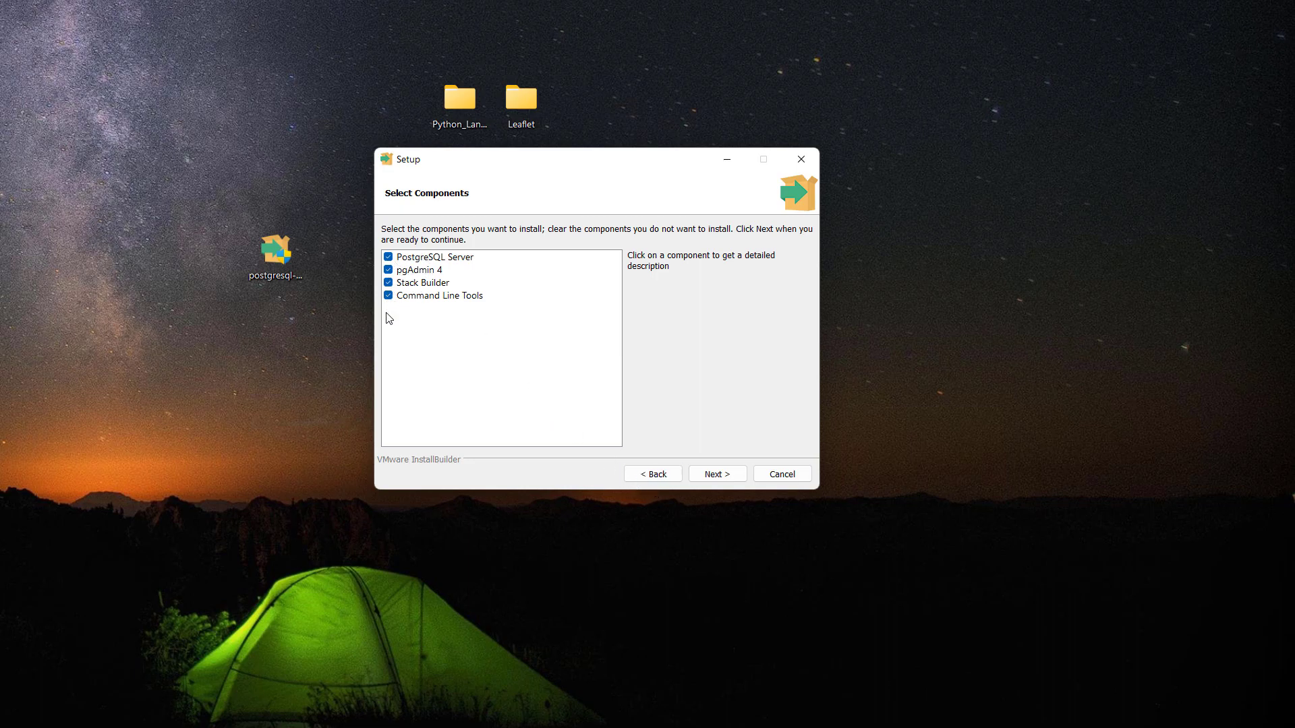
pyautogui.click(715, 474)
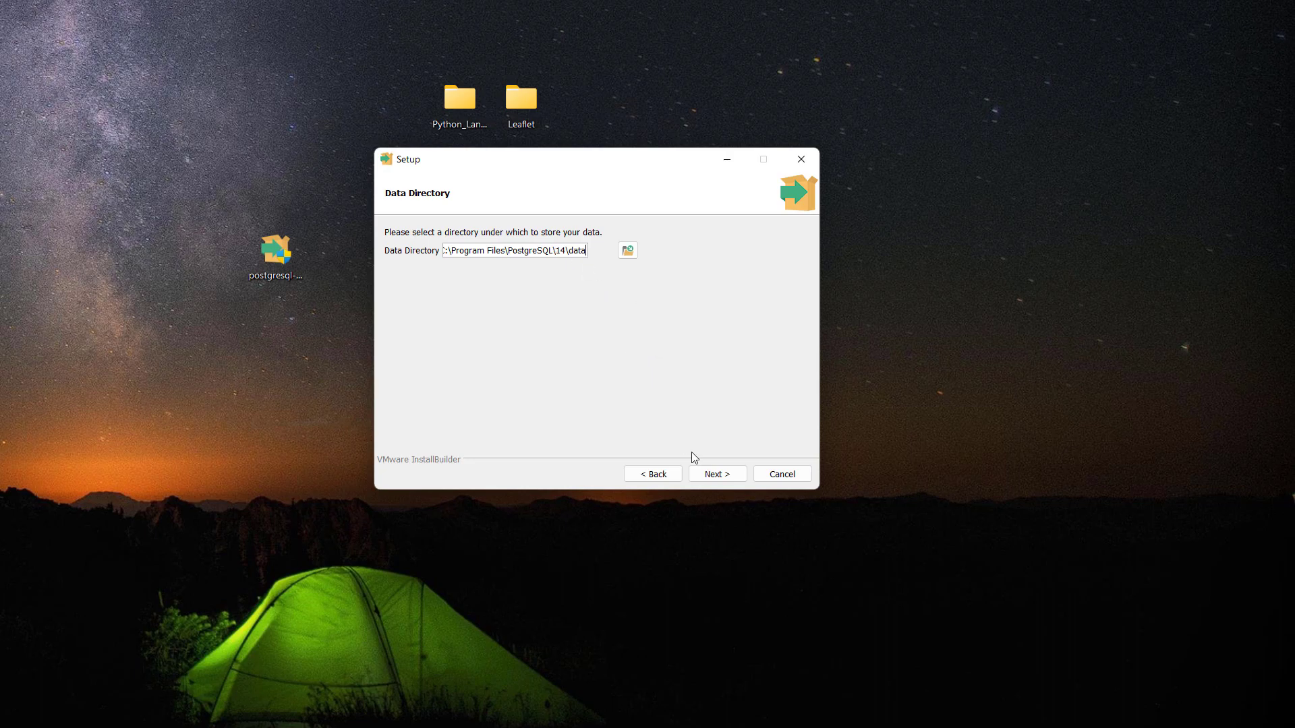
pyautogui.click(715, 473)
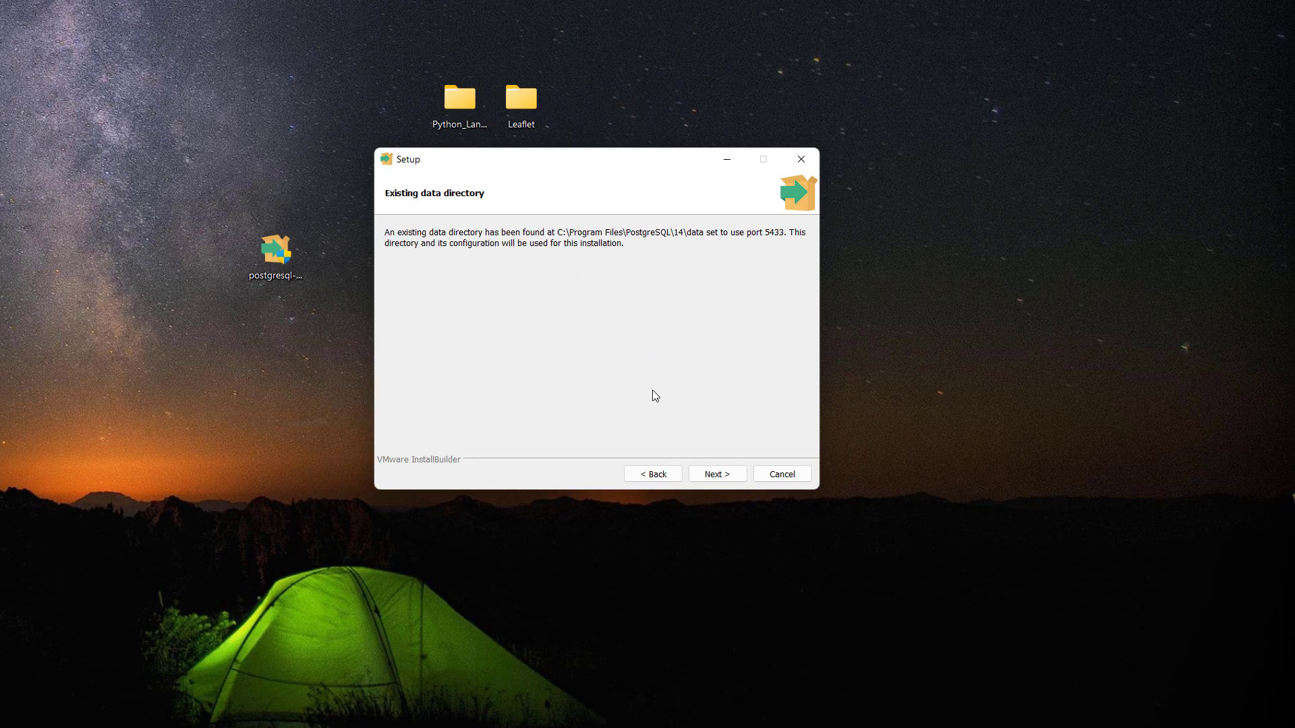
pyautogui.click(716, 473)
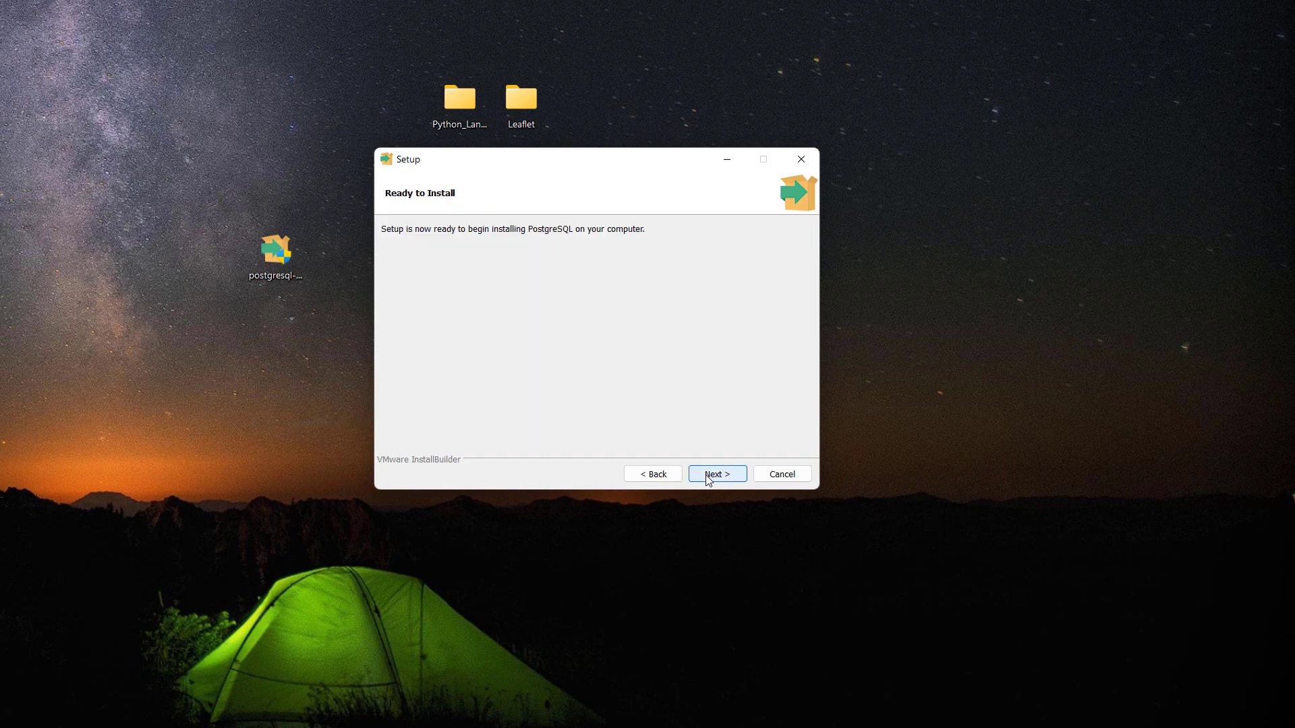
# - Start the PostgreSQL 14 installation and acknowledge the pgAdmin server shutdown warning
pyautogui.click(715, 473)
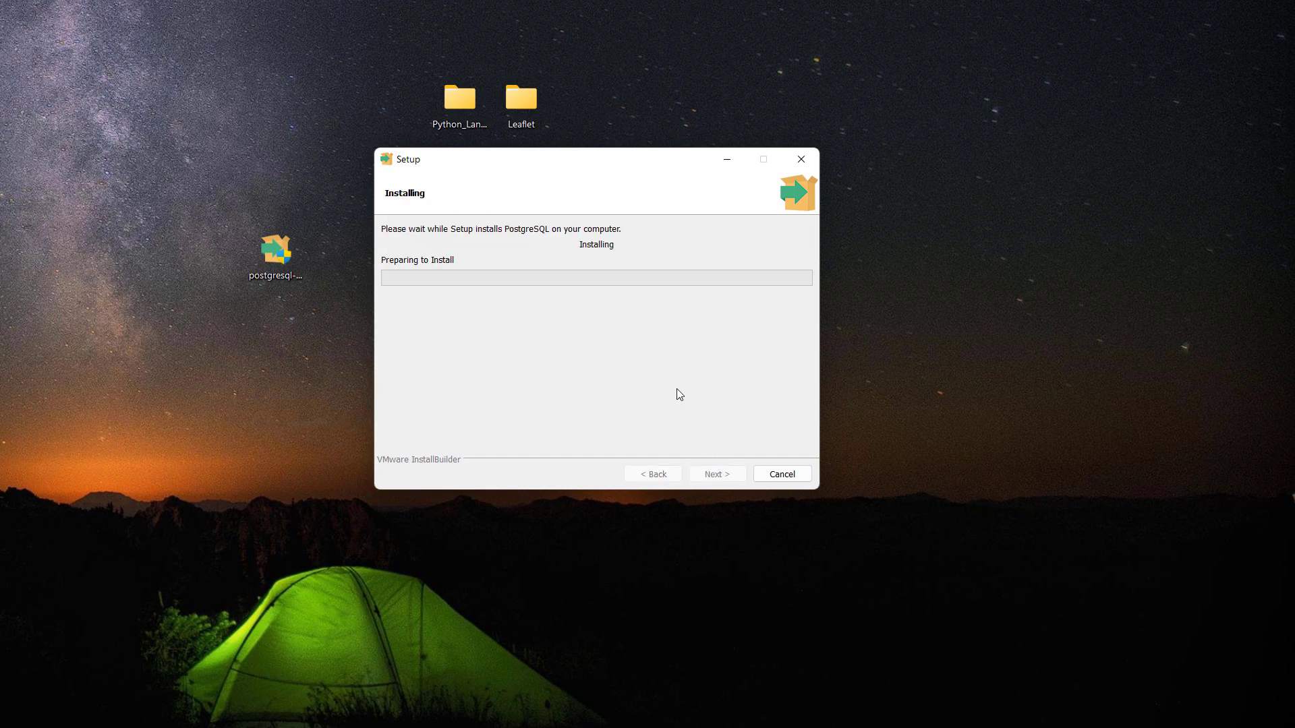
pyautogui.moveTo(673, 387)
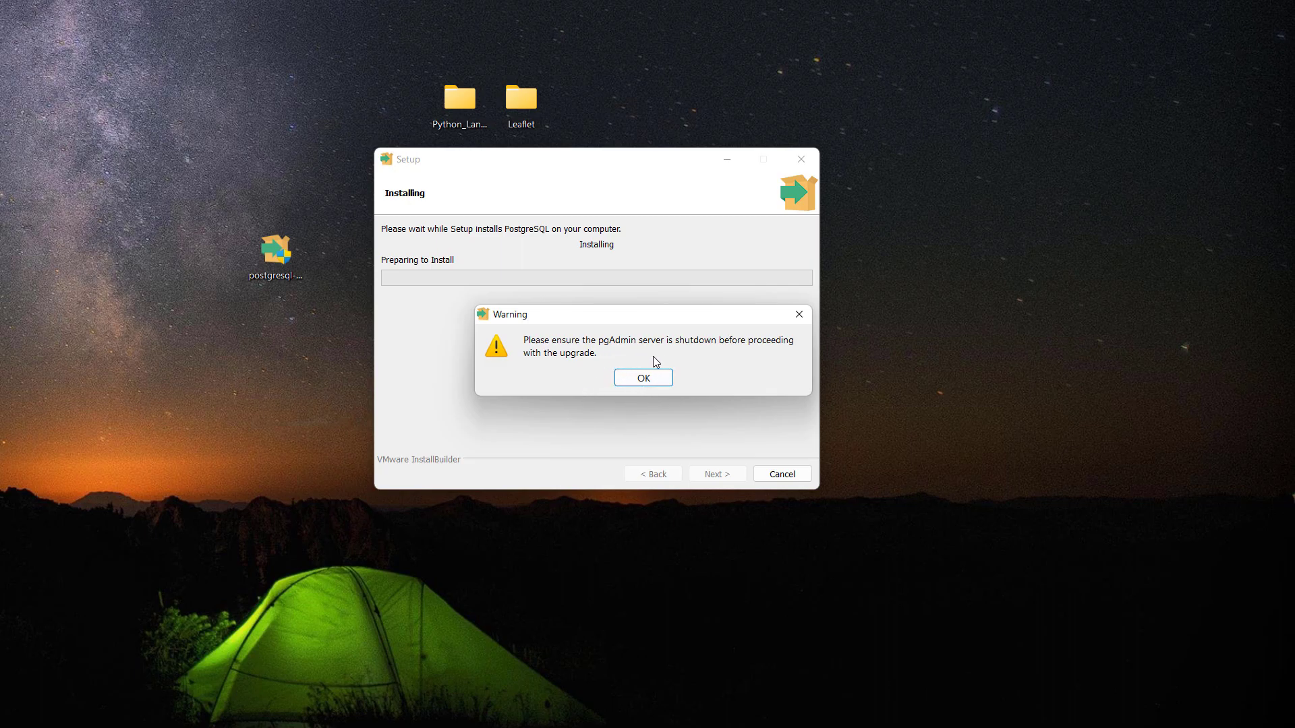
pyautogui.click(643, 378)
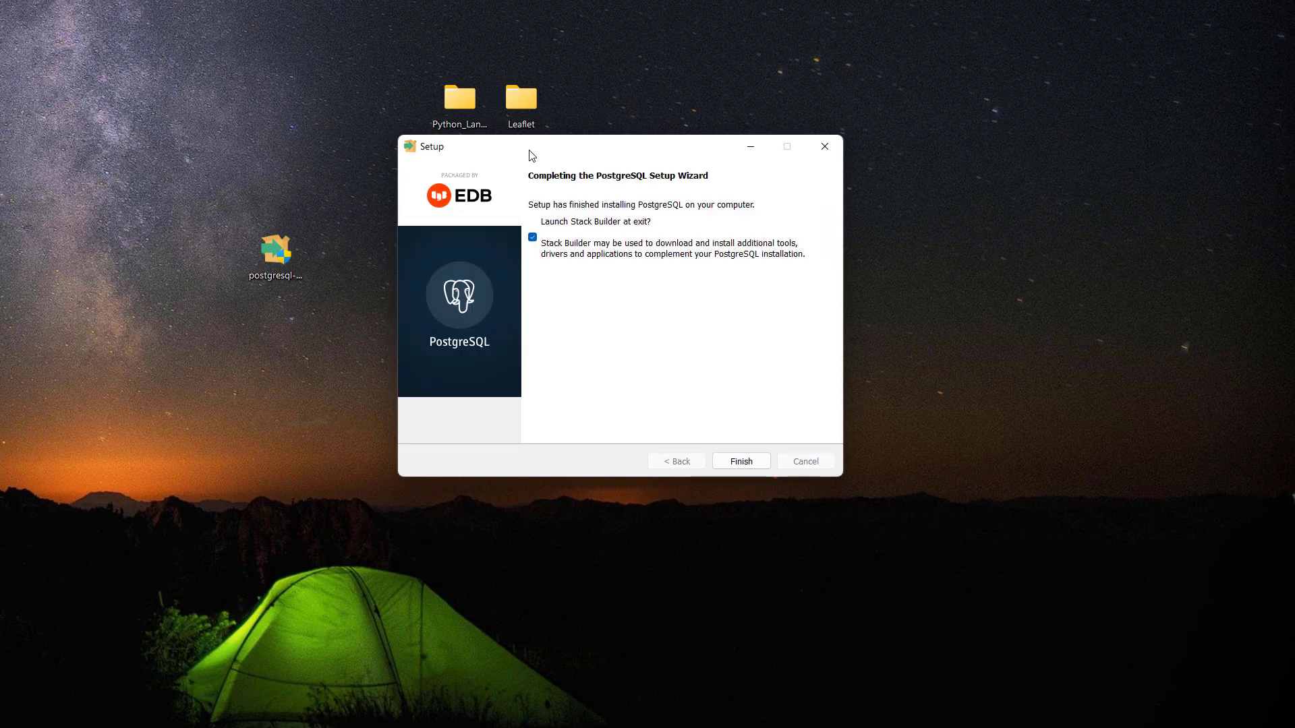
pyautogui.moveTo(471, 67)
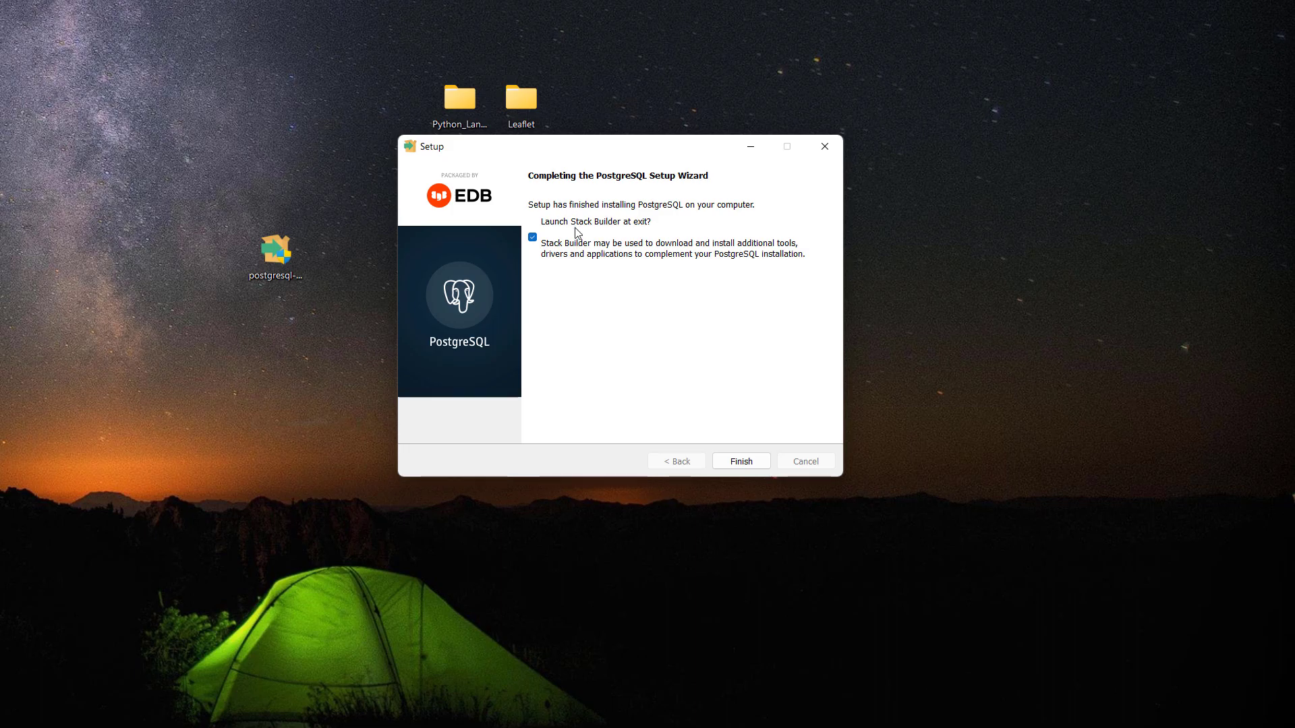
pyautogui.moveTo(614, 209)
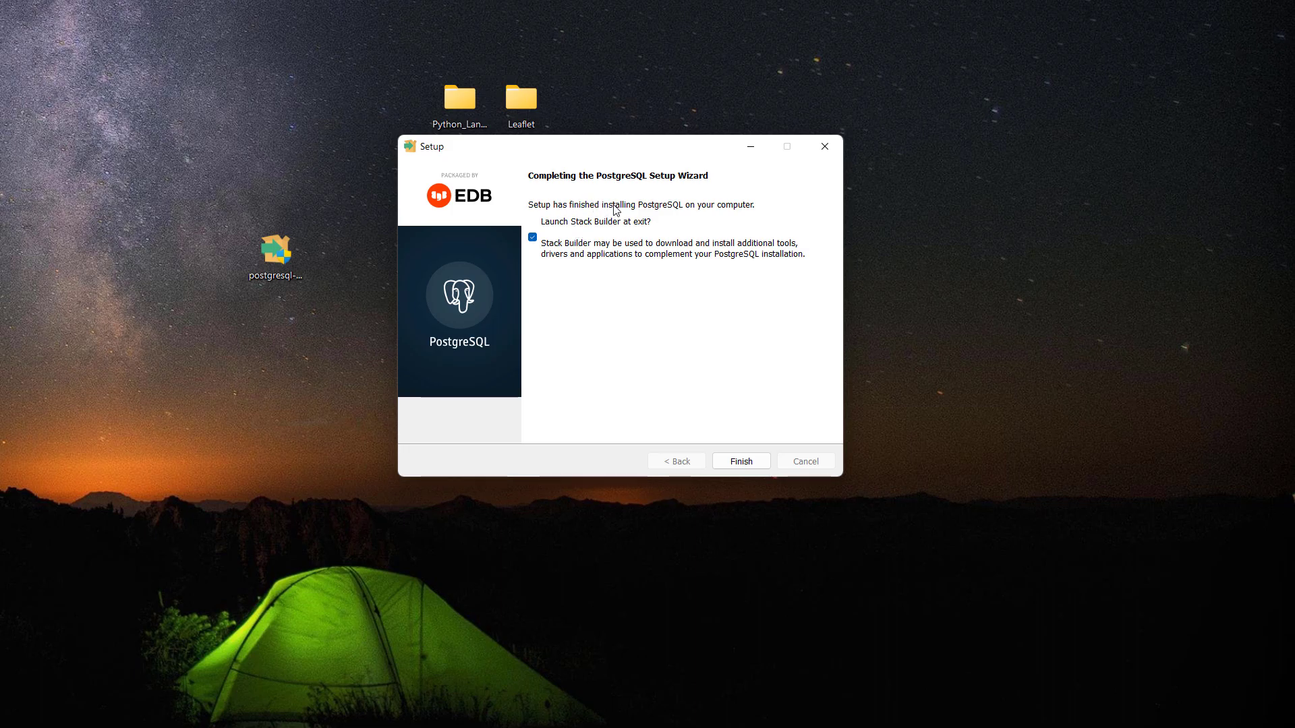
pyautogui.moveTo(689, 320)
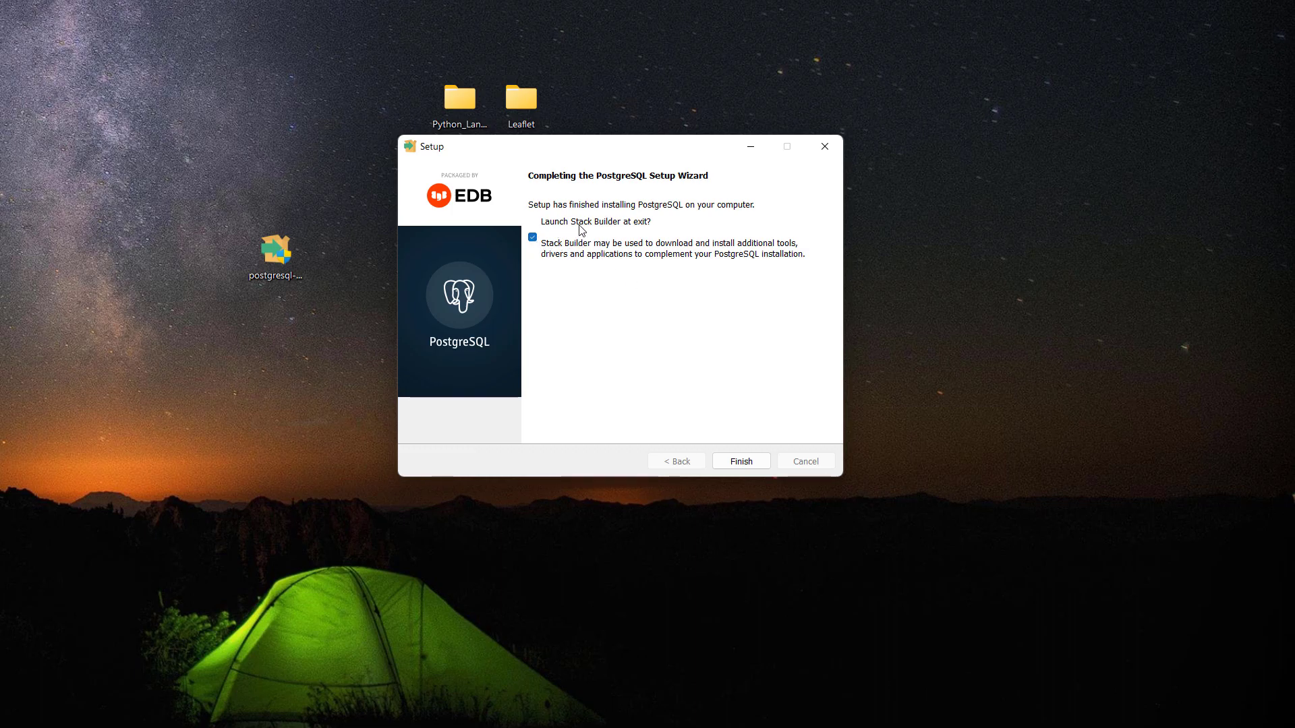
pyautogui.moveTo(580, 290)
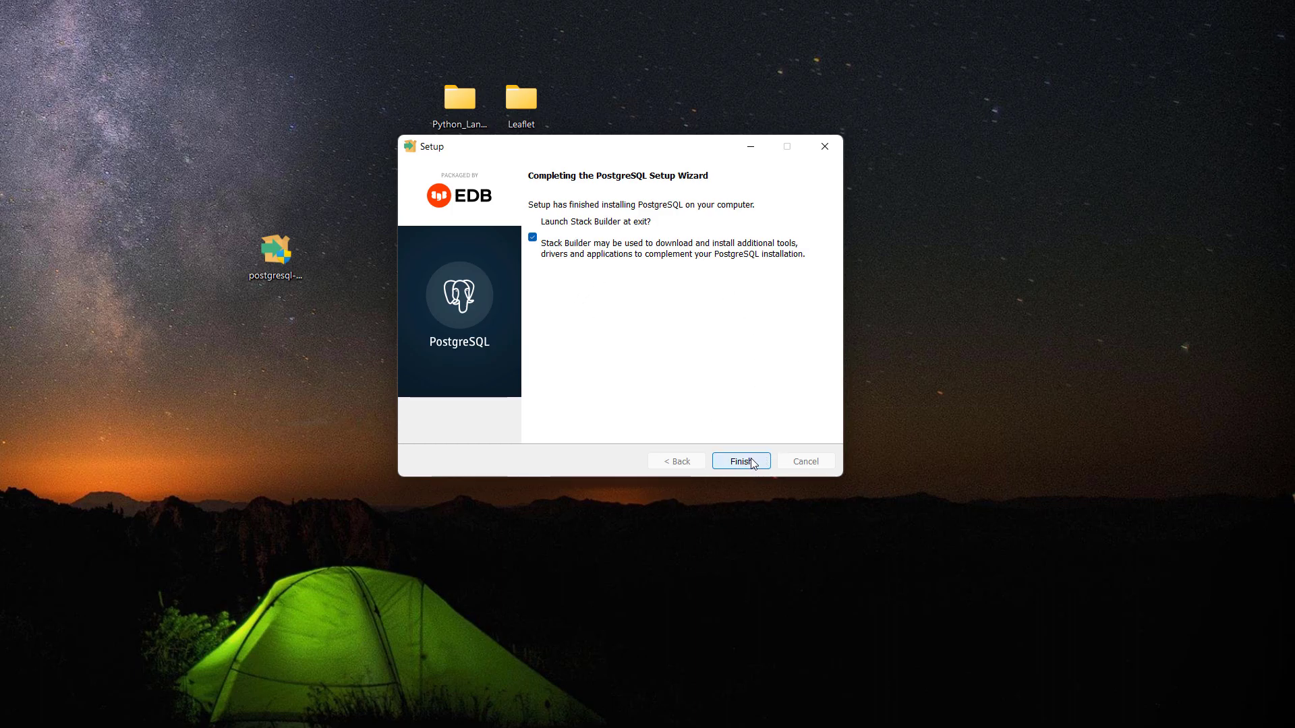
# - Finish setup into Stack Builder and select 'PostgreSQL 14 (x64) on port 5433' as the target
pyautogui.click(739, 461)
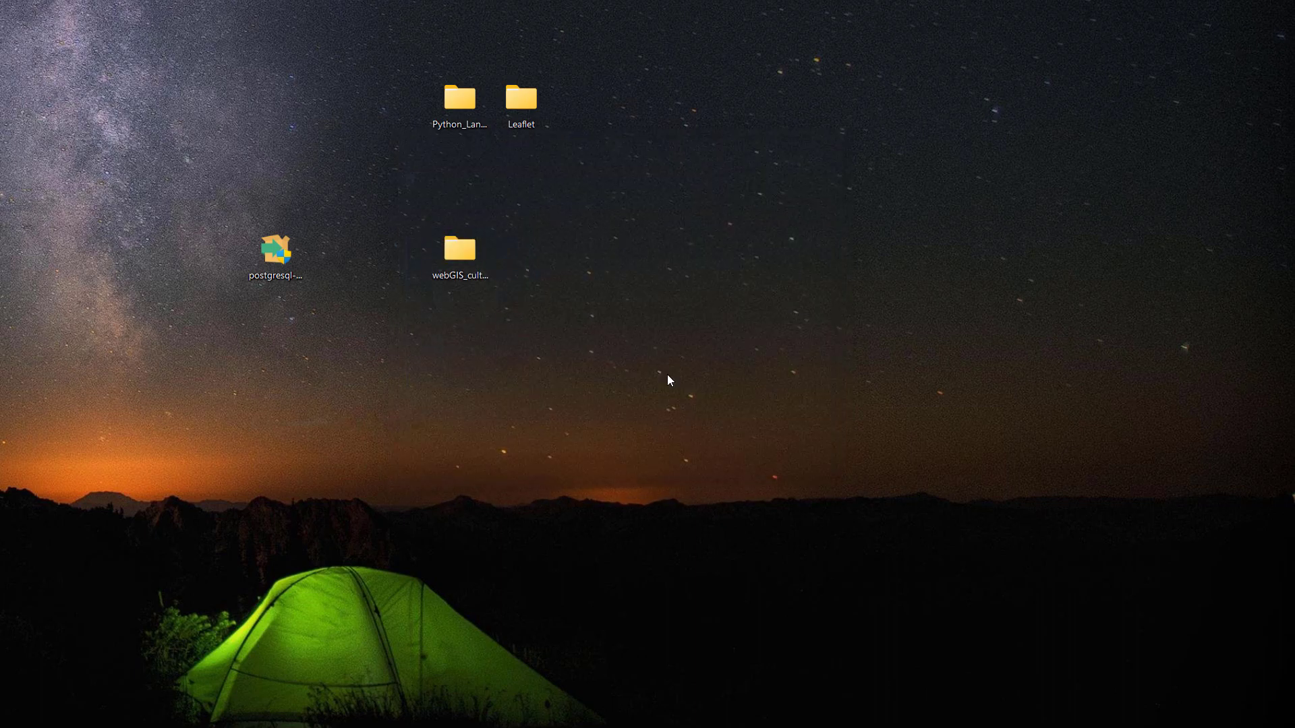
pyautogui.doubleClick(276, 251)
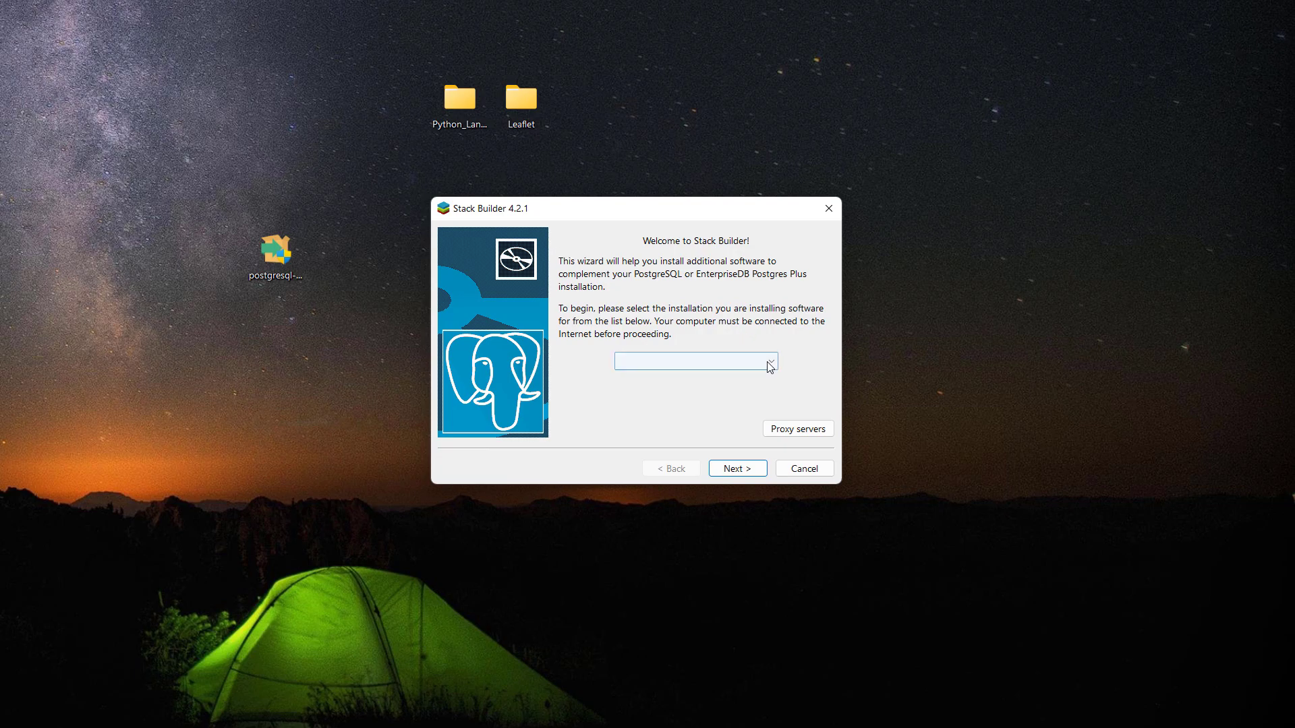
pyautogui.click(767, 361)
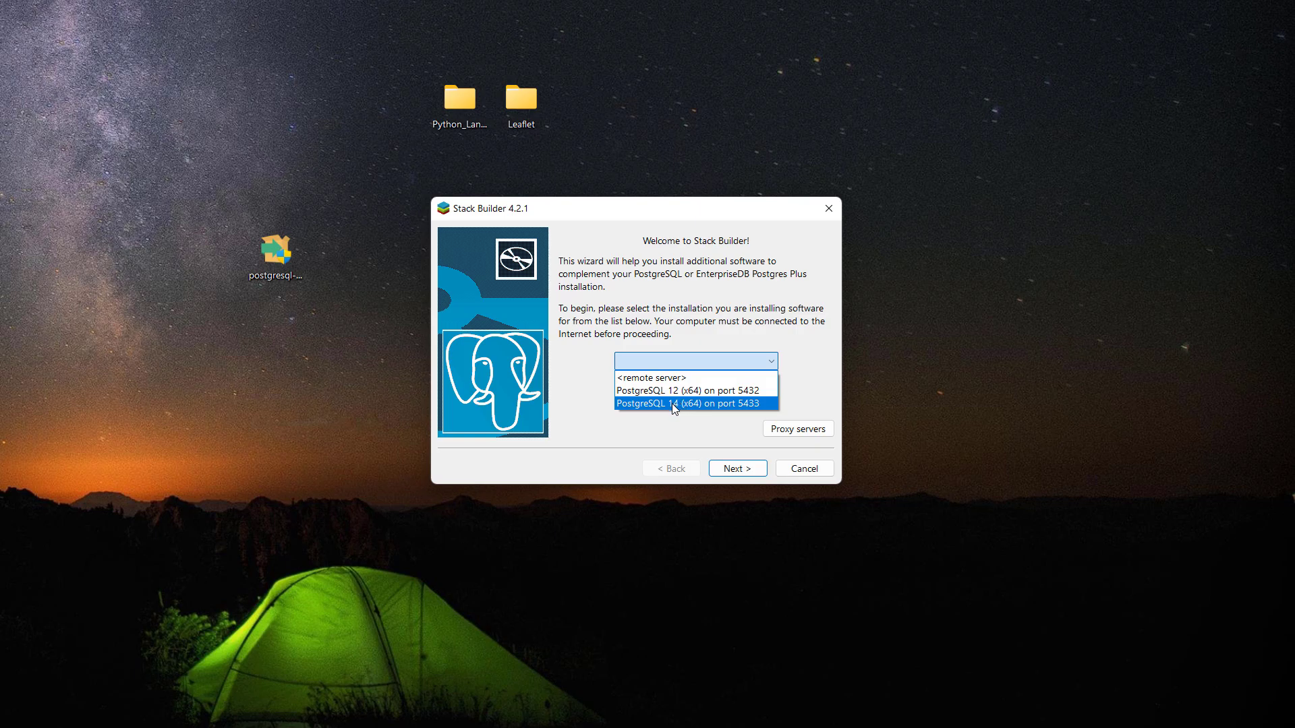
pyautogui.click(692, 404)
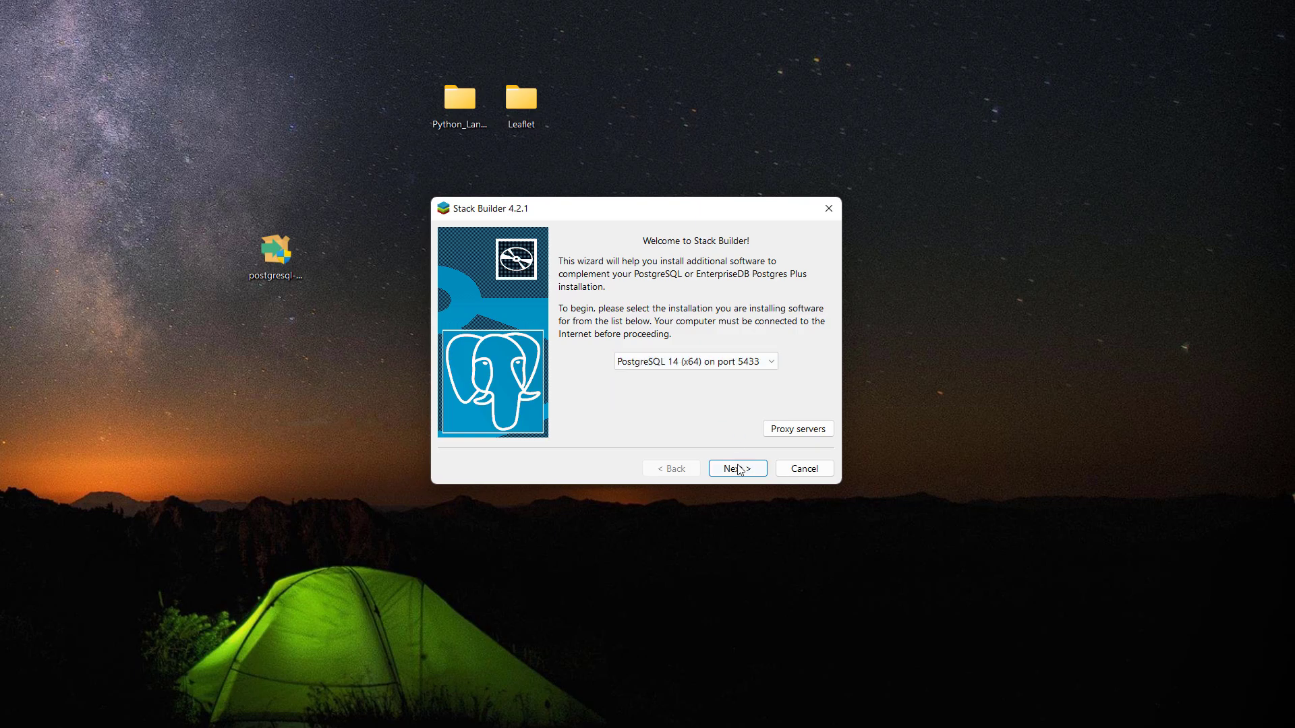
pyautogui.moveTo(630, 342)
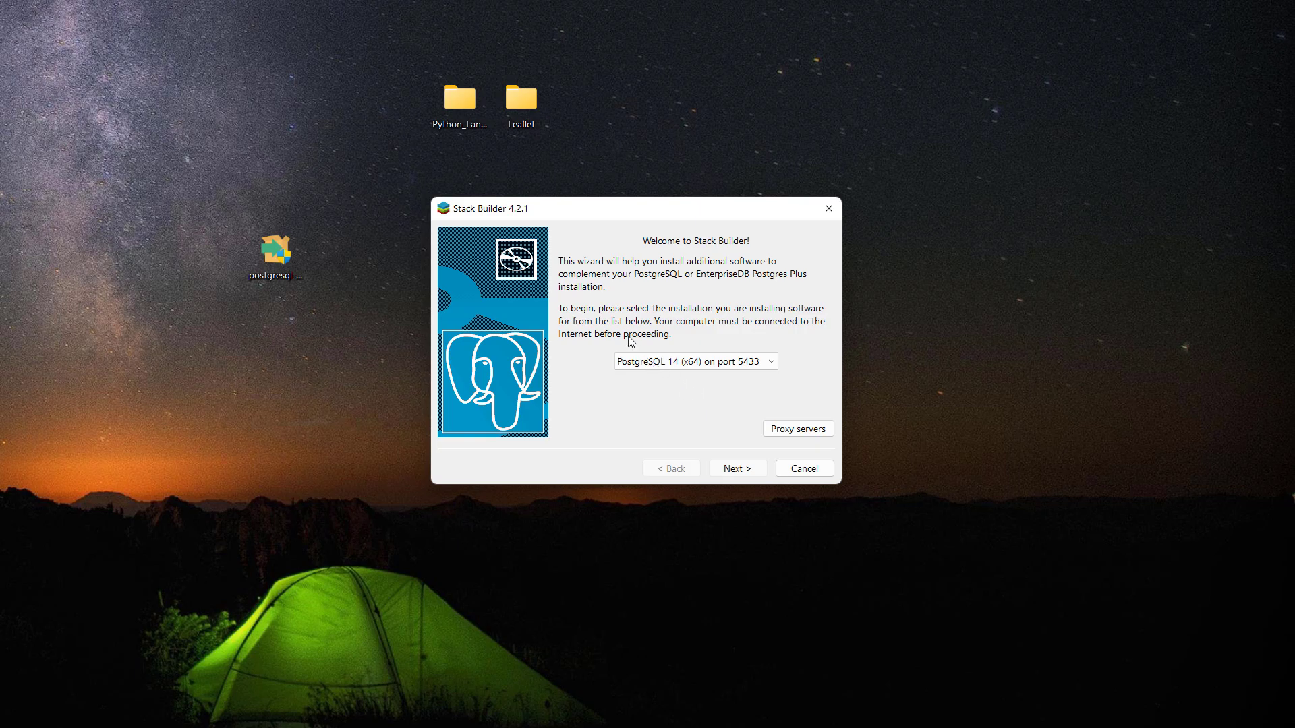
# - Under Spatial Extensions select the PostGIS 3.1 Bundle for PostgreSQL 14 and download it
pyautogui.click(736, 468)
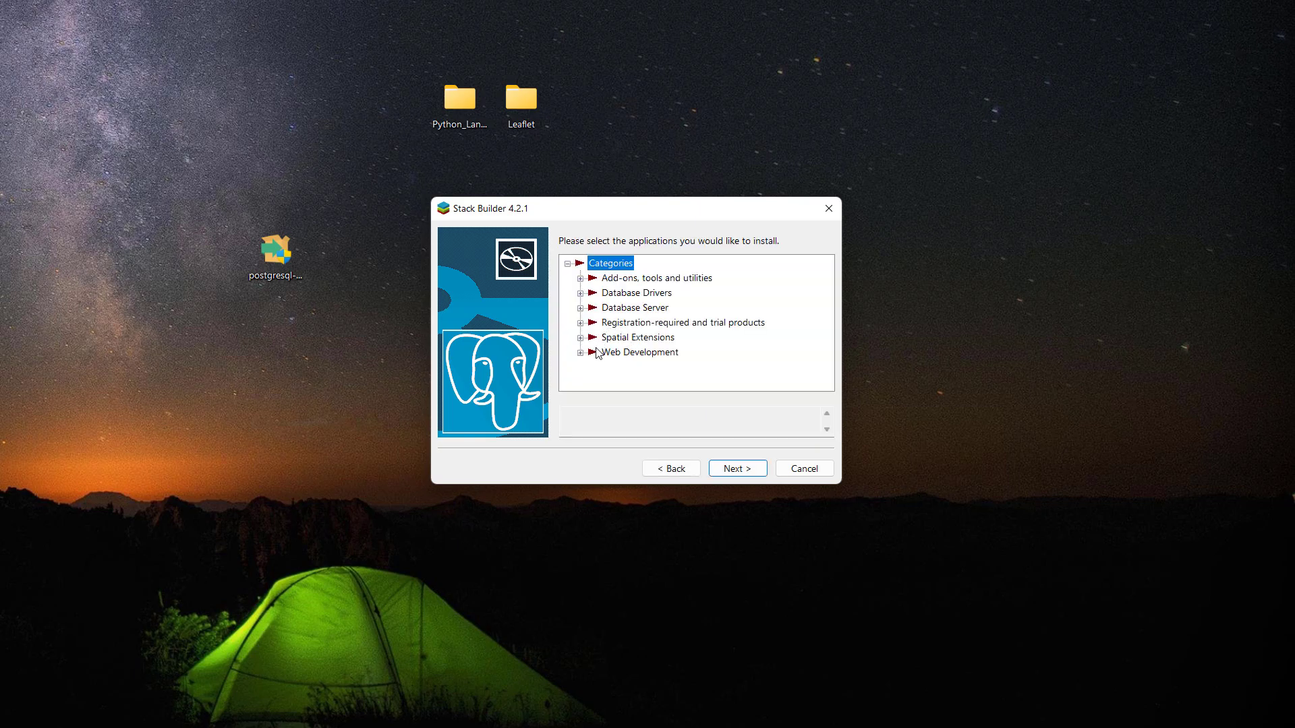
pyautogui.click(581, 337)
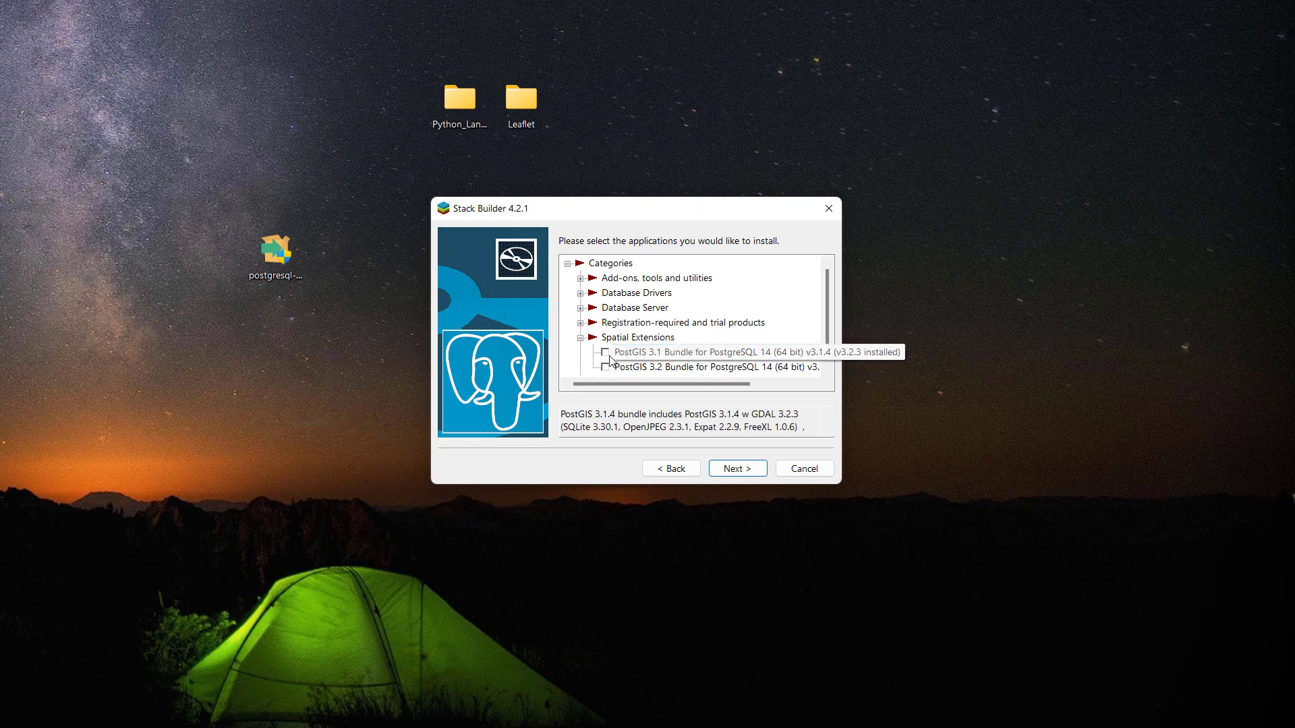
pyautogui.click(604, 353)
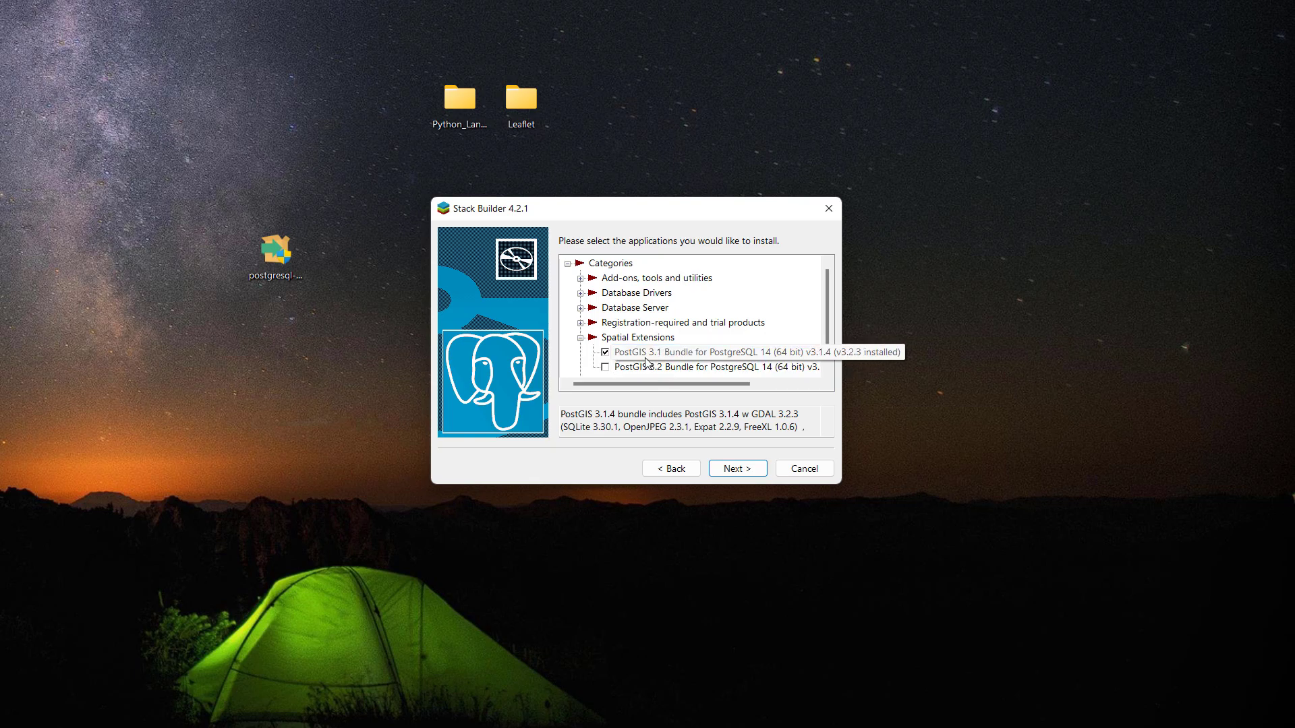
pyautogui.click(710, 352)
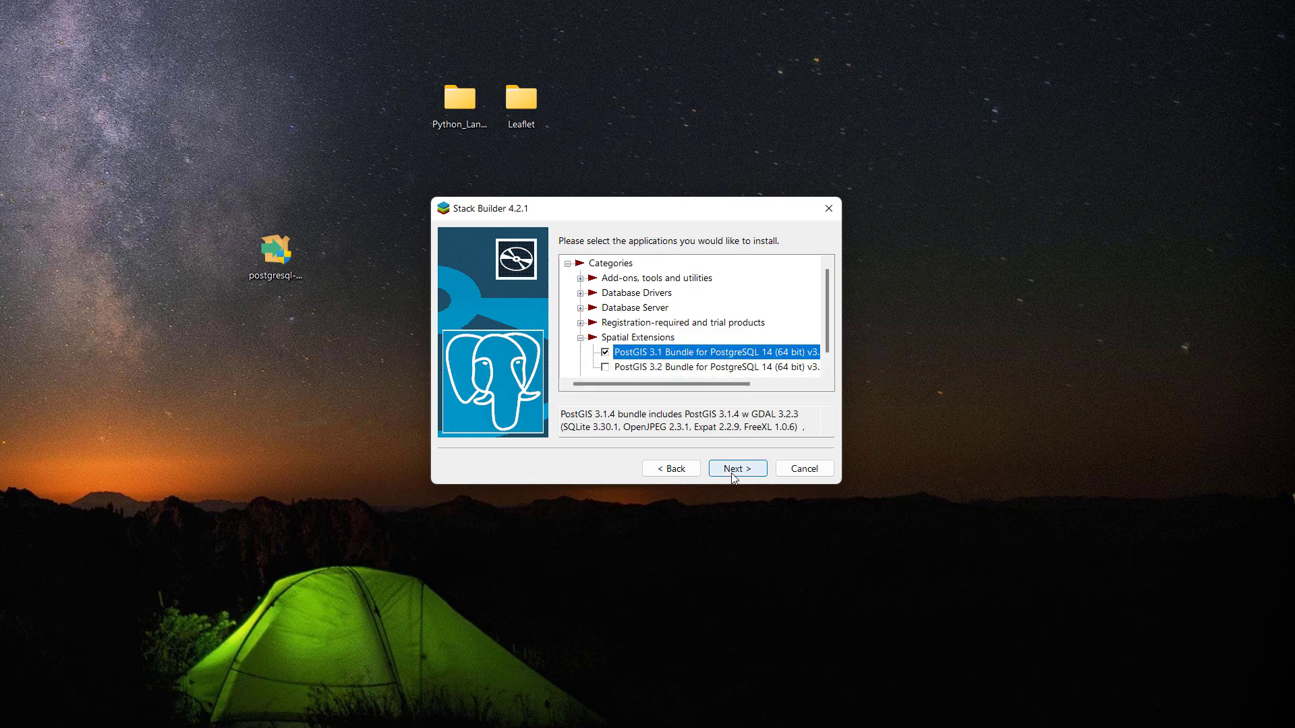
pyautogui.click(735, 468)
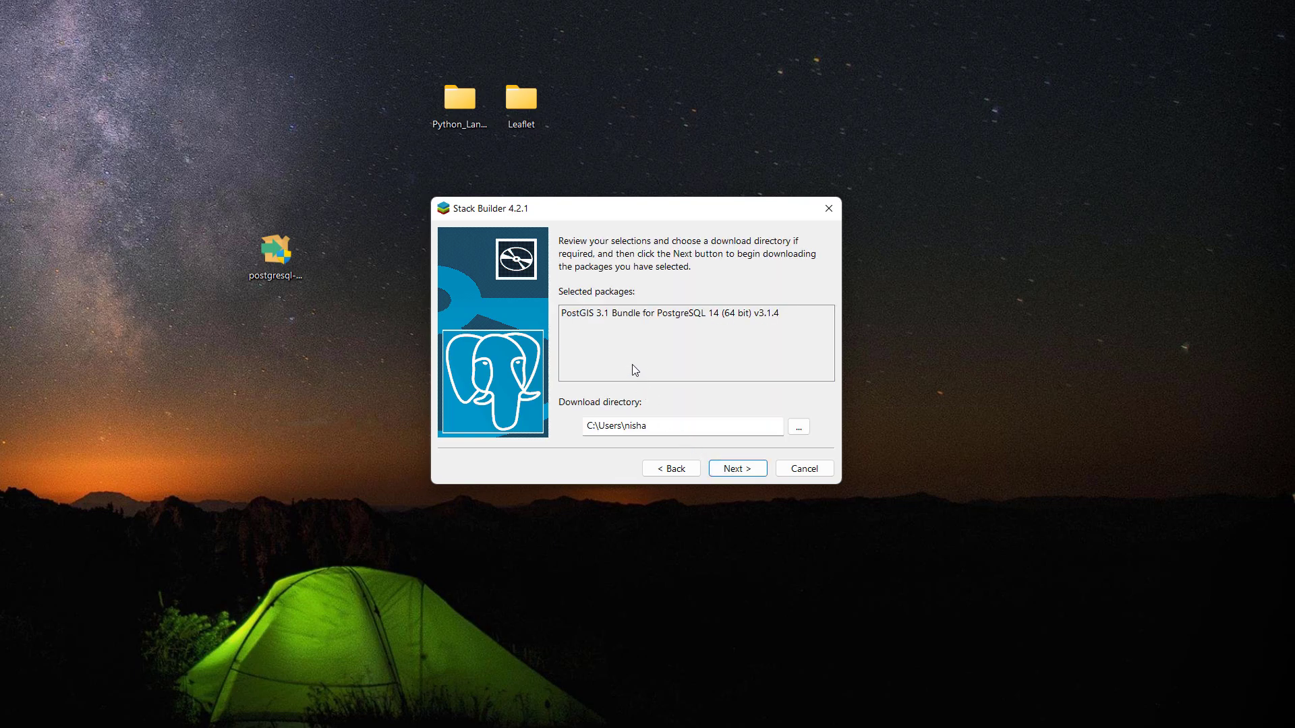
pyautogui.moveTo(672, 411)
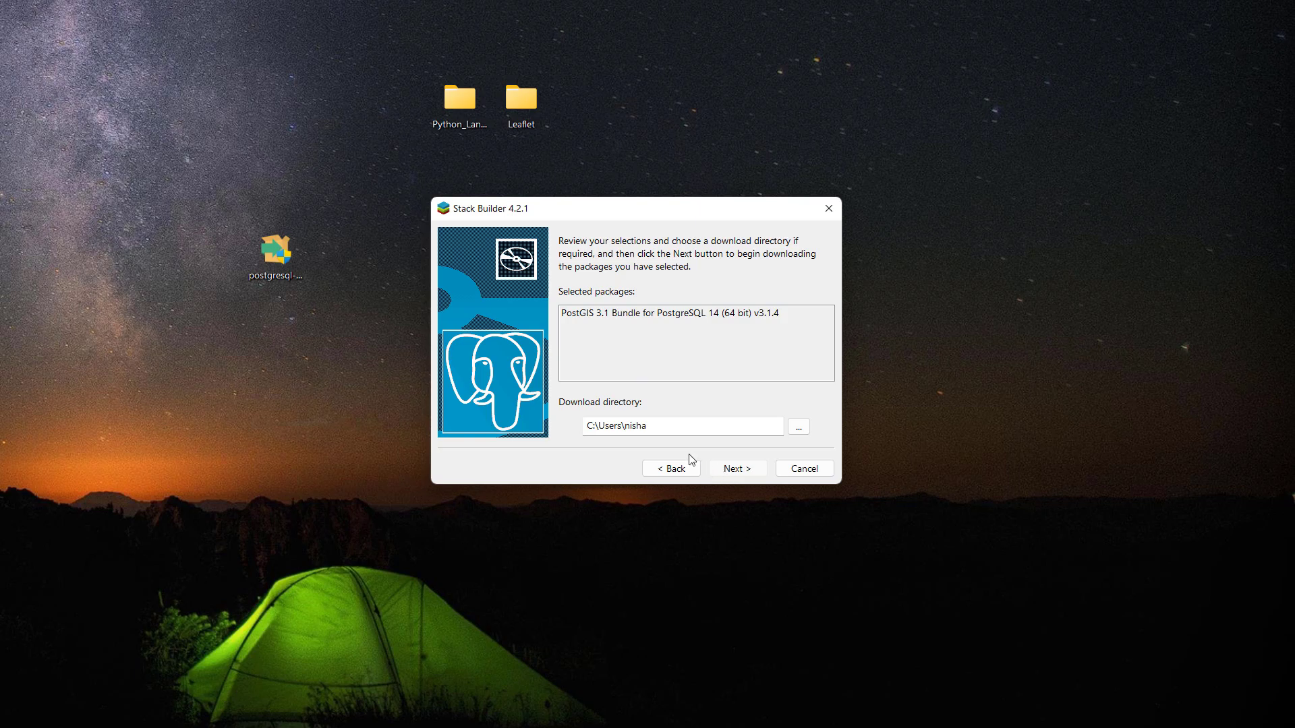
pyautogui.moveTo(641, 368)
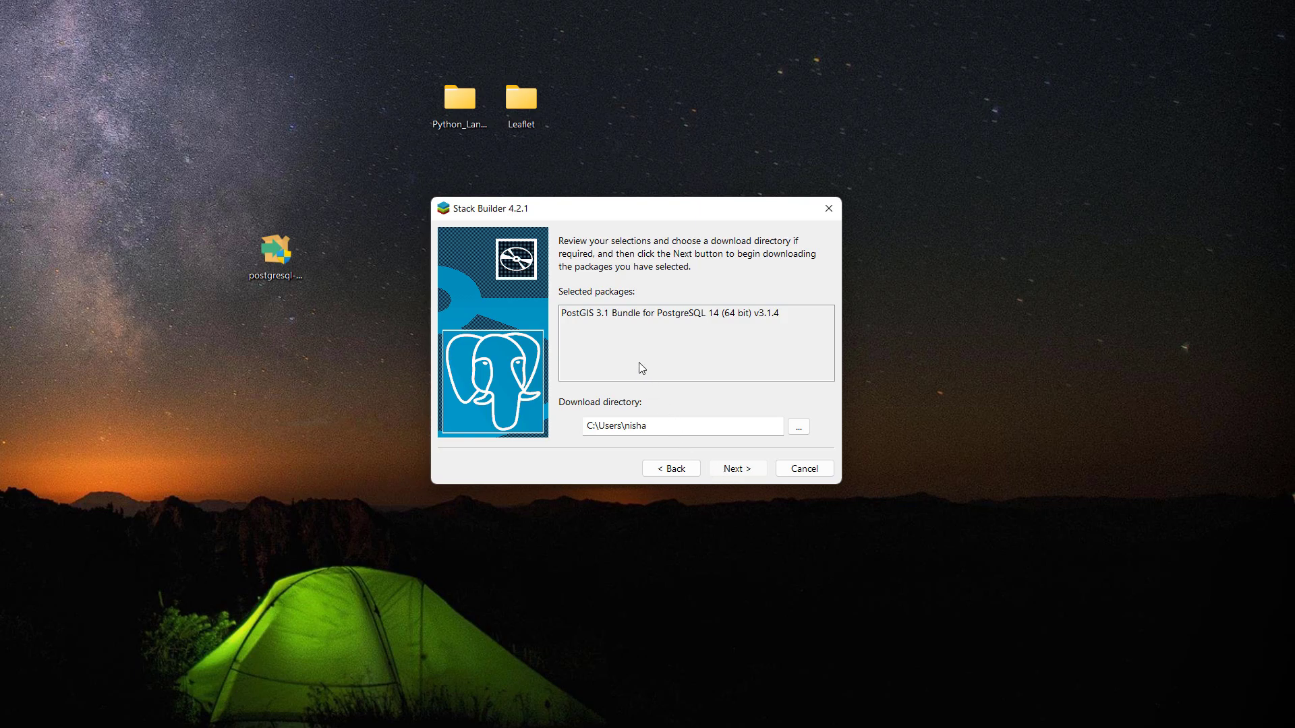
pyautogui.click(735, 468)
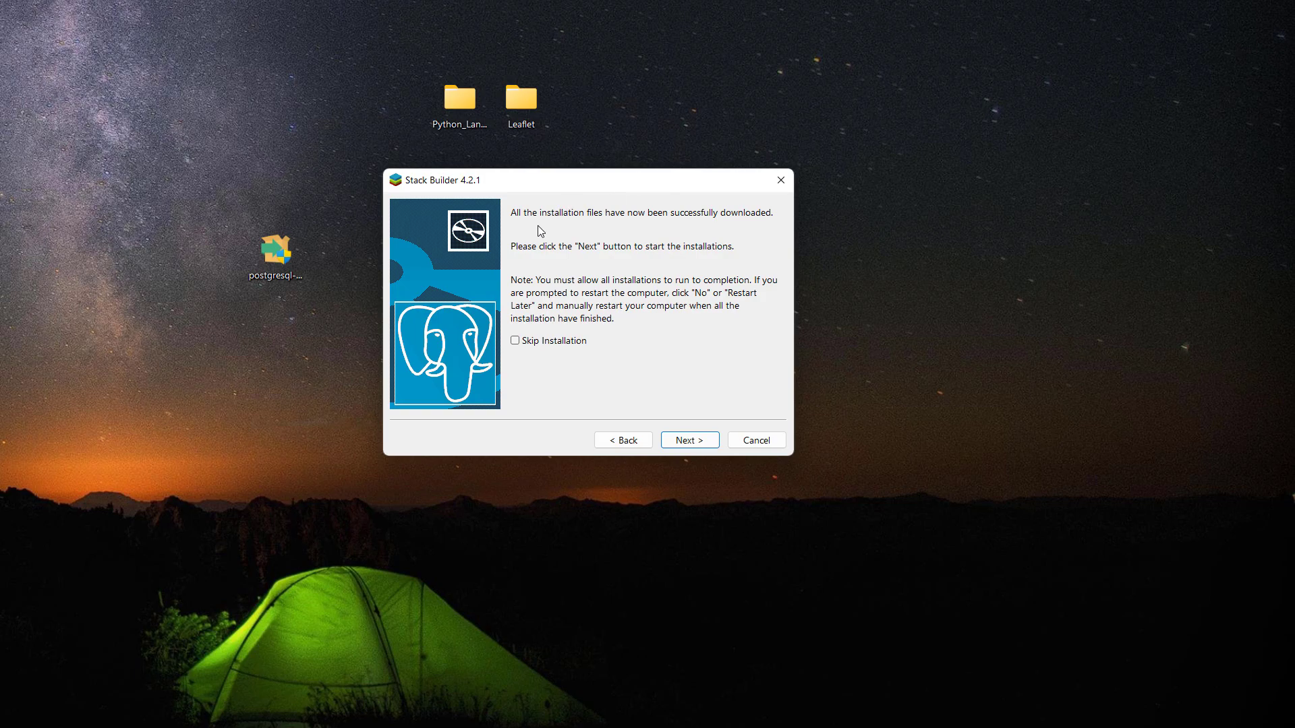
pyautogui.moveTo(646, 224)
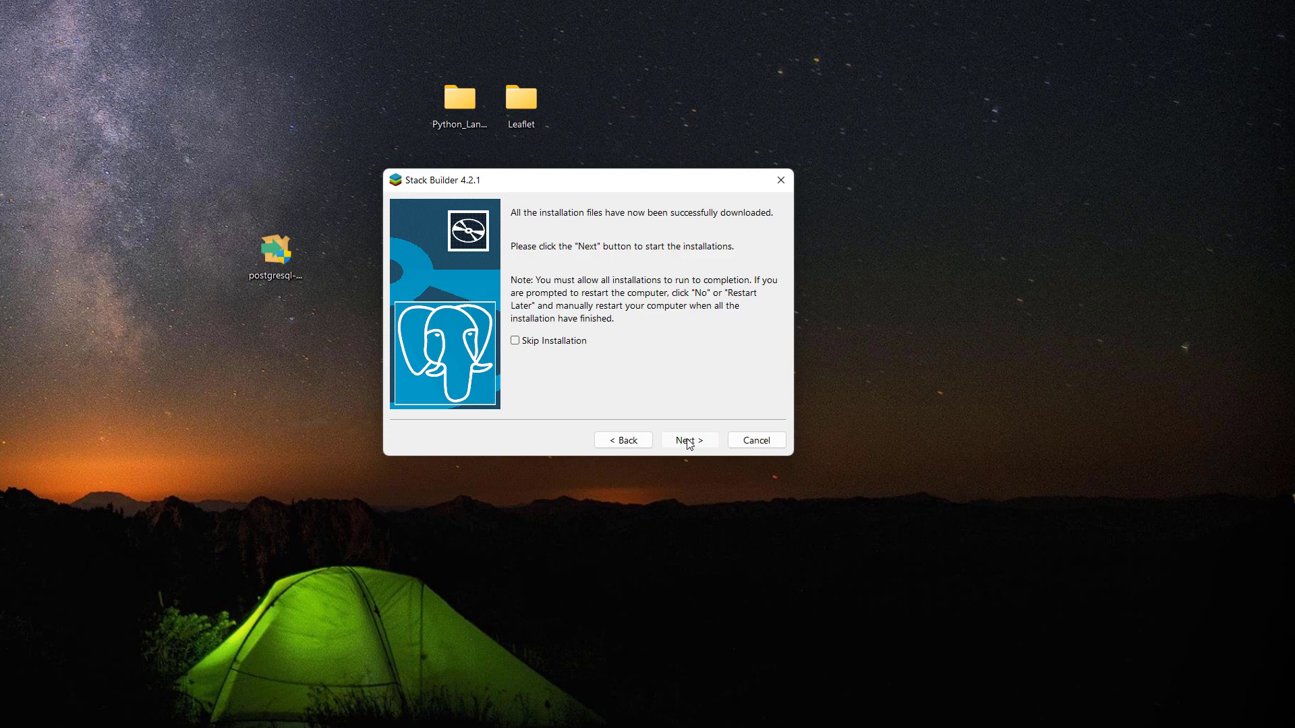
pyautogui.moveTo(694, 402)
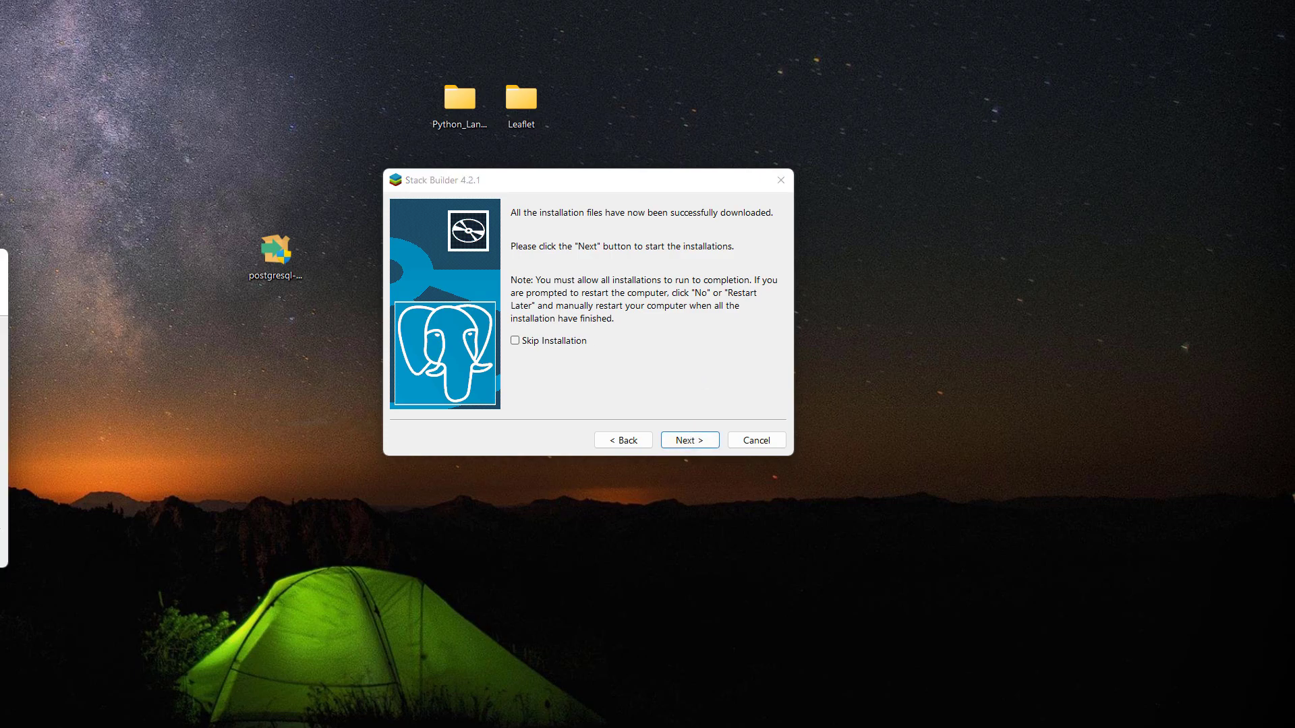
# - Start the PostGIS bundle installer, accept the licence, and include 'Create spatial database'
pyautogui.click(689, 439)
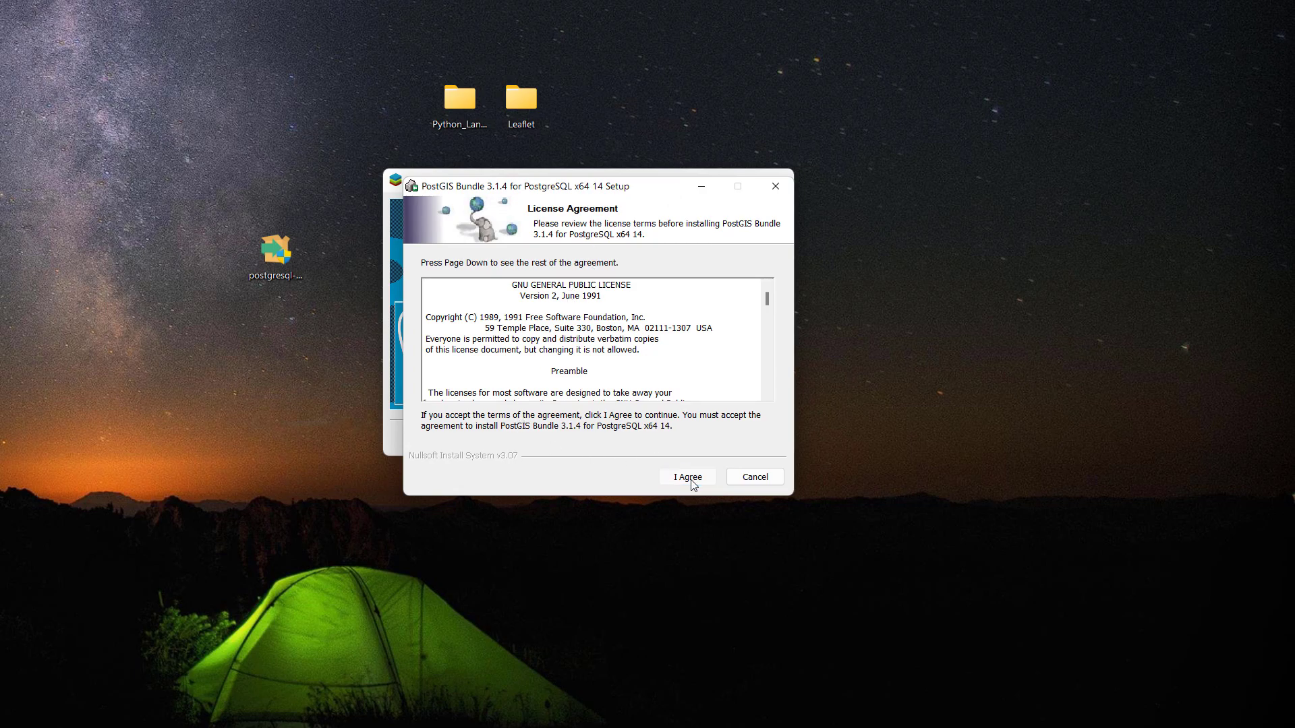
pyautogui.click(686, 476)
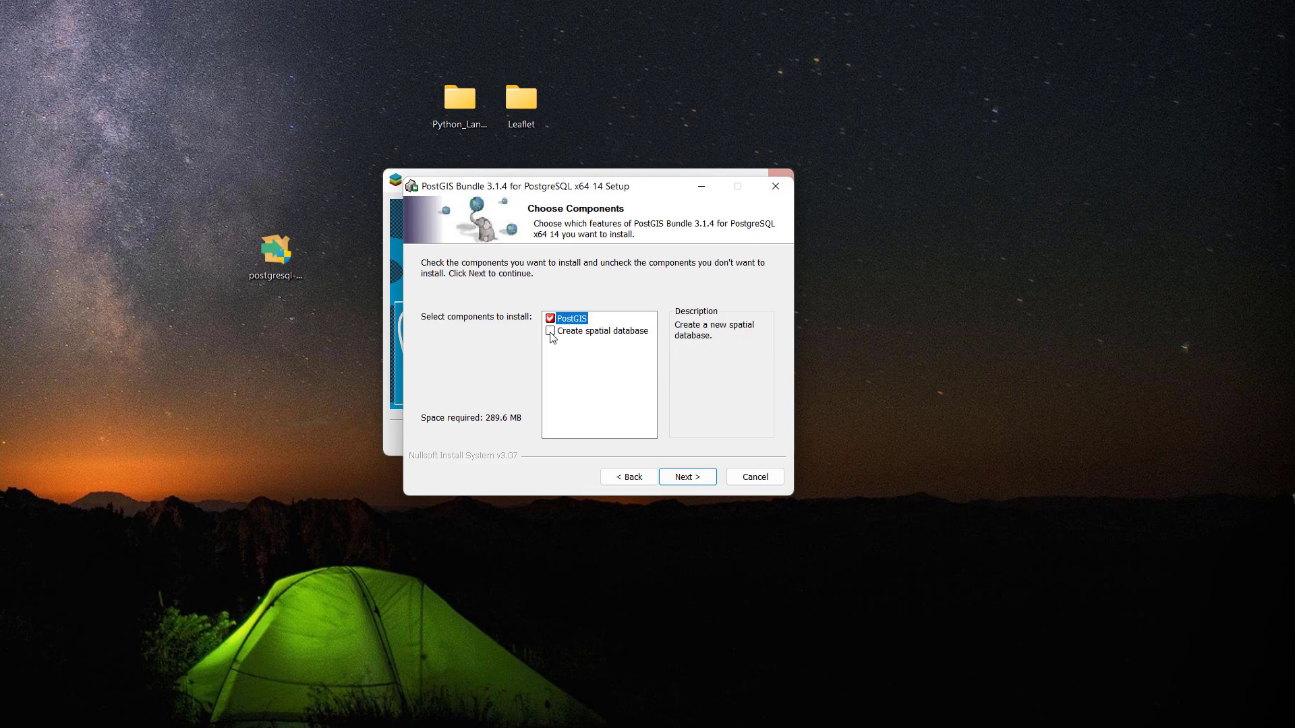
pyautogui.click(549, 331)
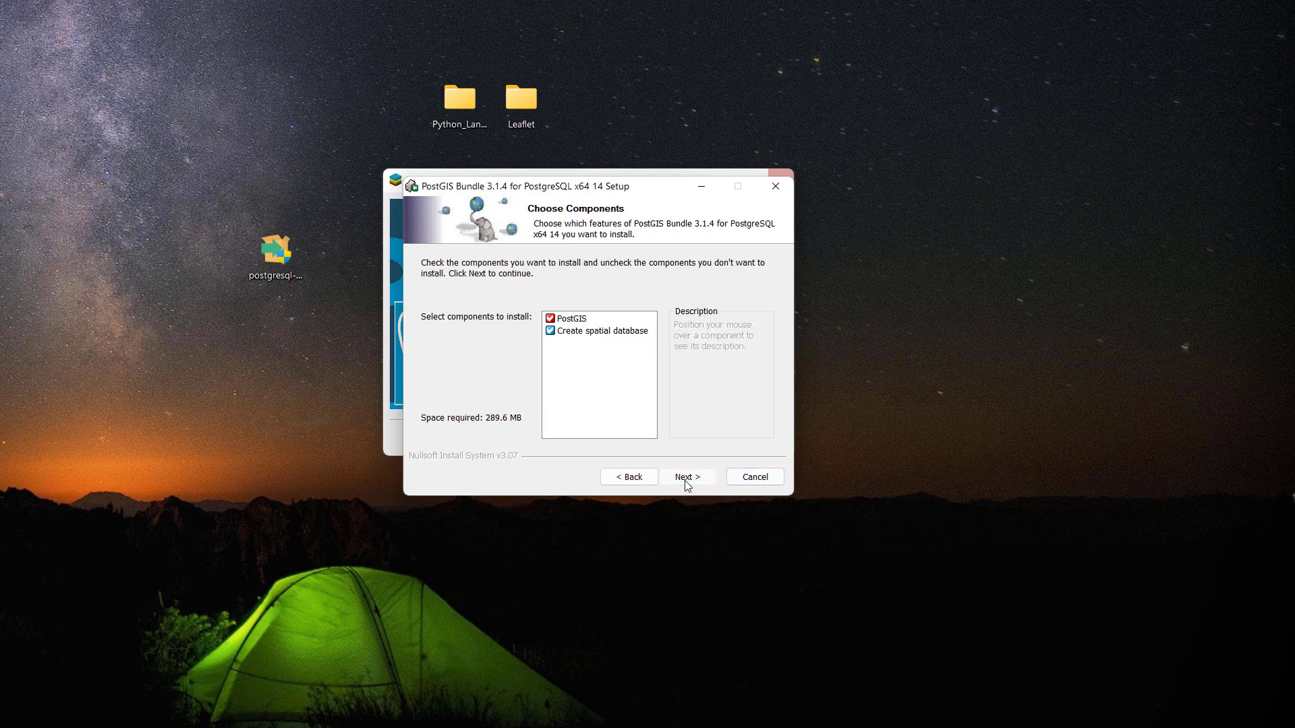
pyautogui.click(687, 476)
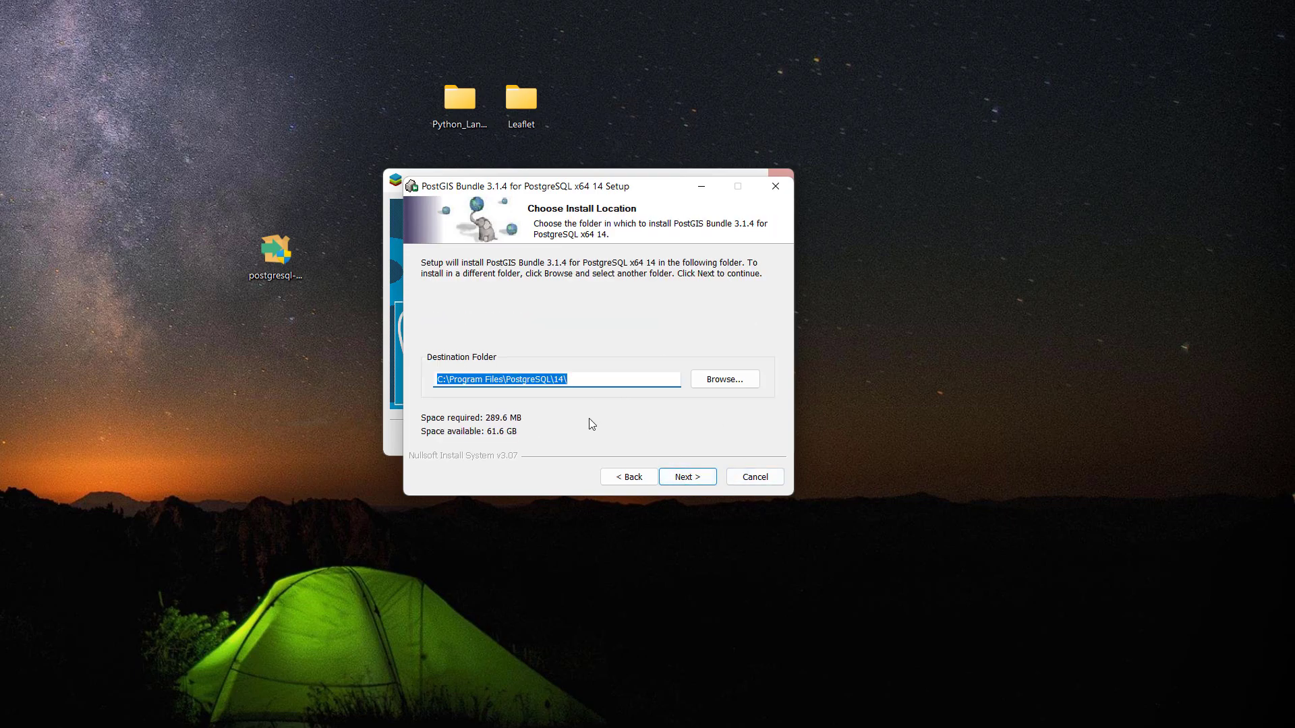
# - Keep the PostgreSQL 14 folder, connect on port 5433, name the database austral_ch_project and install
pyautogui.click(686, 477)
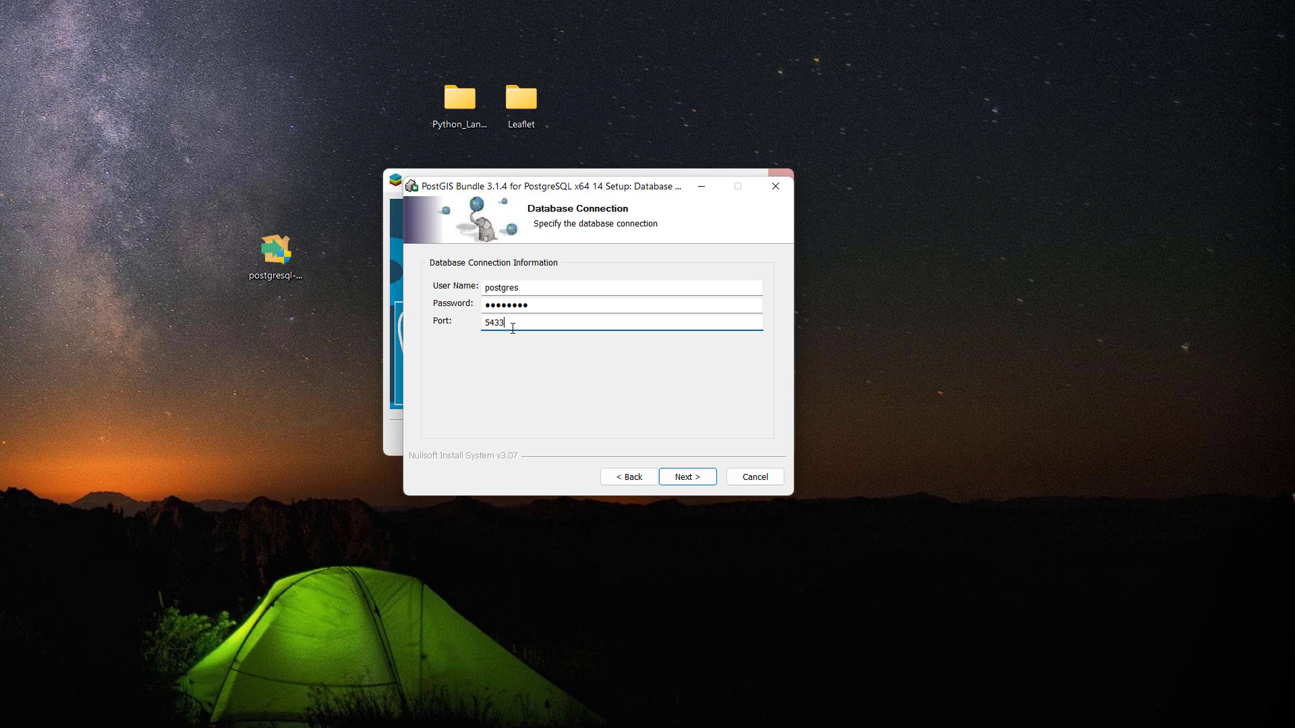
pyautogui.moveTo(708, 486)
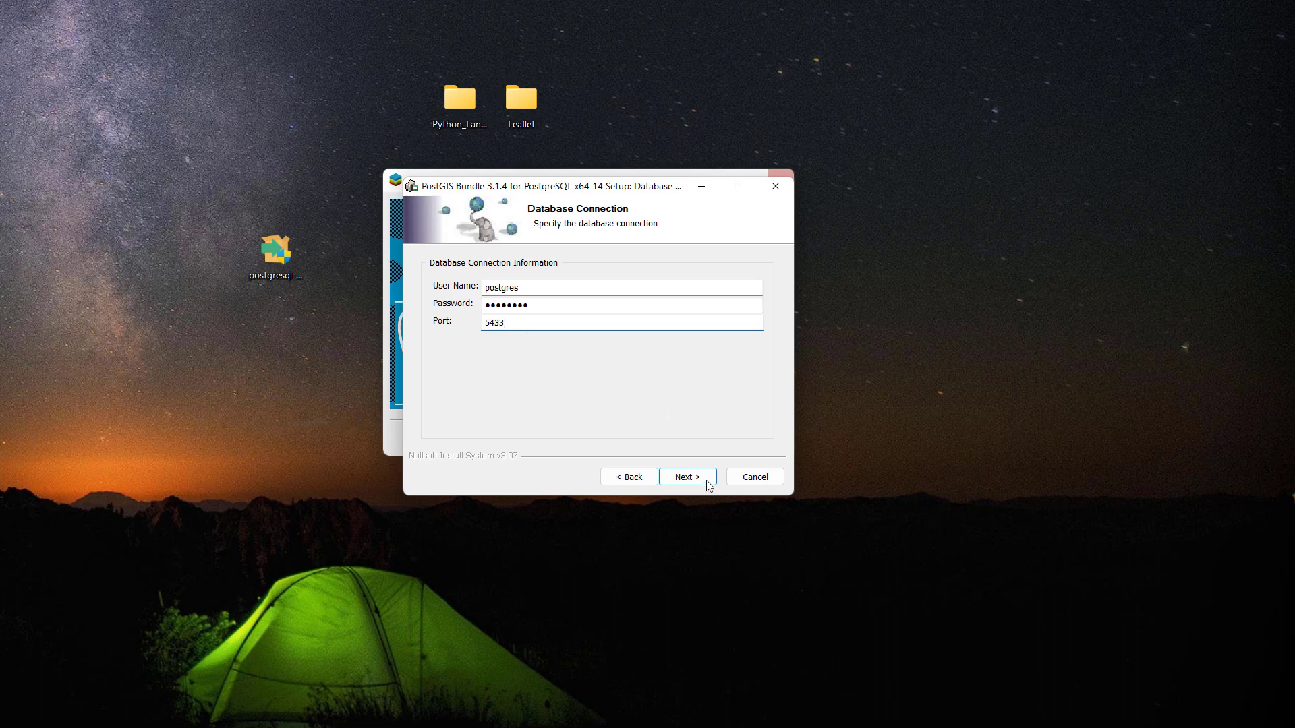
pyautogui.click(686, 476)
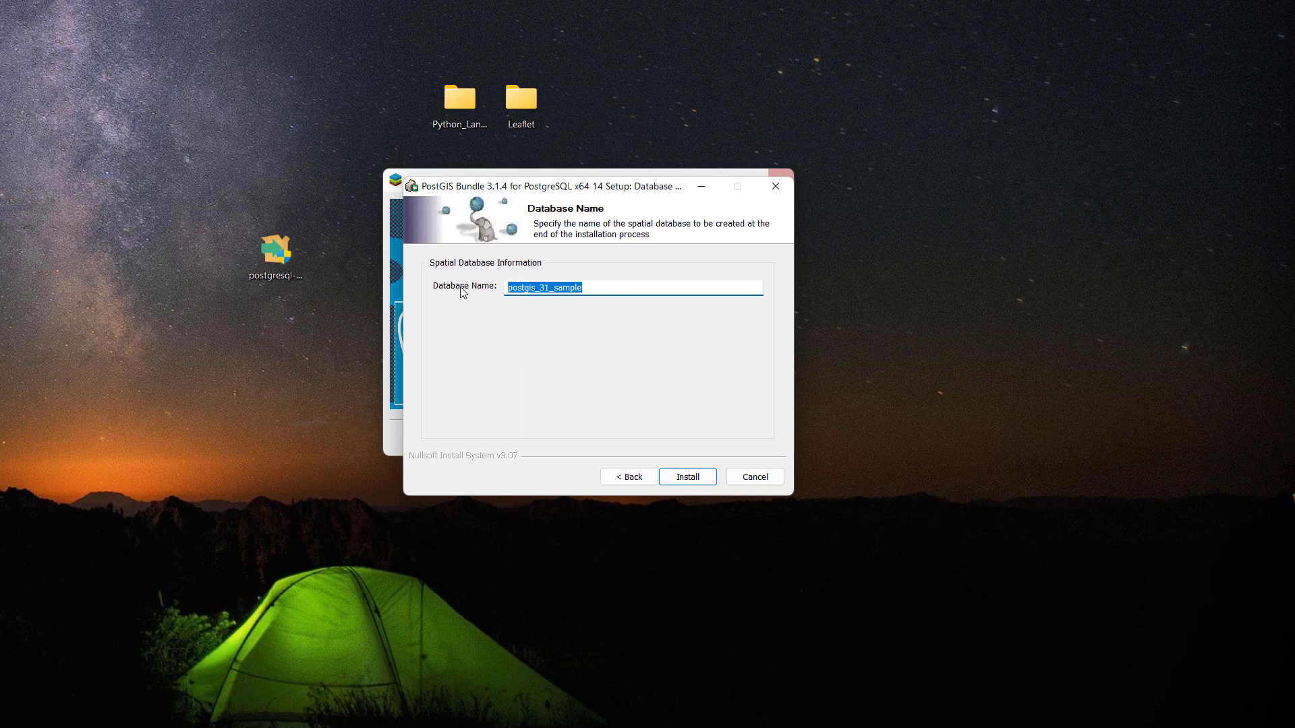
pyautogui.write('austral_ch_')
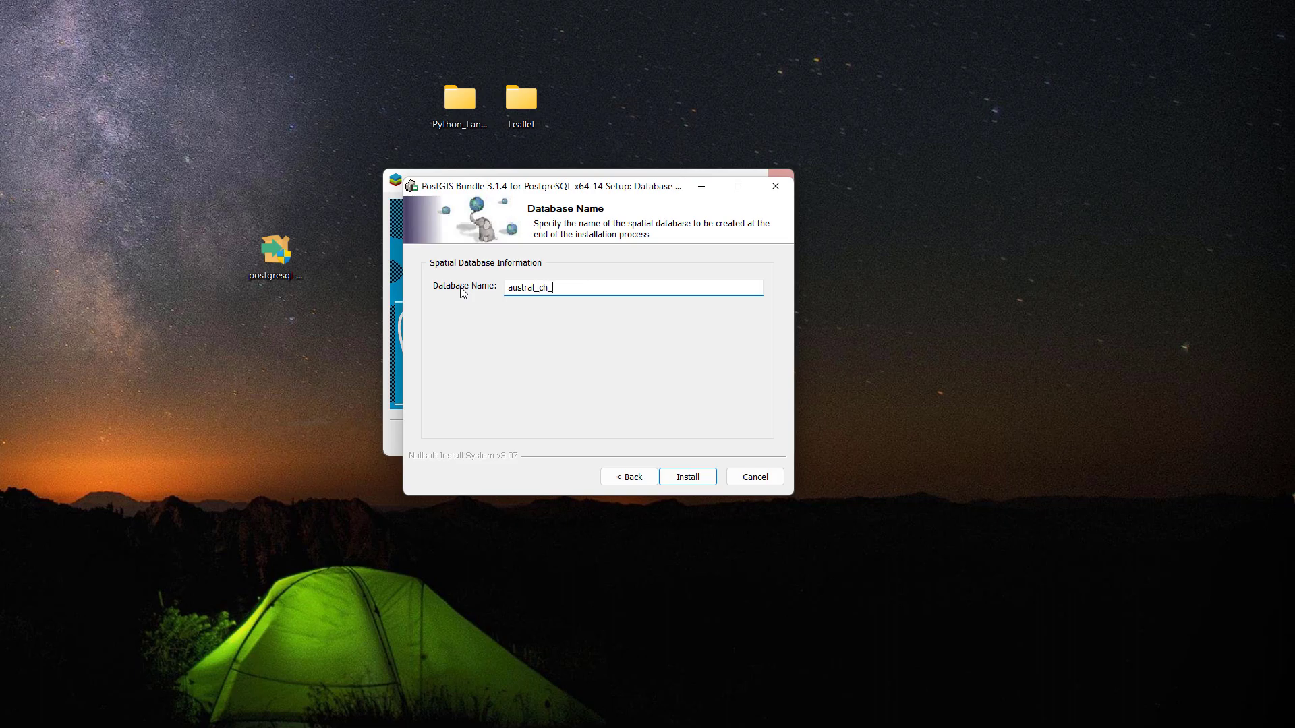
pyautogui.write('project')
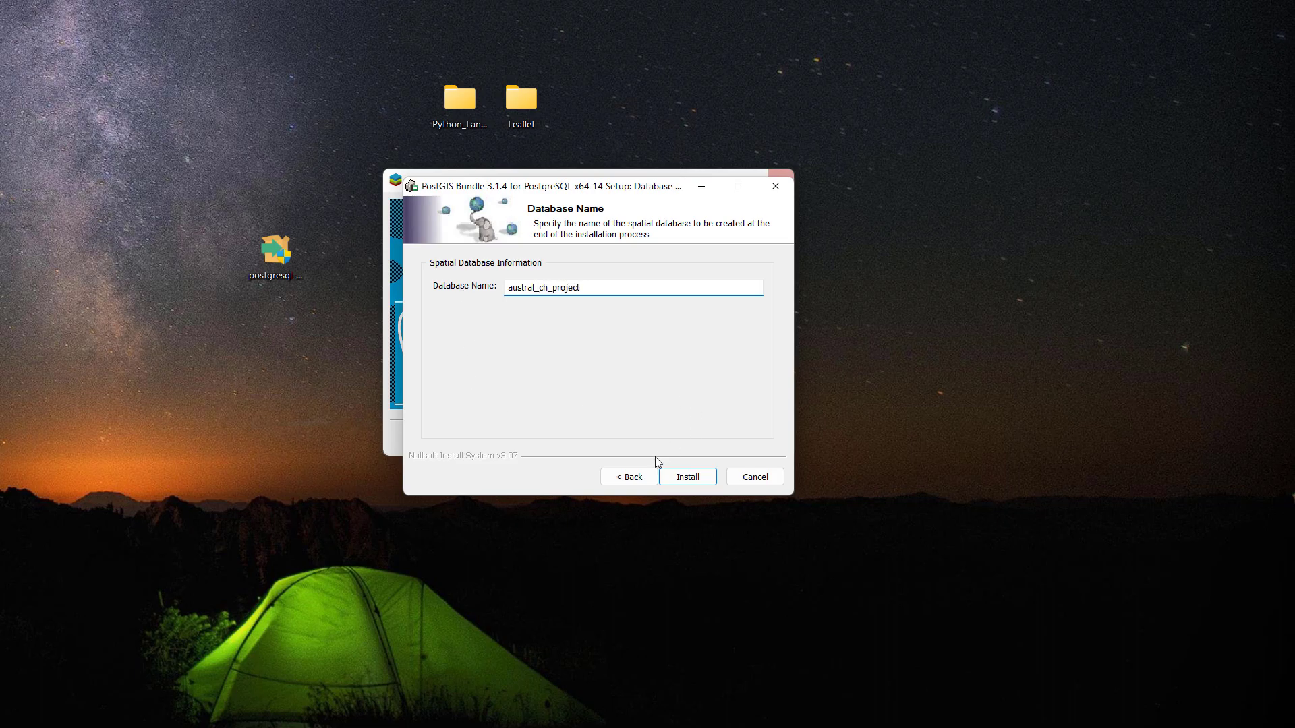
pyautogui.click(687, 476)
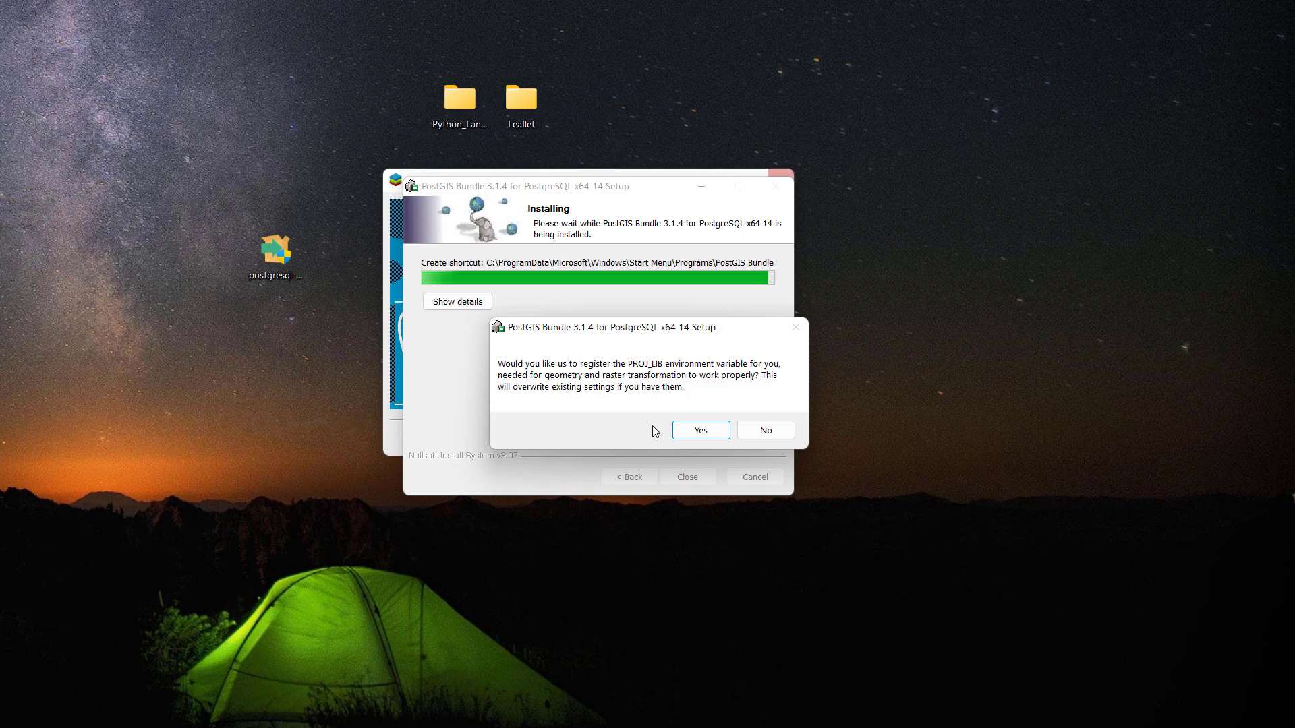
pyautogui.moveTo(652, 374)
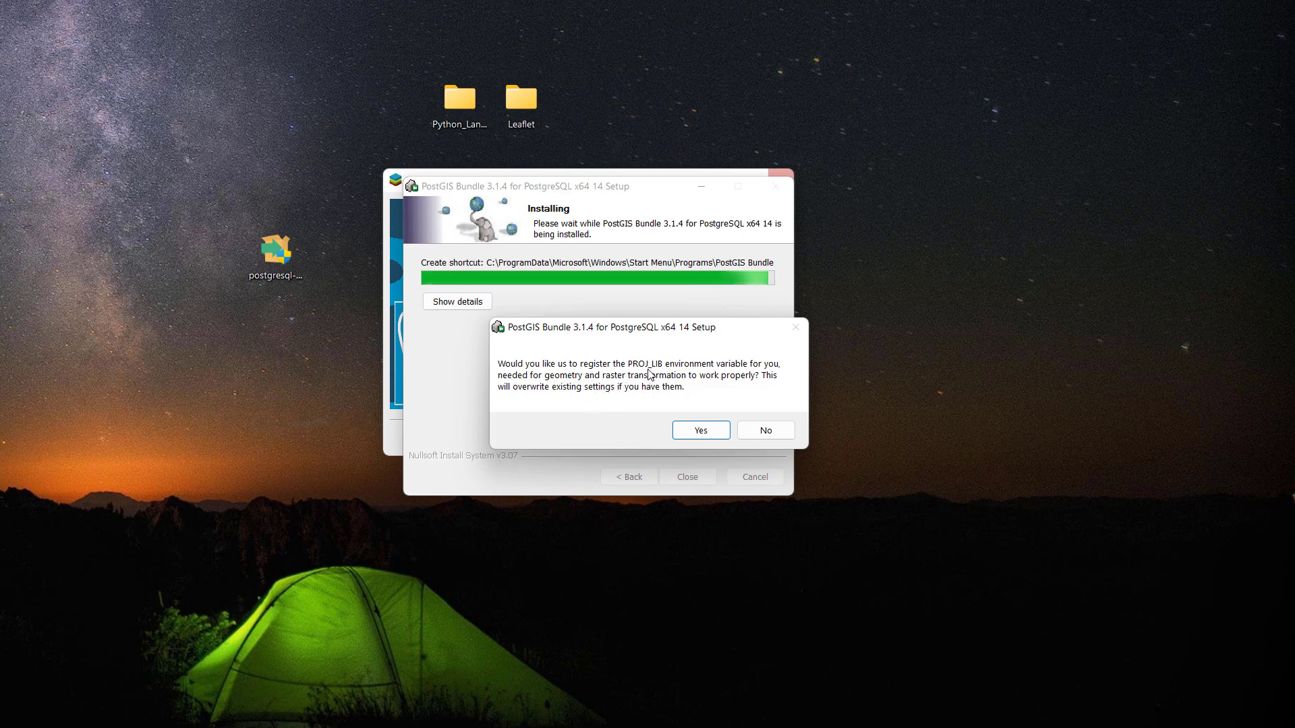
# - Register PROJ_LIB and GDAL_DATA, enable raster drivers, close the PostGIS installer and finish Stack Builder
pyautogui.click(699, 430)
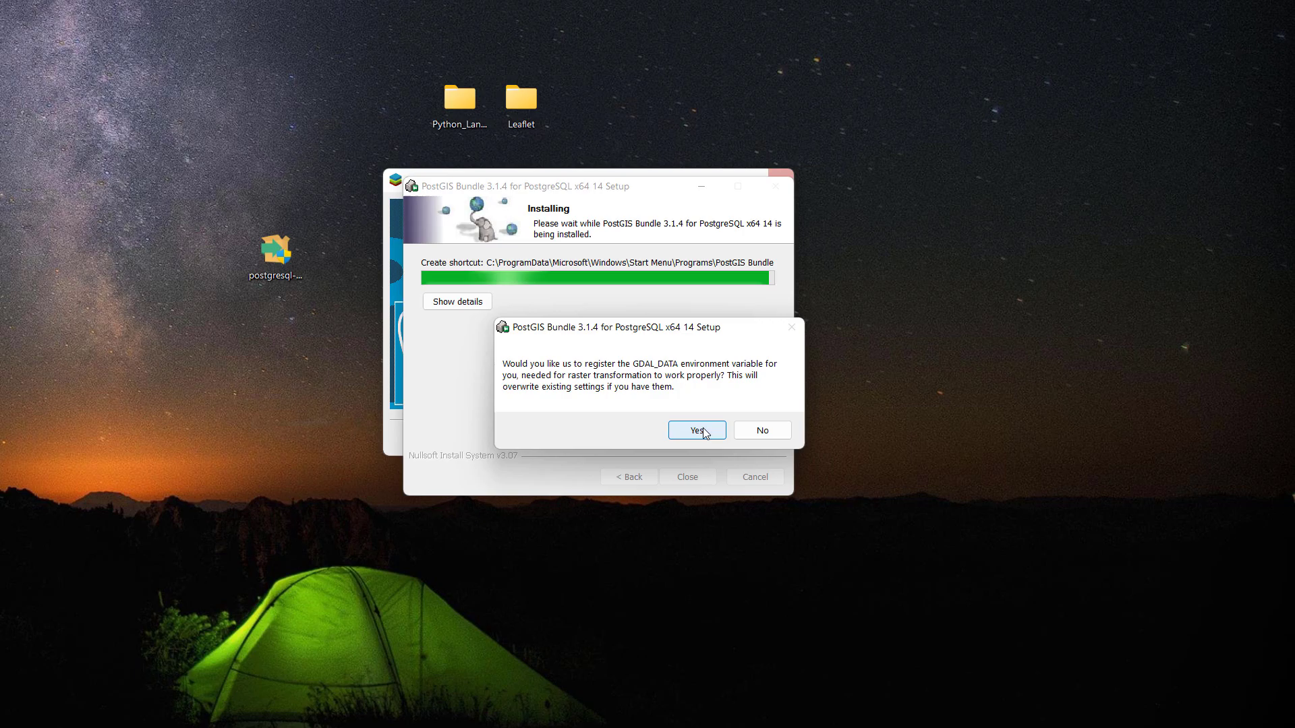
pyautogui.click(695, 430)
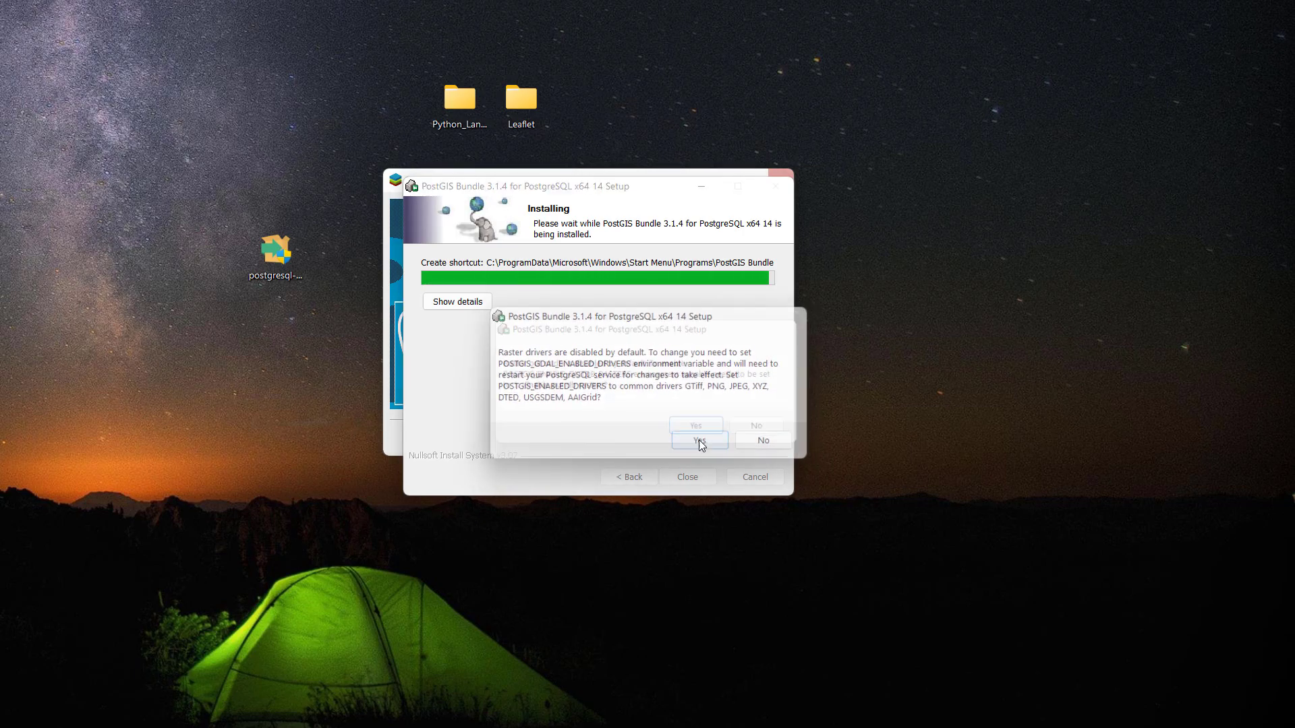
pyautogui.click(697, 438)
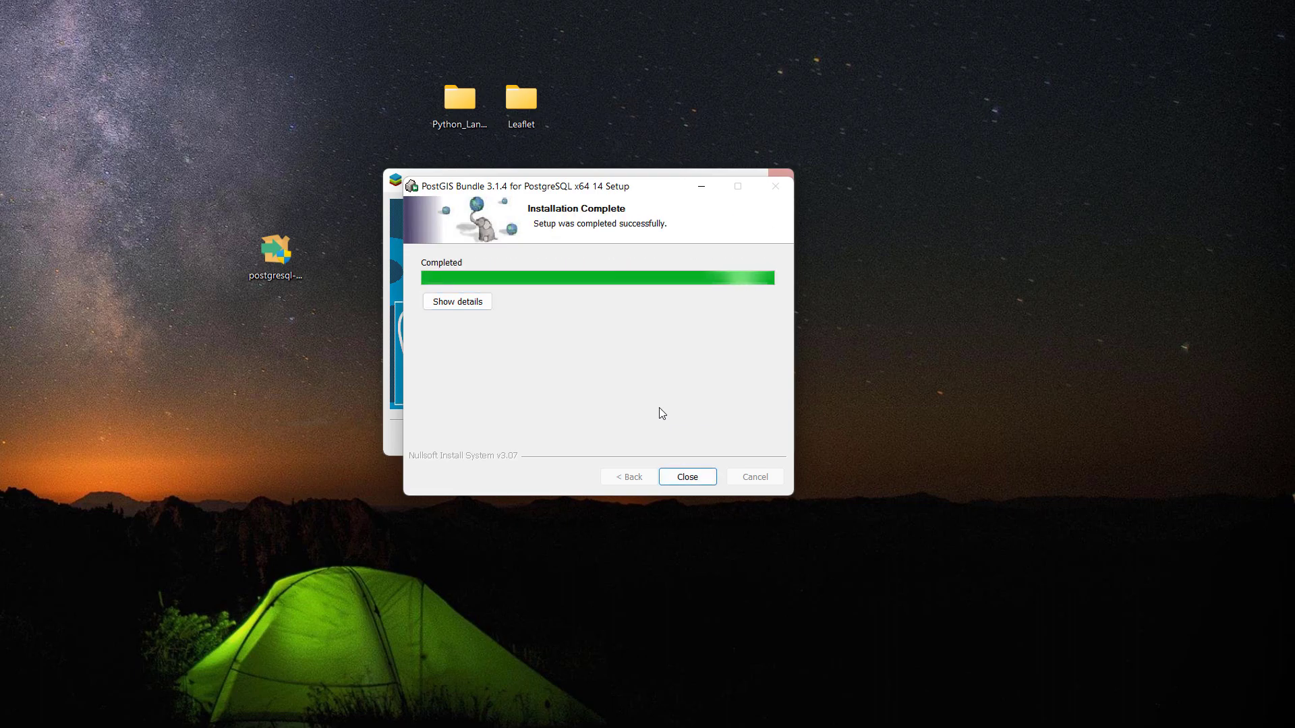
pyautogui.click(685, 477)
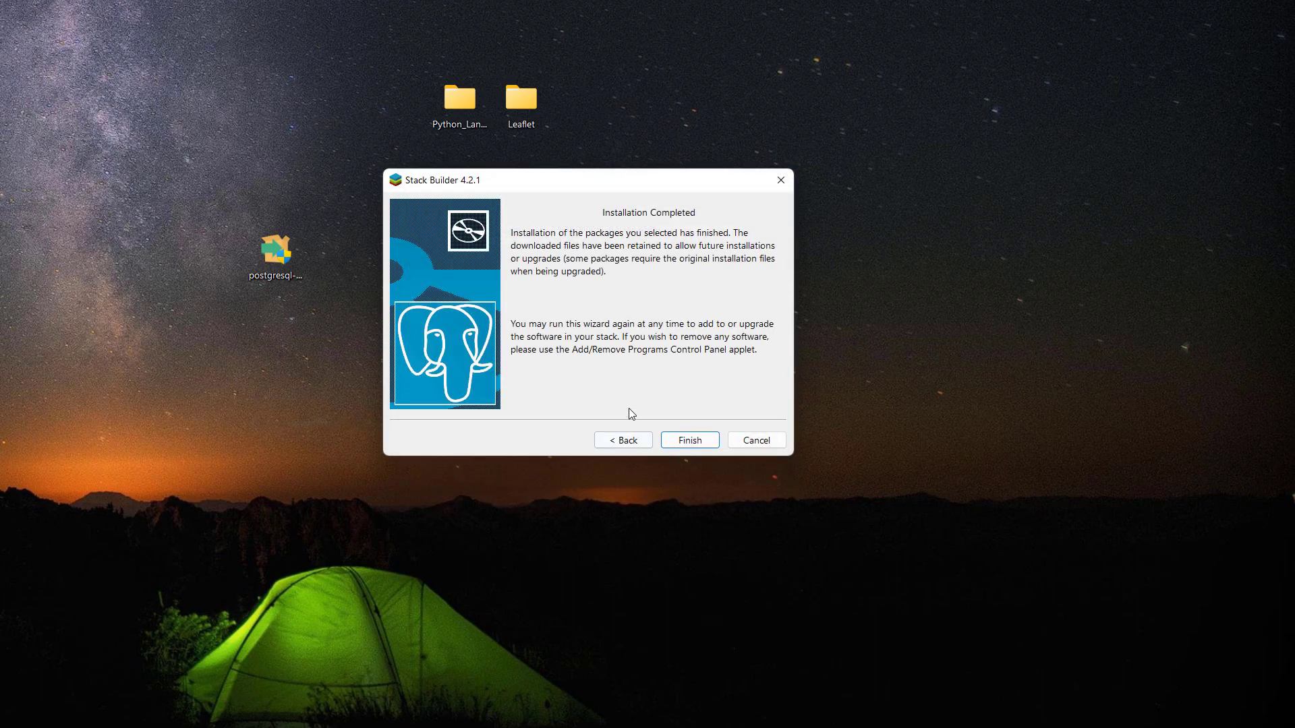
pyautogui.click(689, 439)
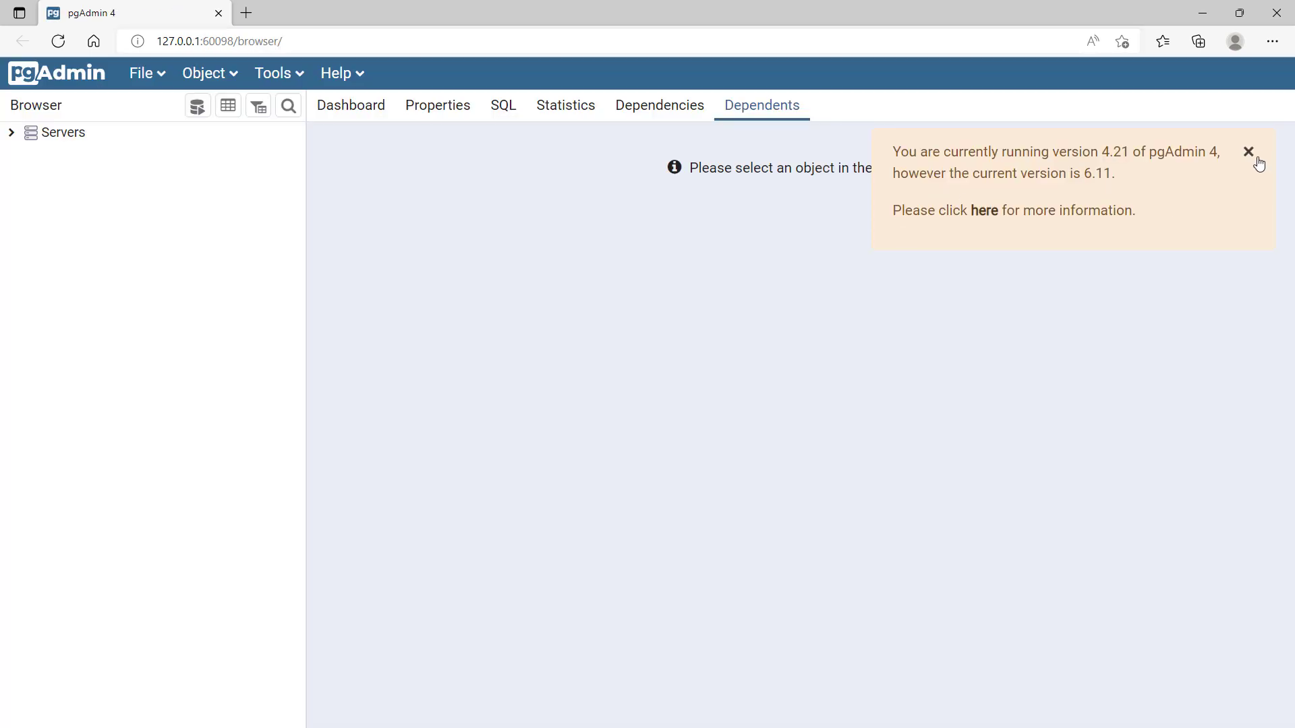
# - Dismiss the outdated-version notice, expand Servers to show PostgreSQL12, then close the browser pgAdmin
pyautogui.click(1249, 152)
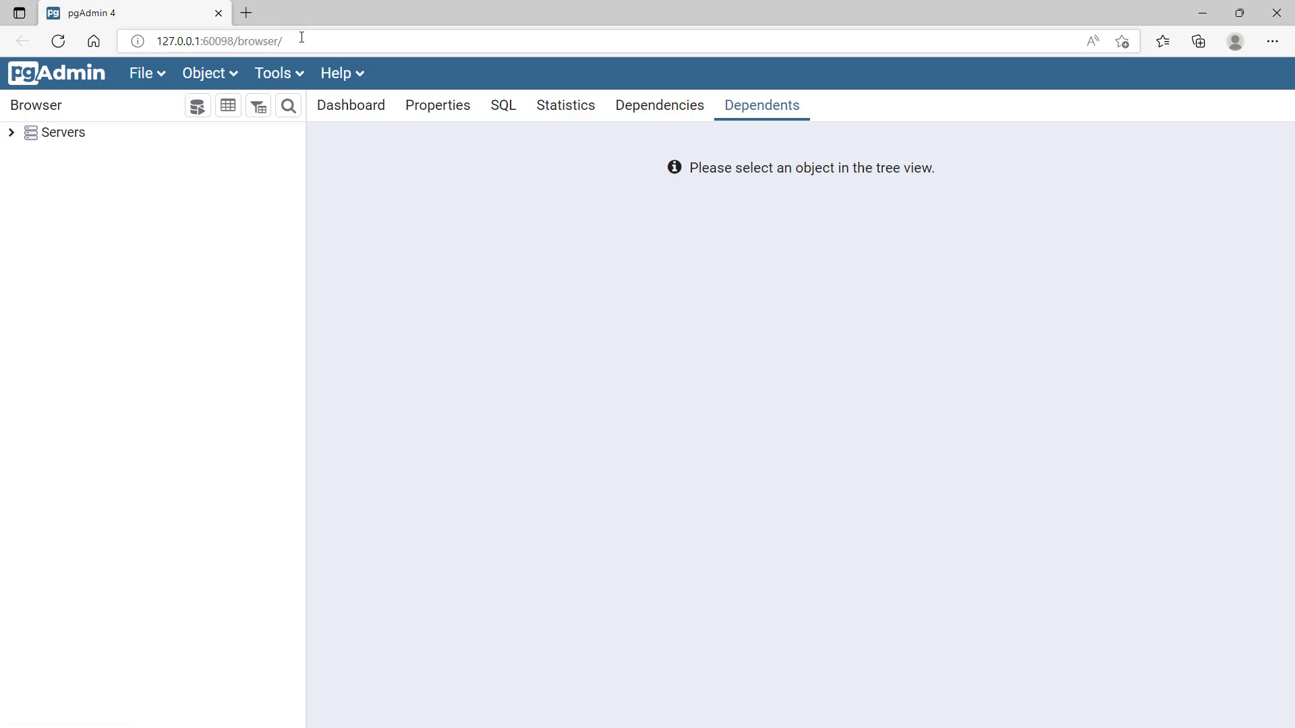
pyautogui.click(62, 133)
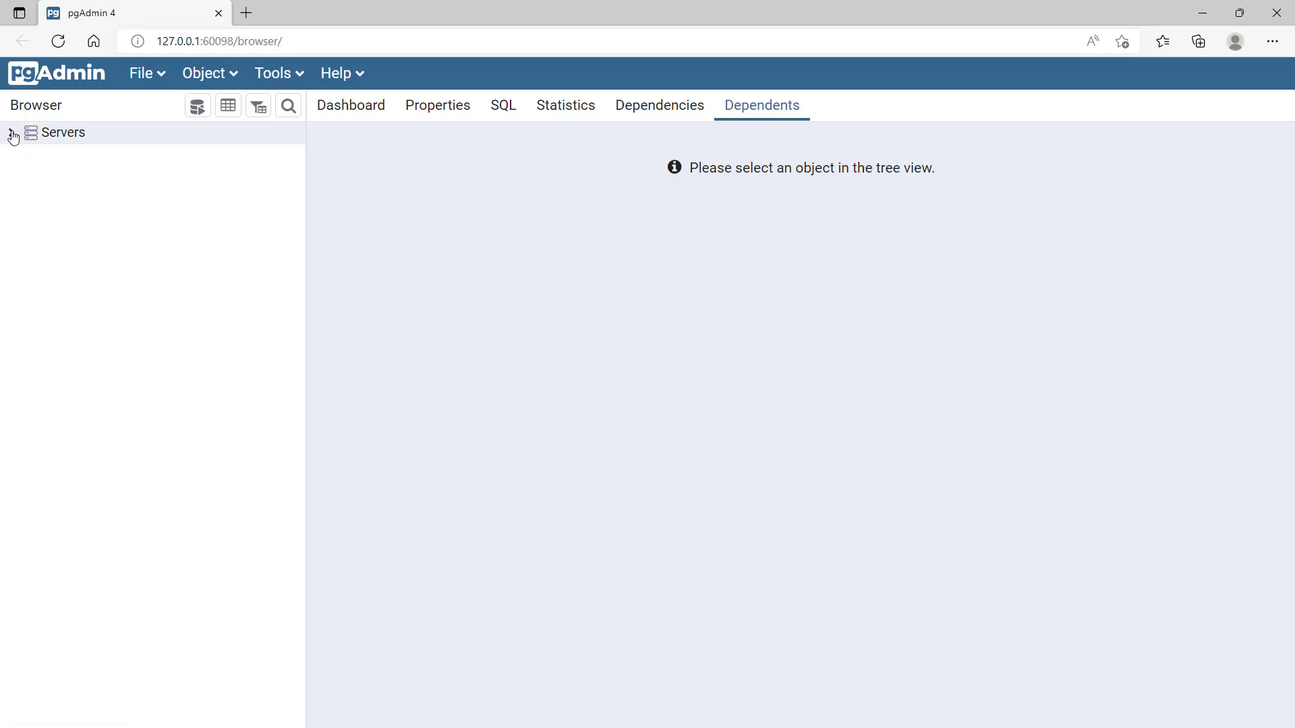
pyautogui.click(12, 132)
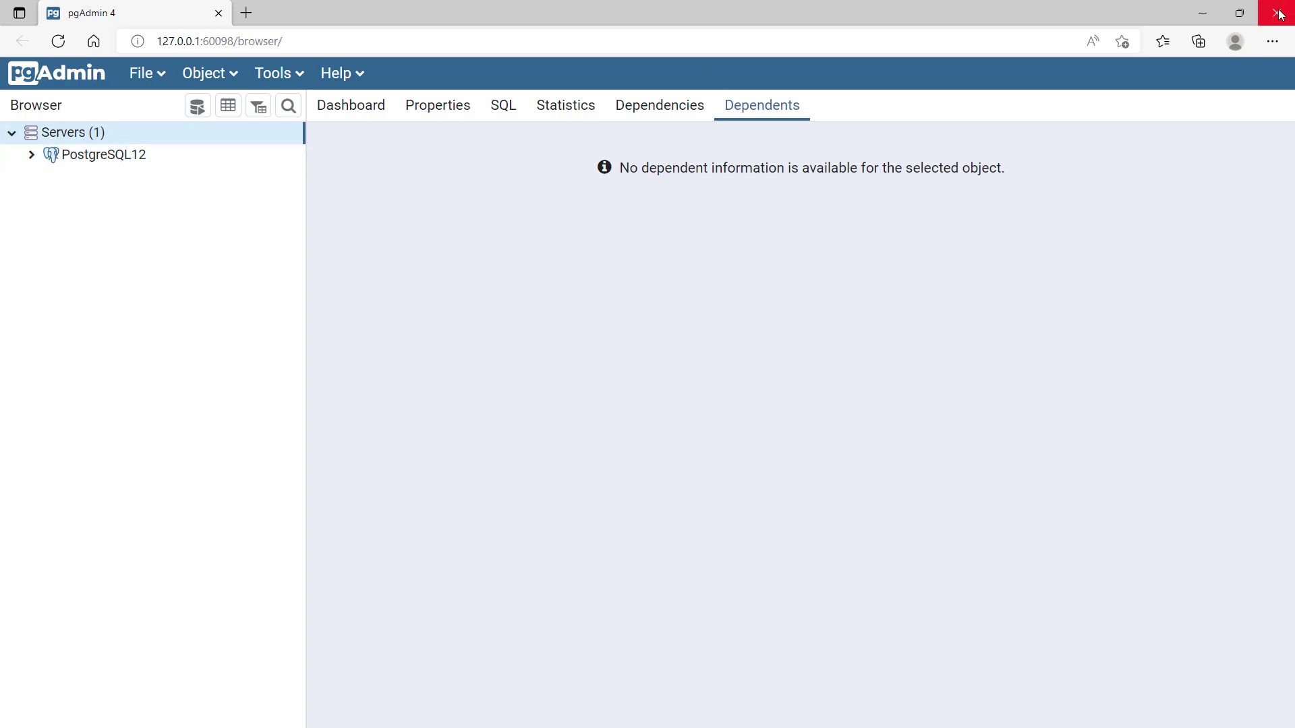
pyautogui.click(1279, 13)
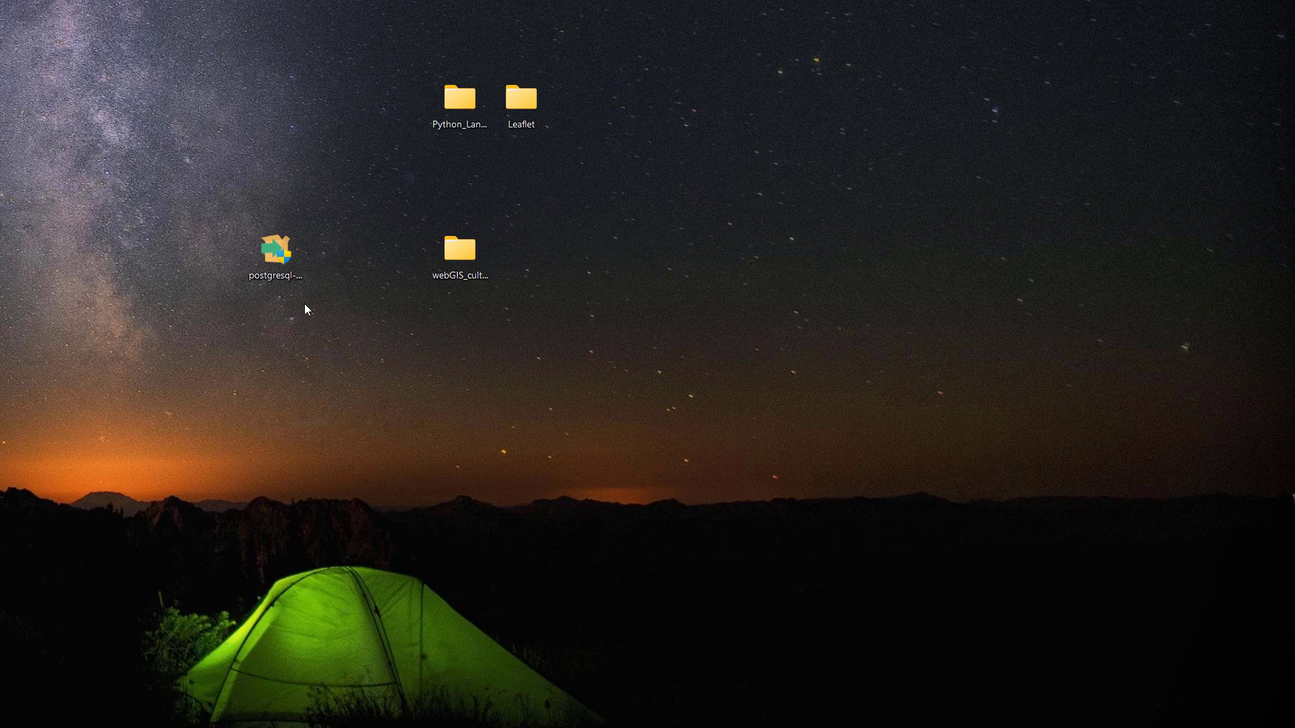
# - Launch the pgAdmin desktop app, unlock it with the master password and connect to PostgreSQL 14
pyautogui.doubleClick(276, 251)
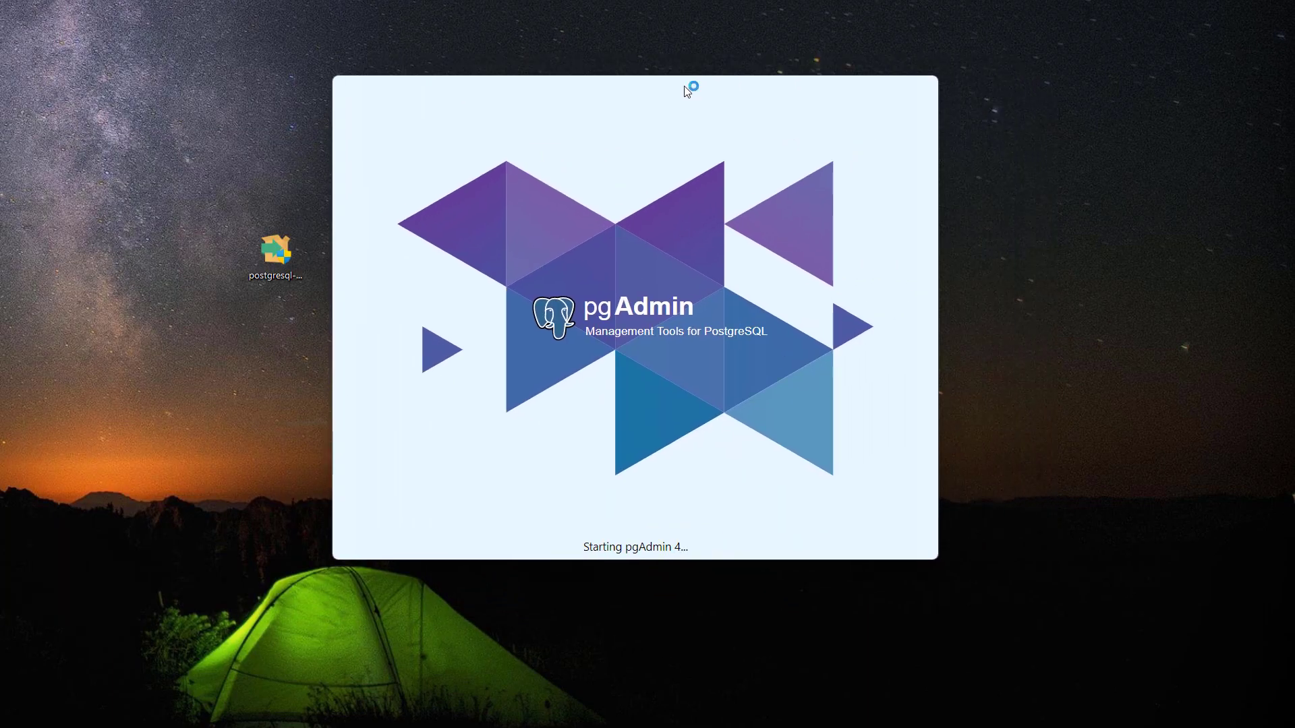
pyautogui.moveTo(617, 264)
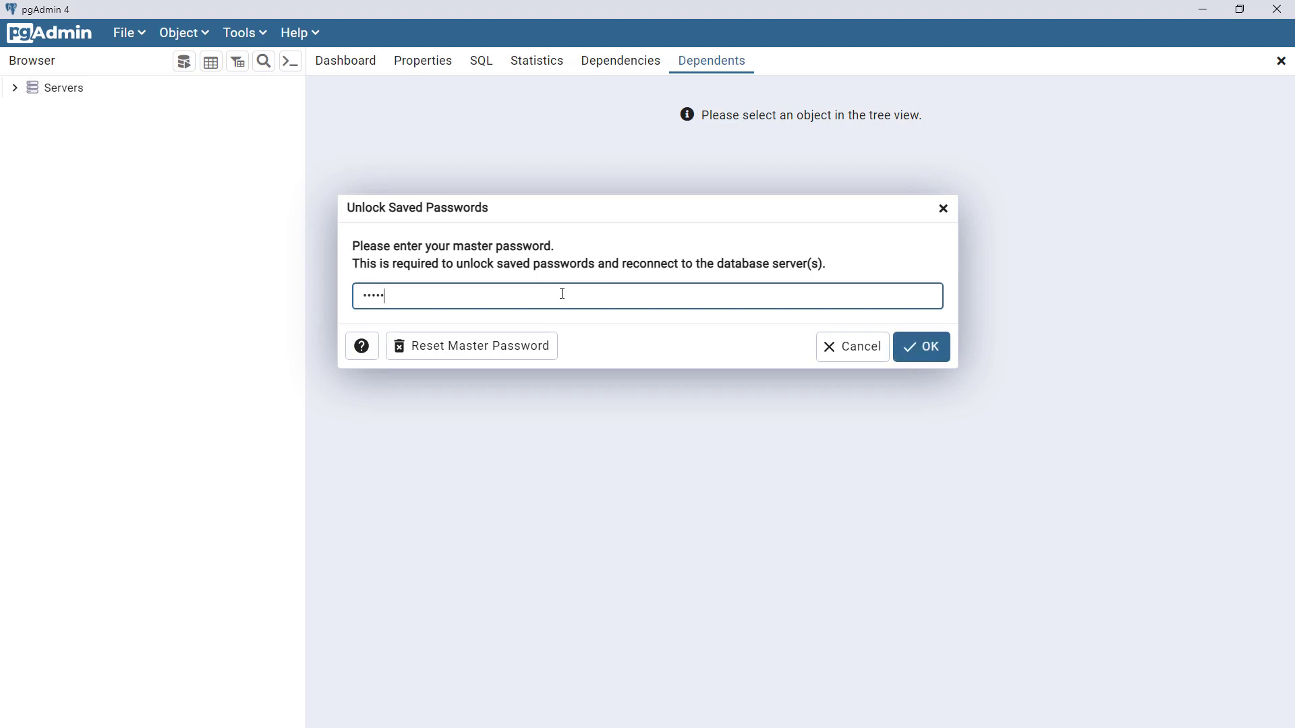
pyautogui.click(919, 346)
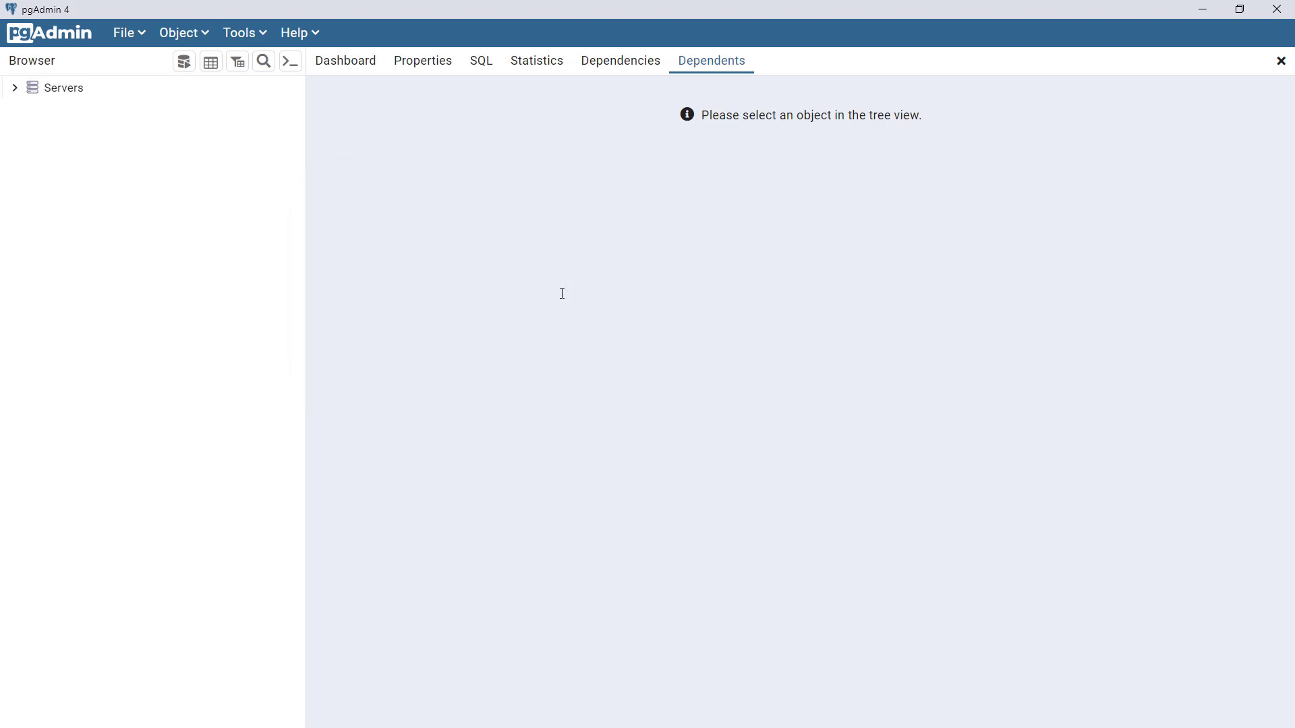
pyautogui.moveTo(371, 157)
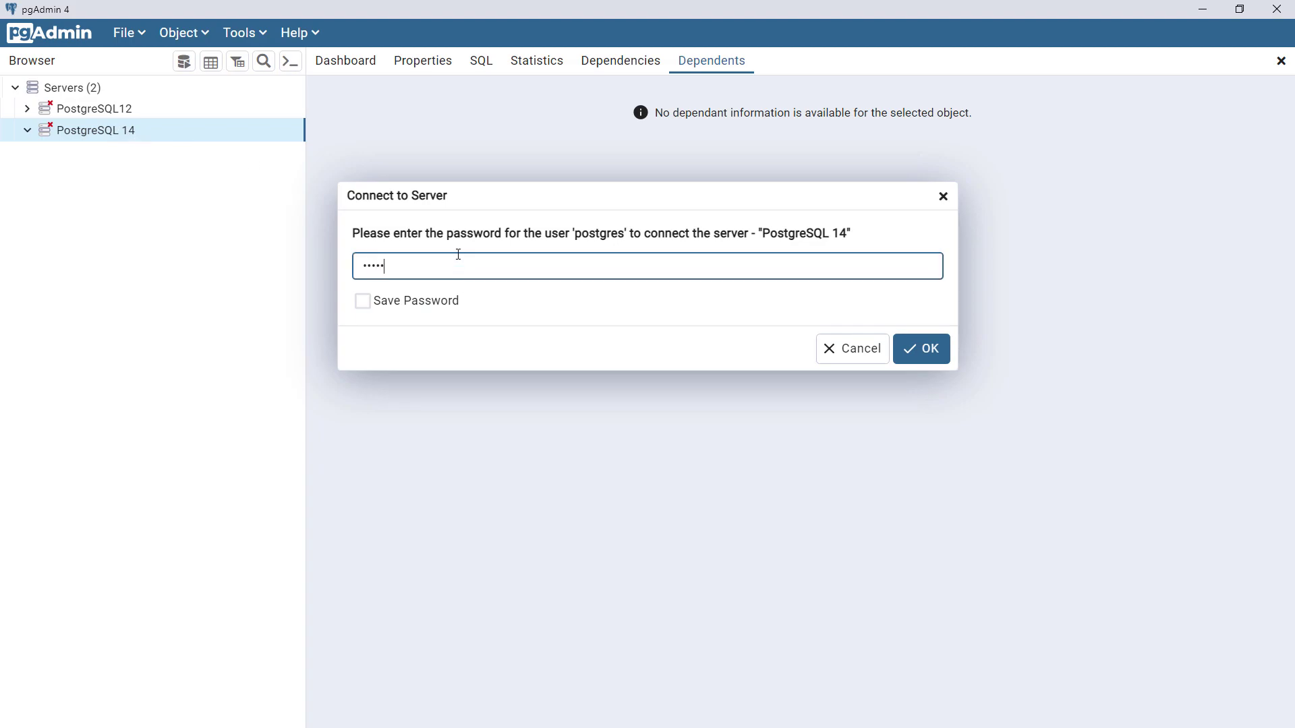
pyautogui.click(920, 348)
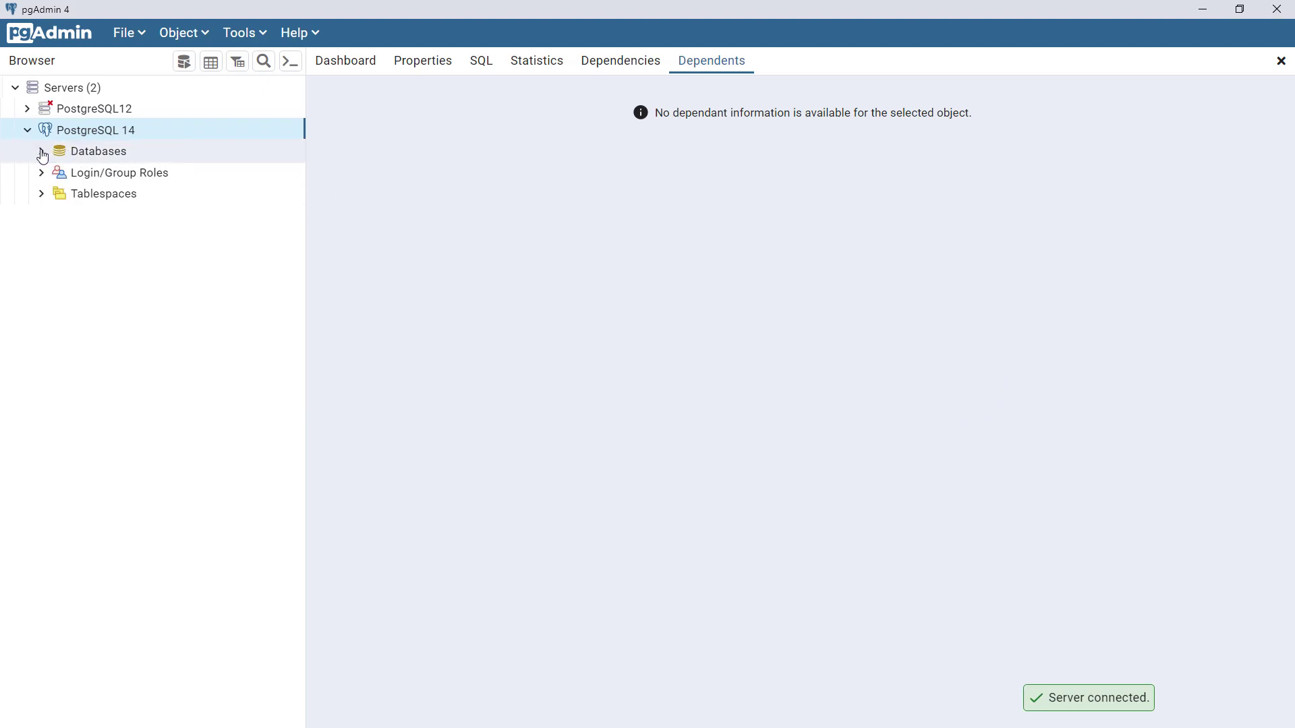
# - Check postgis is listed under austral_ch_project's Extensions and open a Query Tool on that database
pyautogui.click(41, 150)
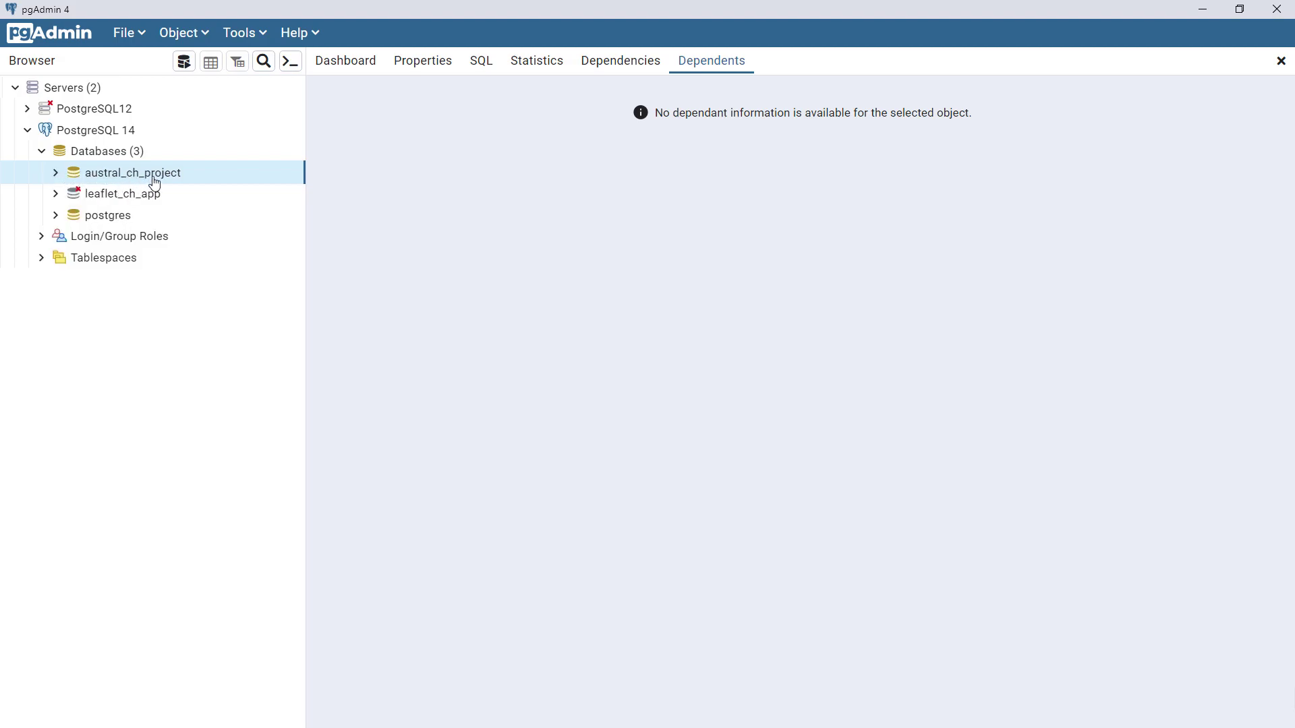
pyautogui.moveTo(173, 180)
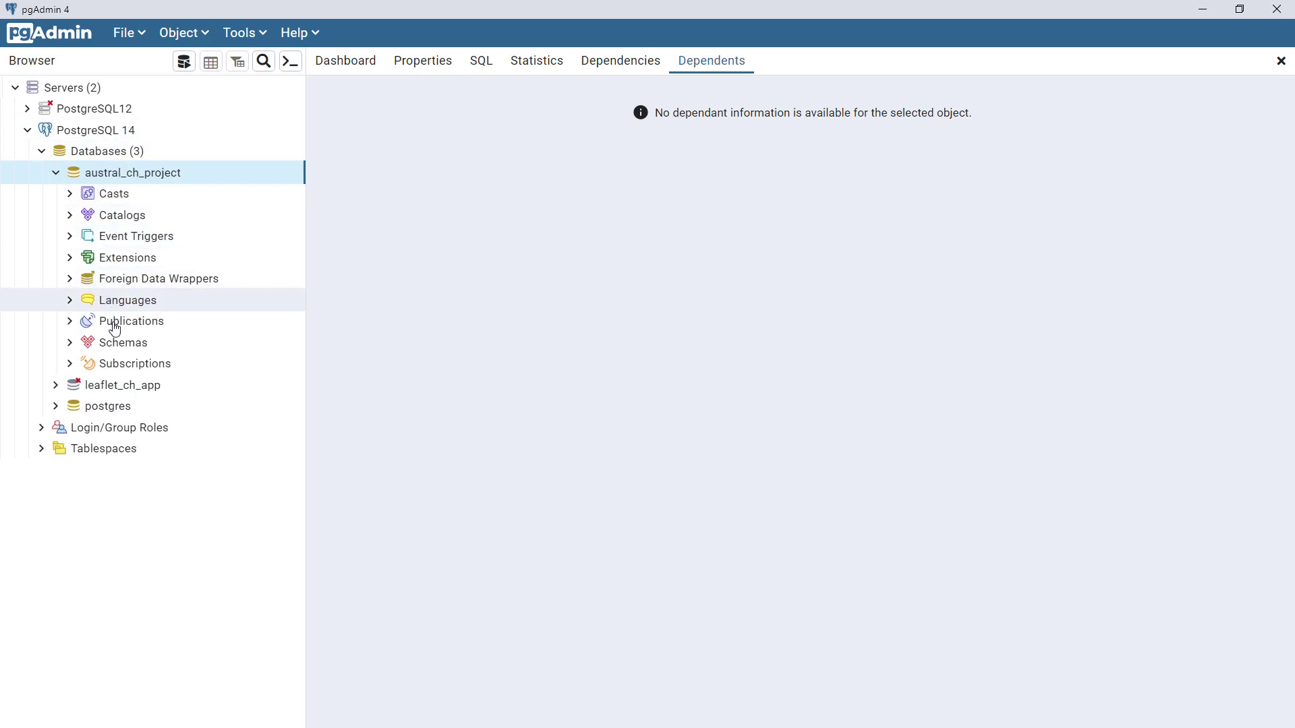
pyautogui.click(70, 257)
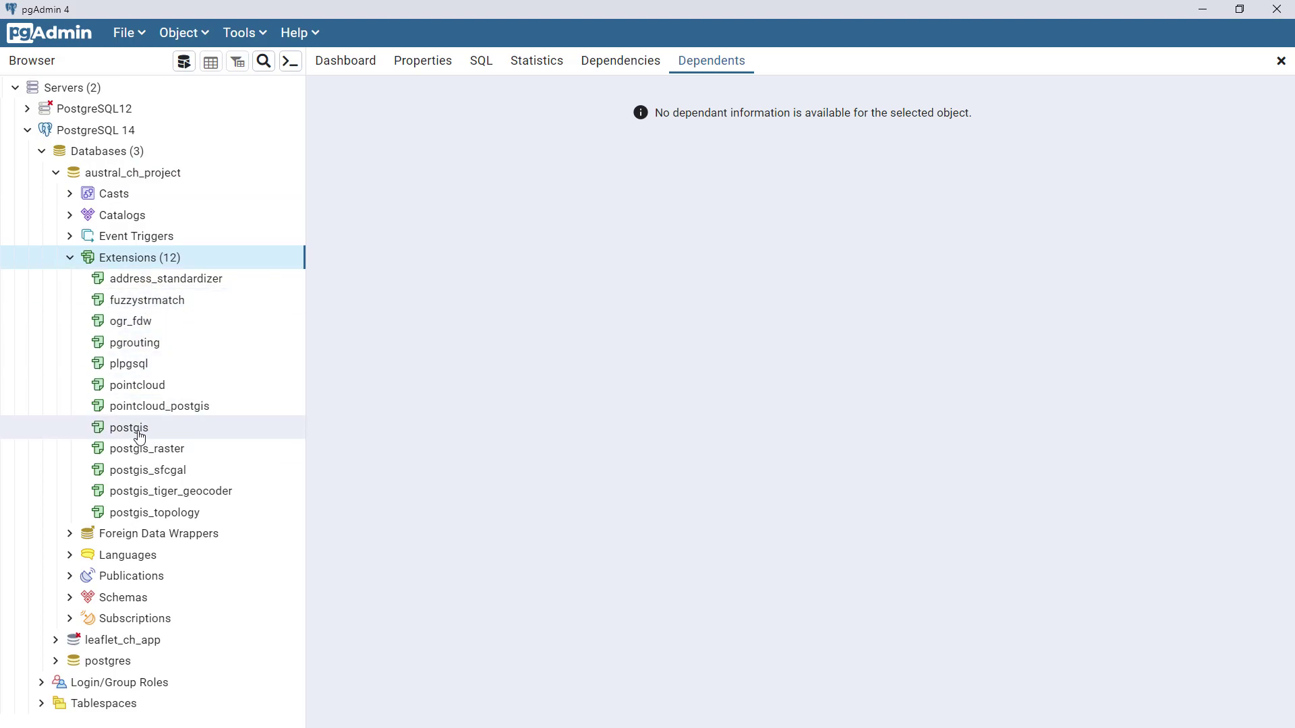
pyautogui.click(129, 427)
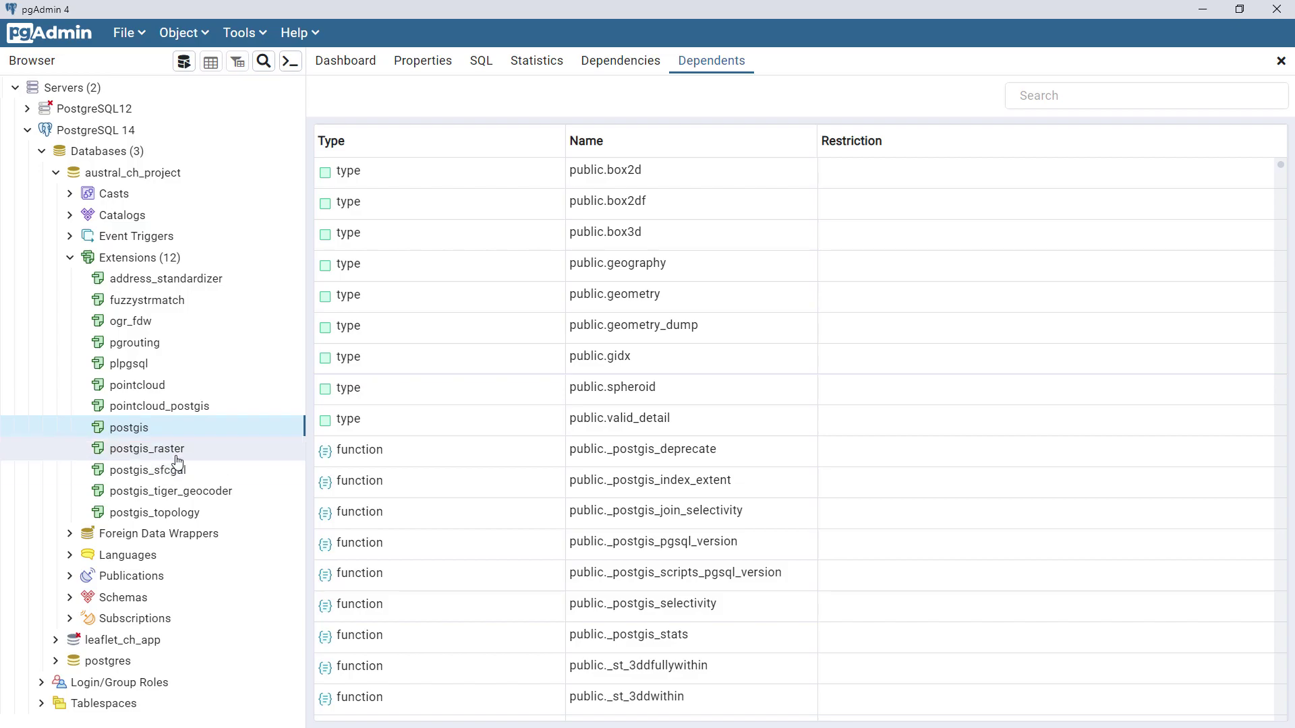
pyautogui.moveTo(174, 460)
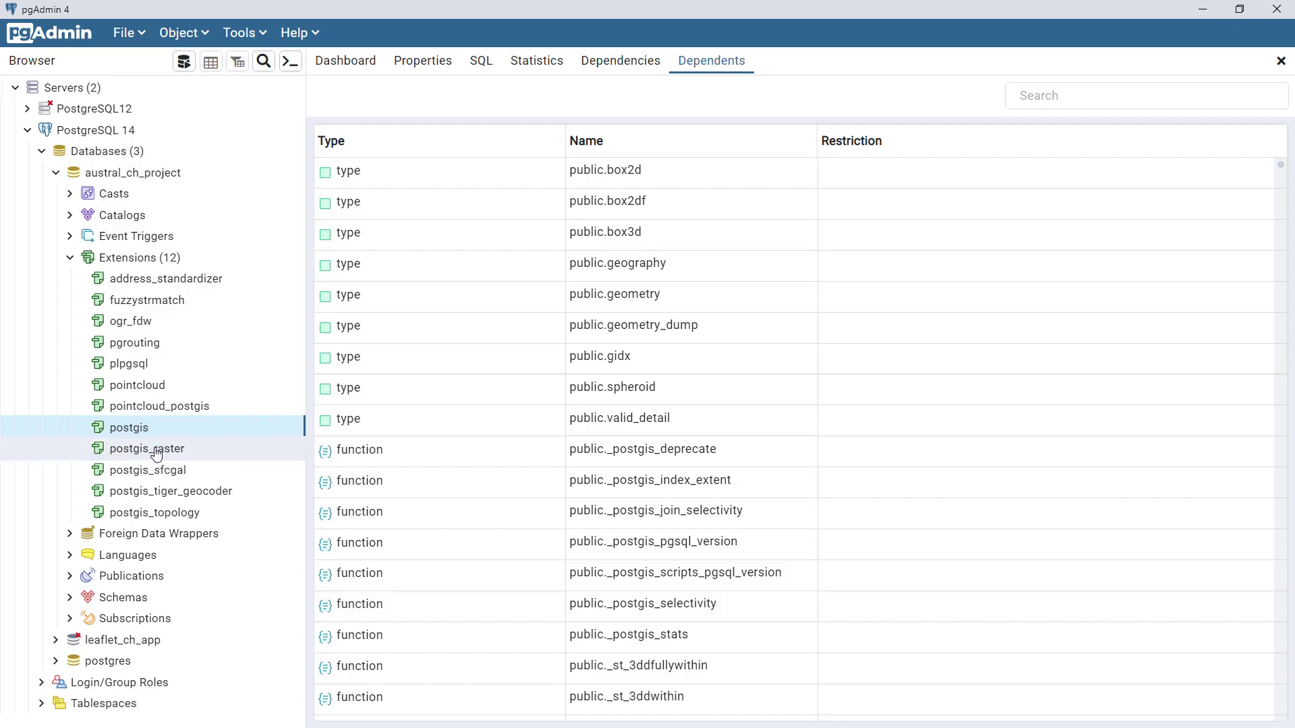
pyautogui.click(147, 448)
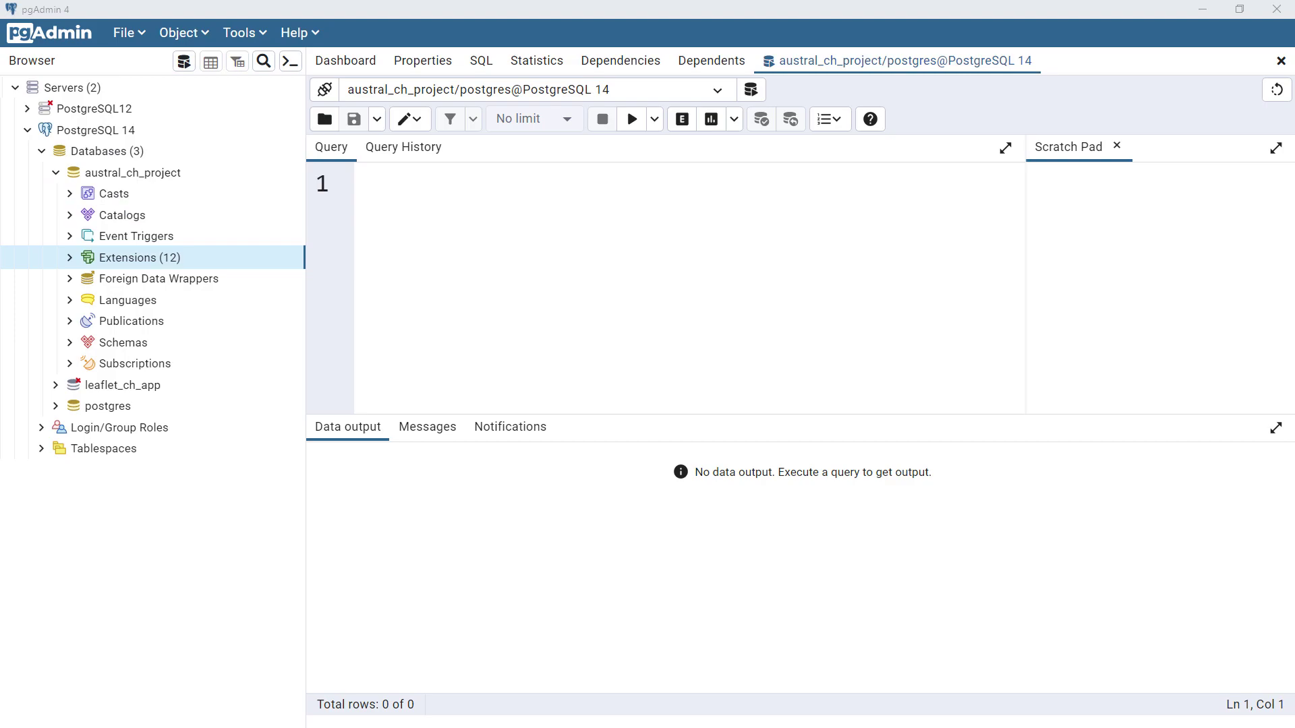
# - Run SELECT PostGIS_Full_Version(); and view the result row reporting PostGIS 3.1.4
pyautogui.write('SELECT PostGIS_Full_Version();')
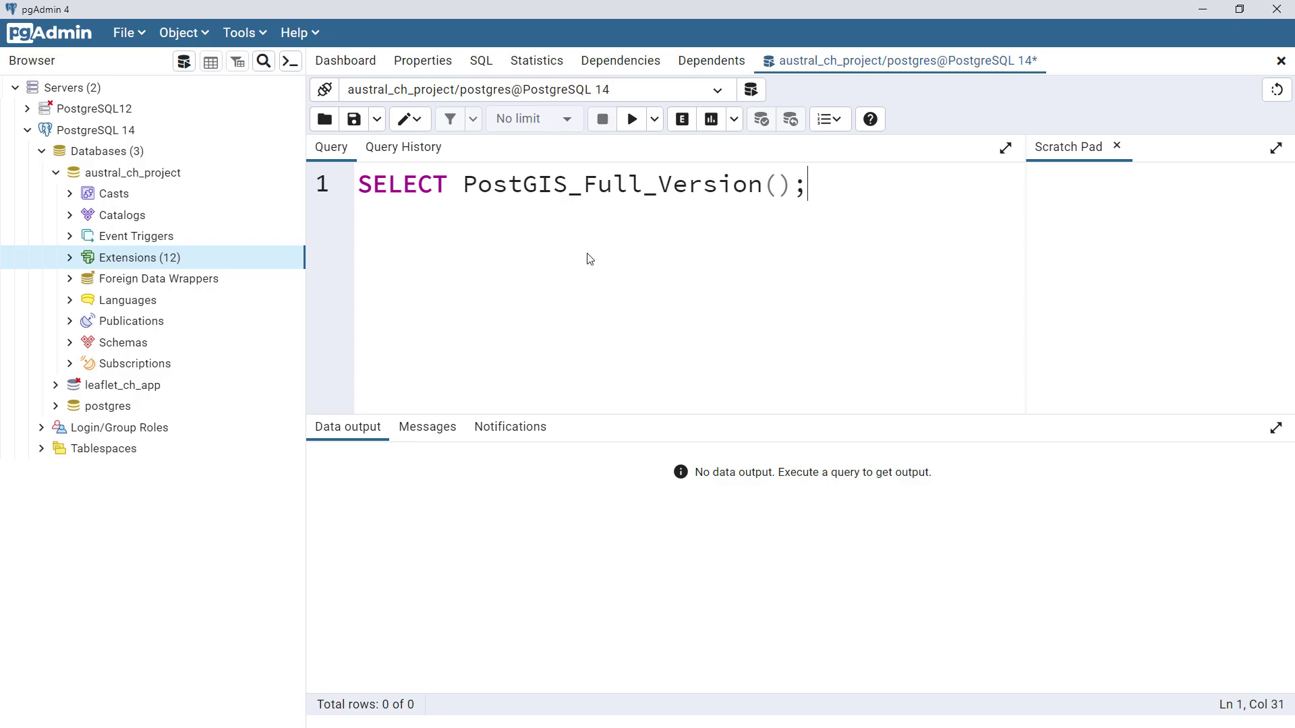
pyautogui.moveTo(354, 119)
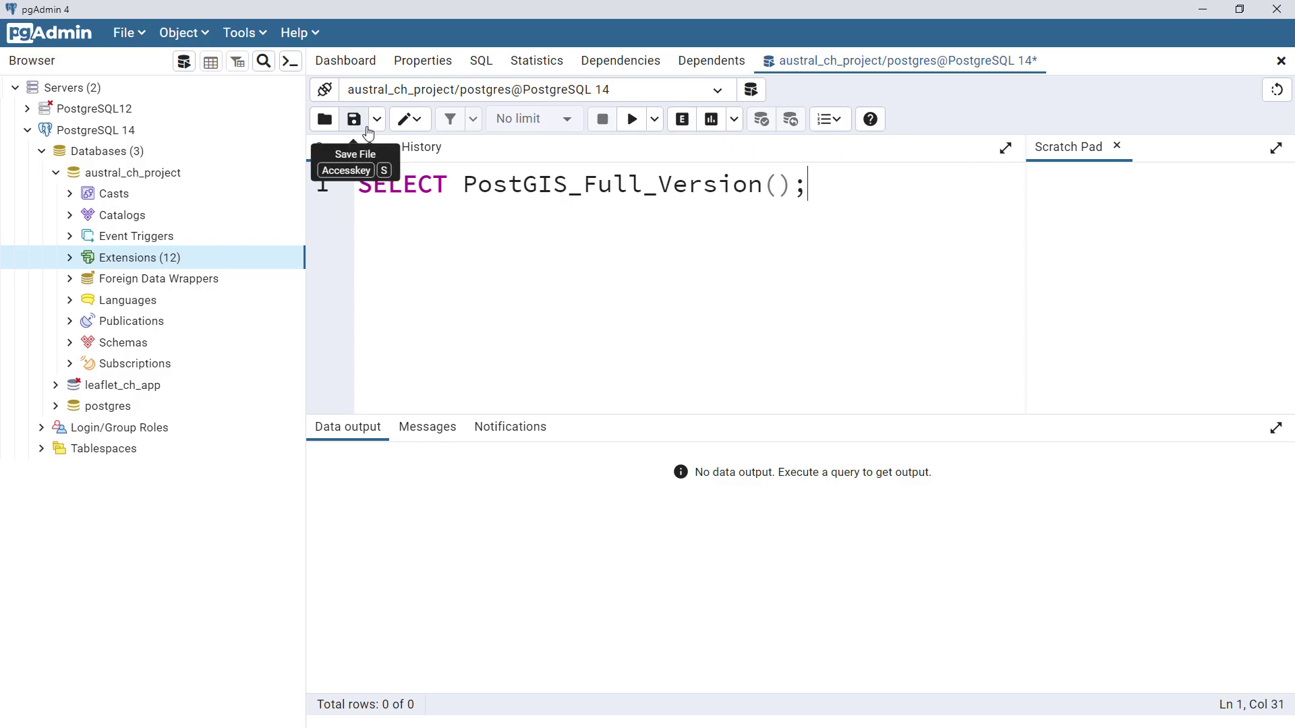
pyautogui.click(631, 118)
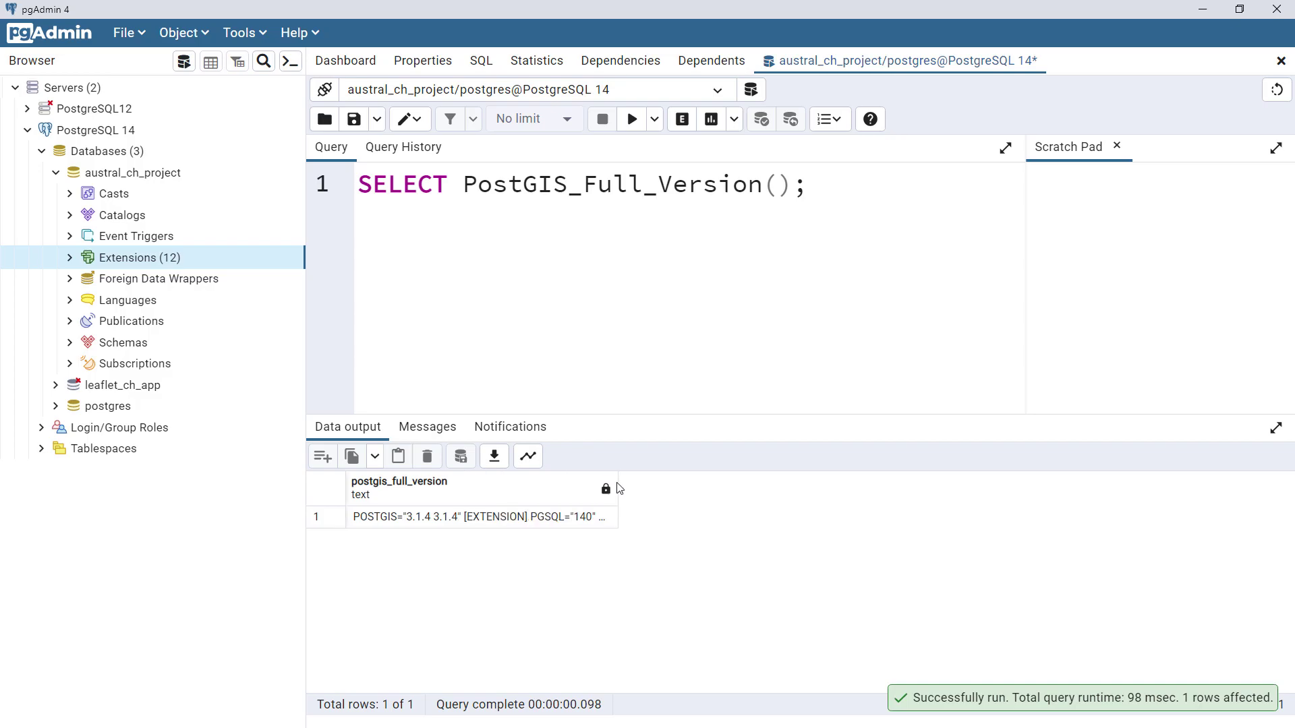
pyautogui.click(399, 487)
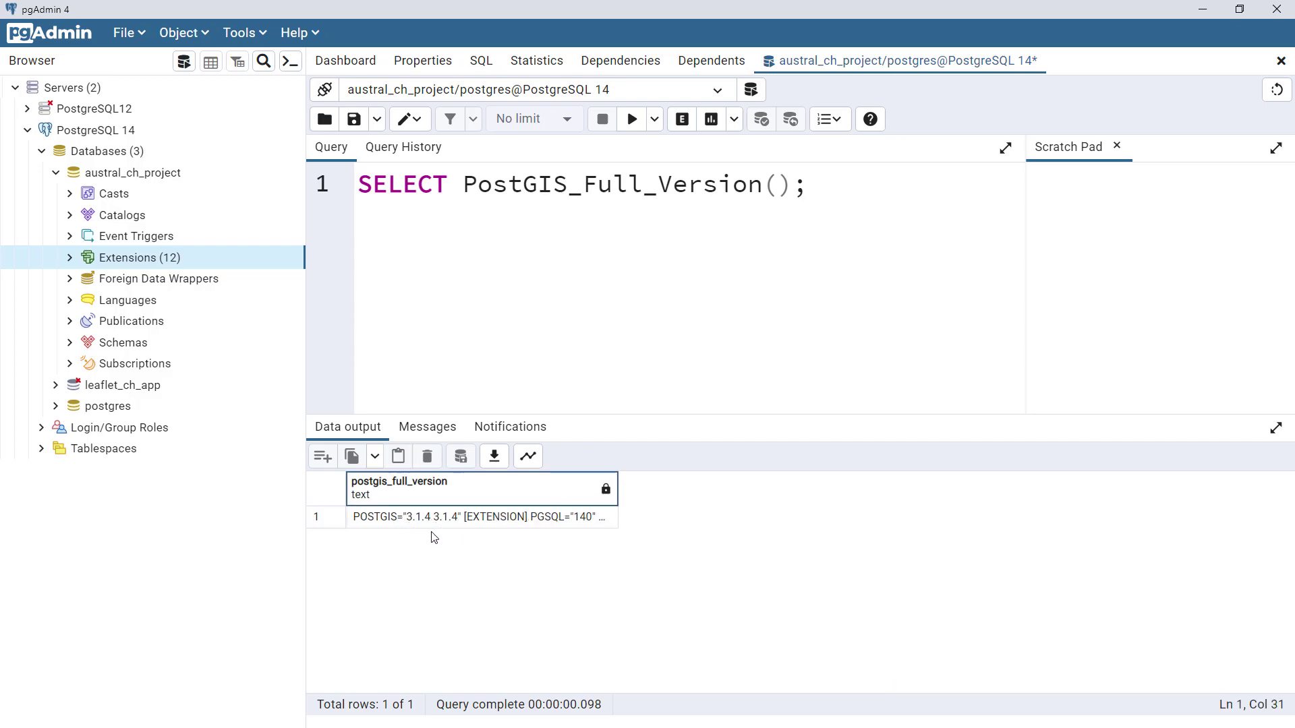
pyautogui.moveTo(381, 371)
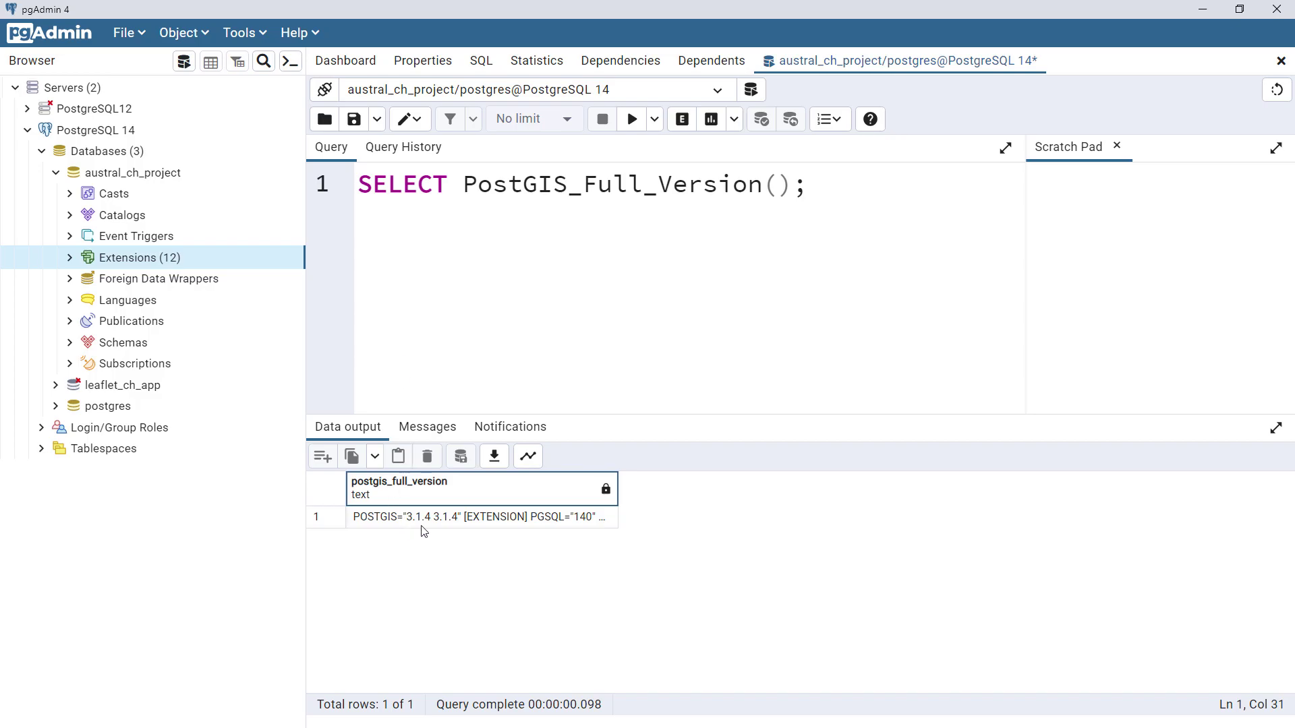
pyautogui.moveTo(416, 525)
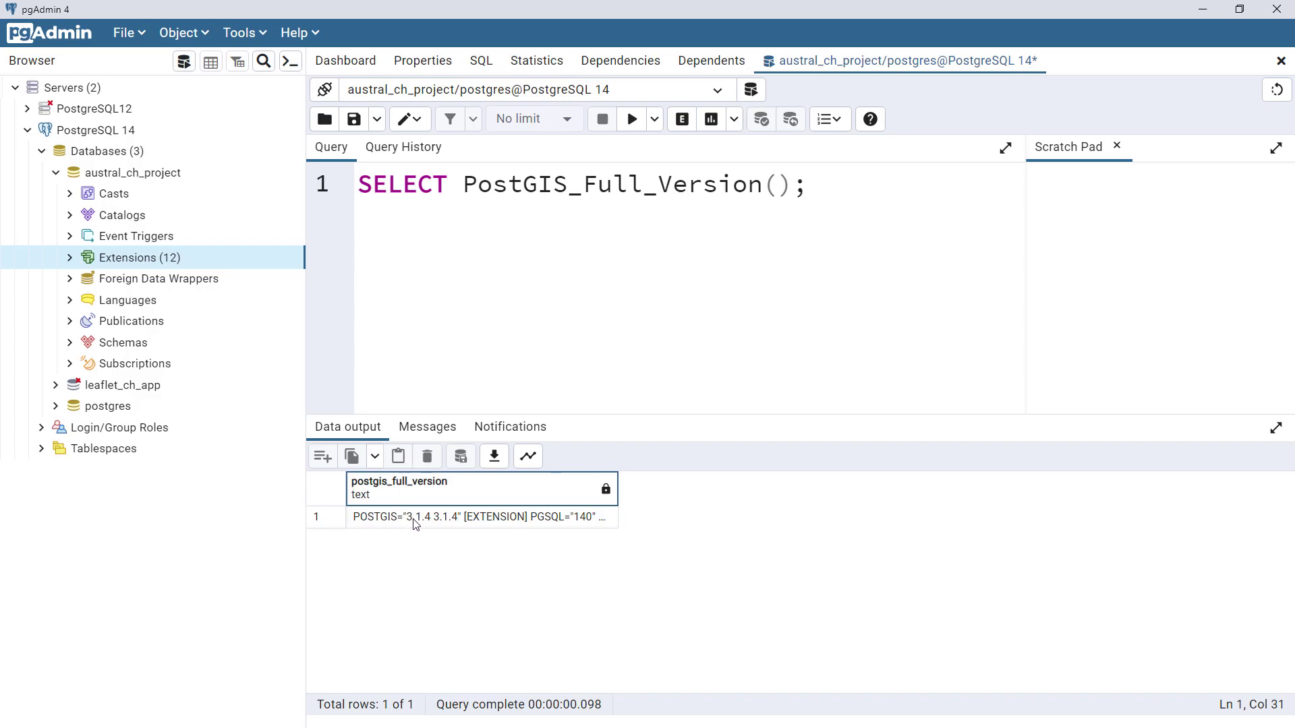
pyautogui.click(808, 184)
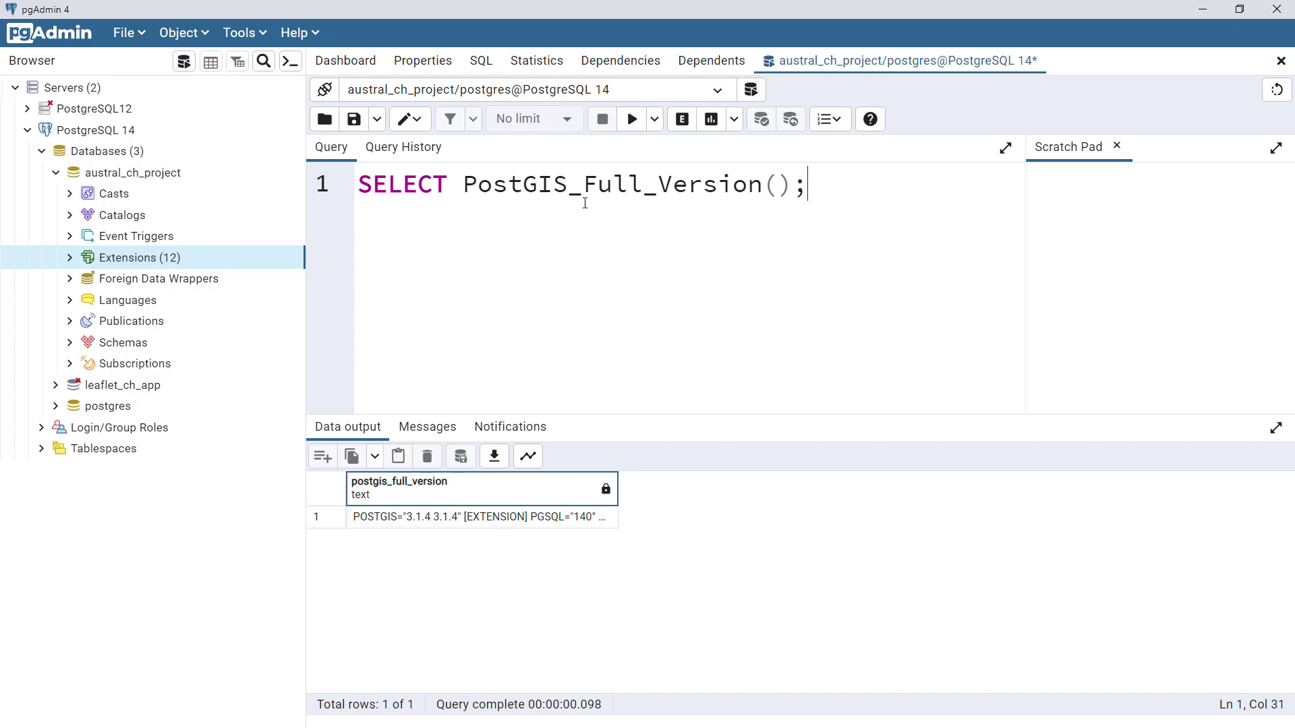